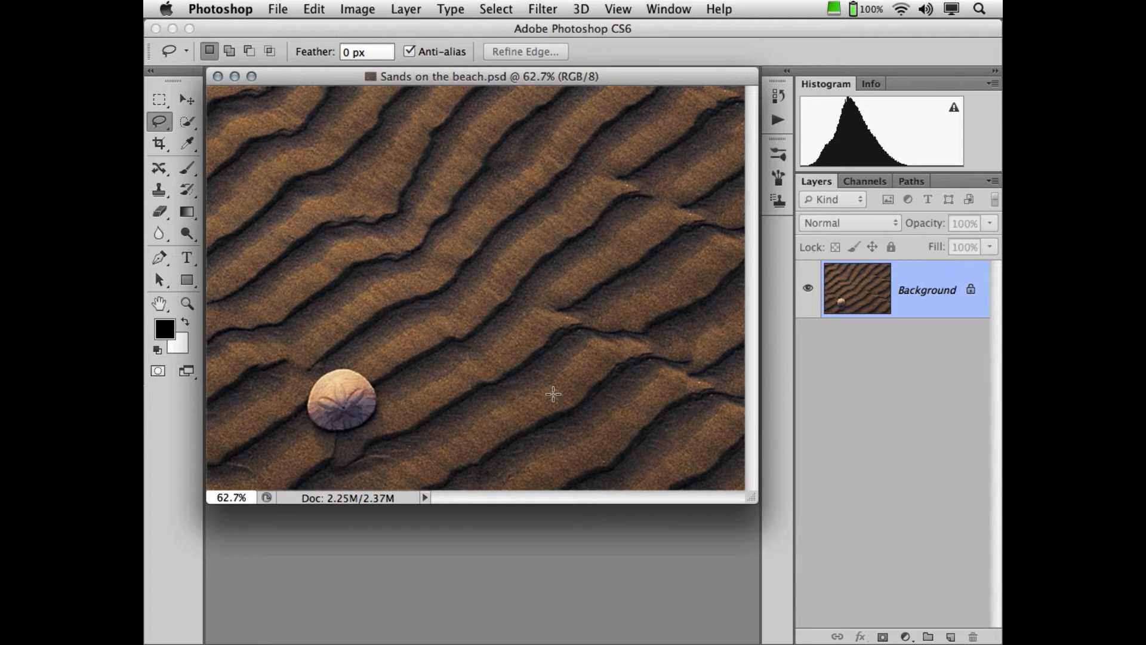
mouse_move(620, 93)
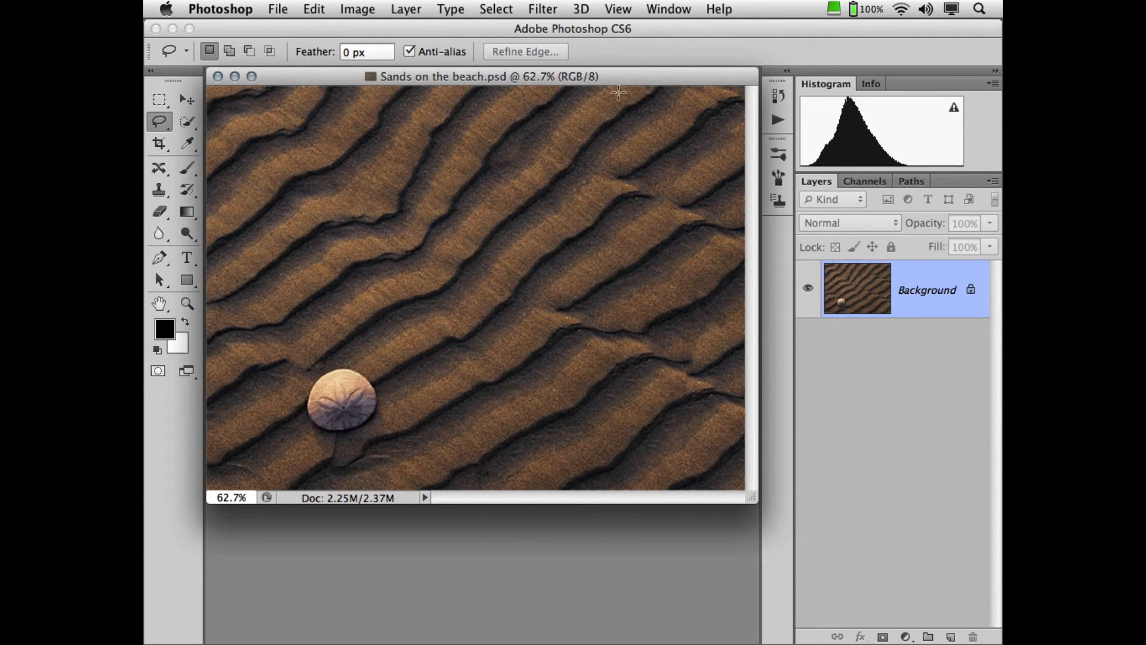
mouse_move(619, 128)
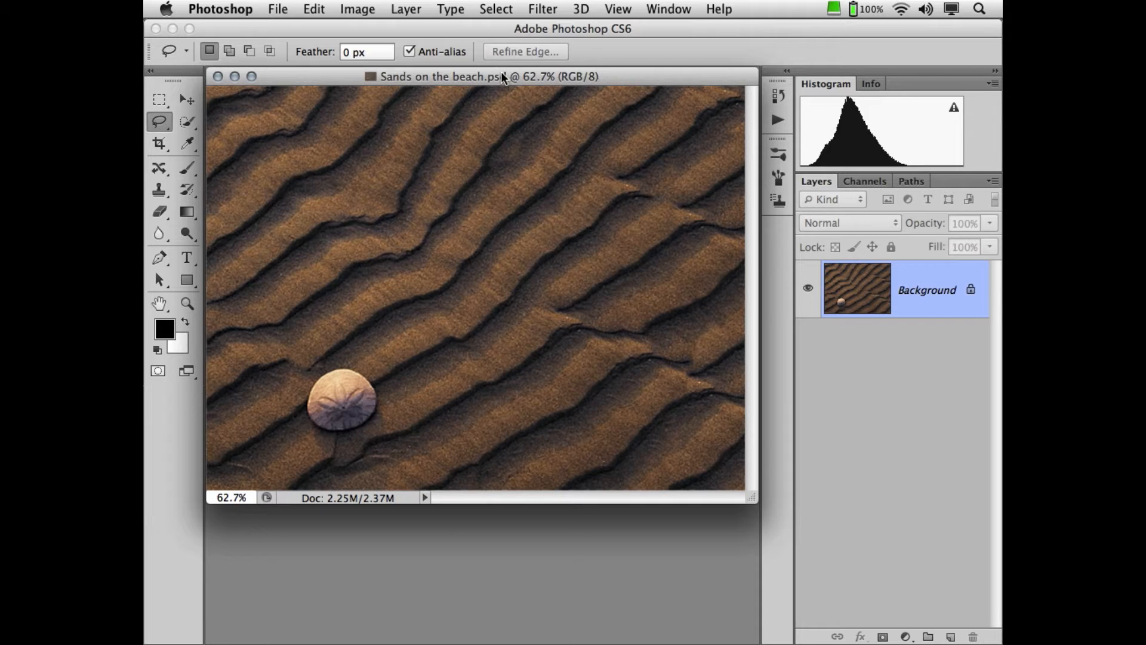
- Choose Life's a Beach.ai from the Desktop via File > Place, reaching the PDF placement options
left_click(277, 8)
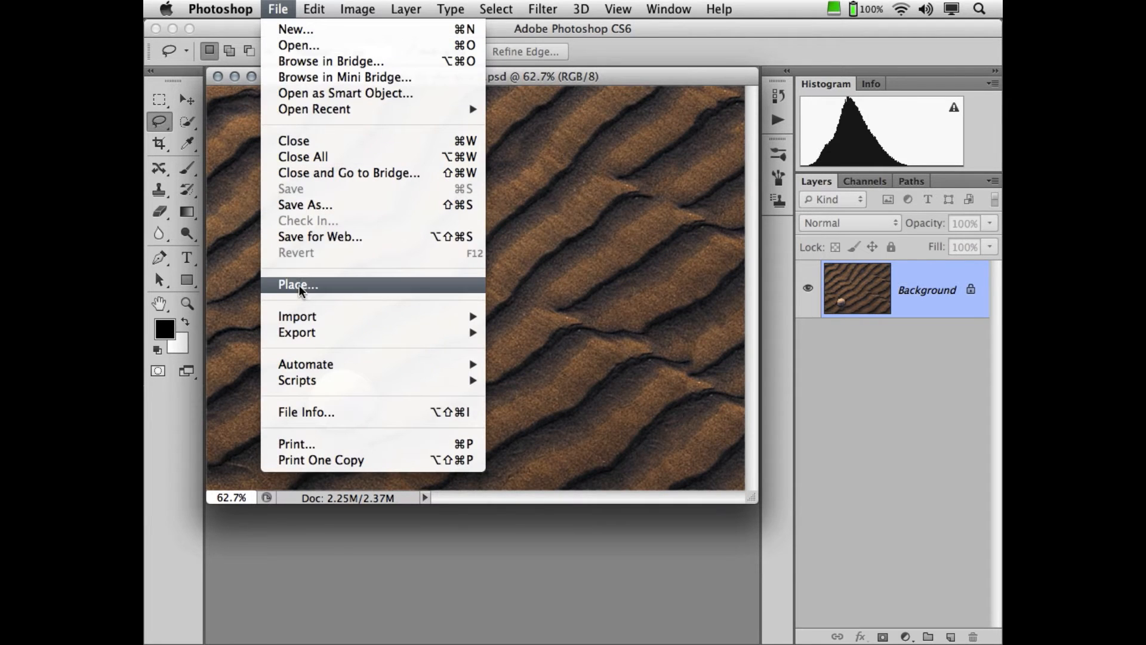
left_click(297, 284)
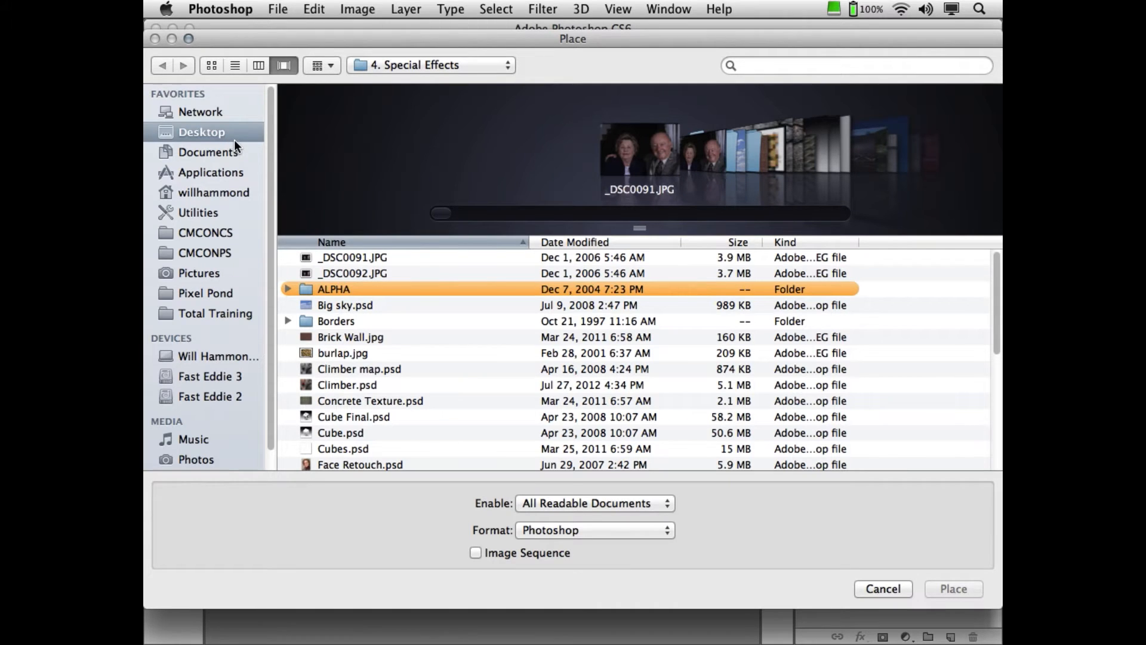
left_click(201, 131)
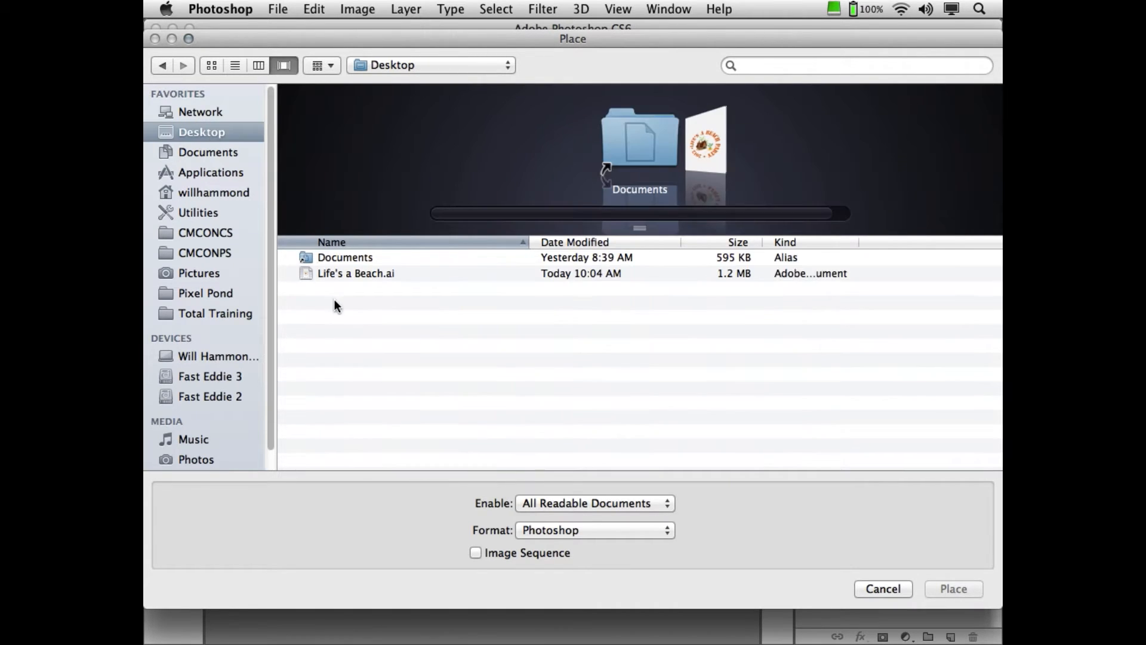
left_click(356, 272)
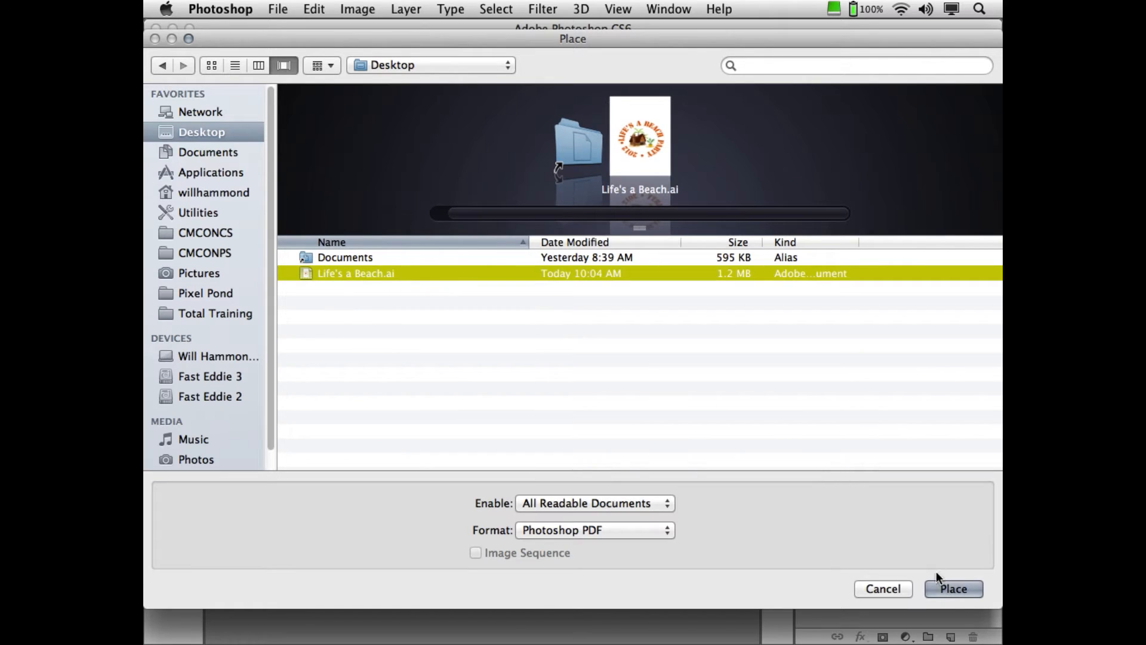
left_click(952, 589)
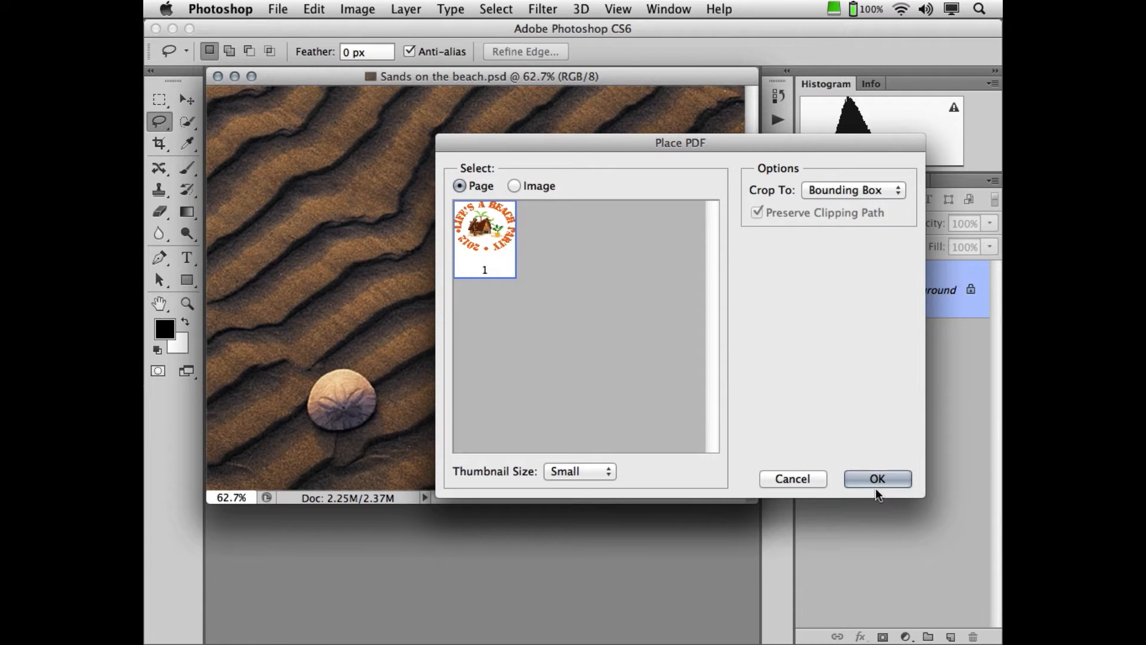
- Accept the placement, enlarge the logo over most of the sand and commit its position
left_click(876, 478)
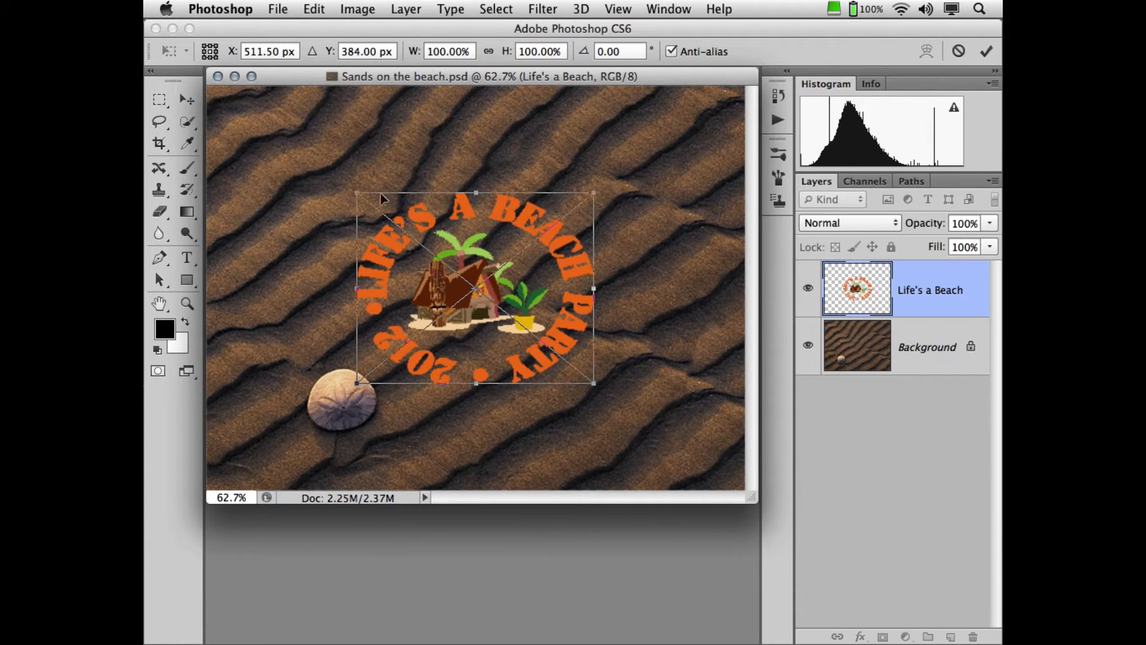
mouse_move(383, 198)
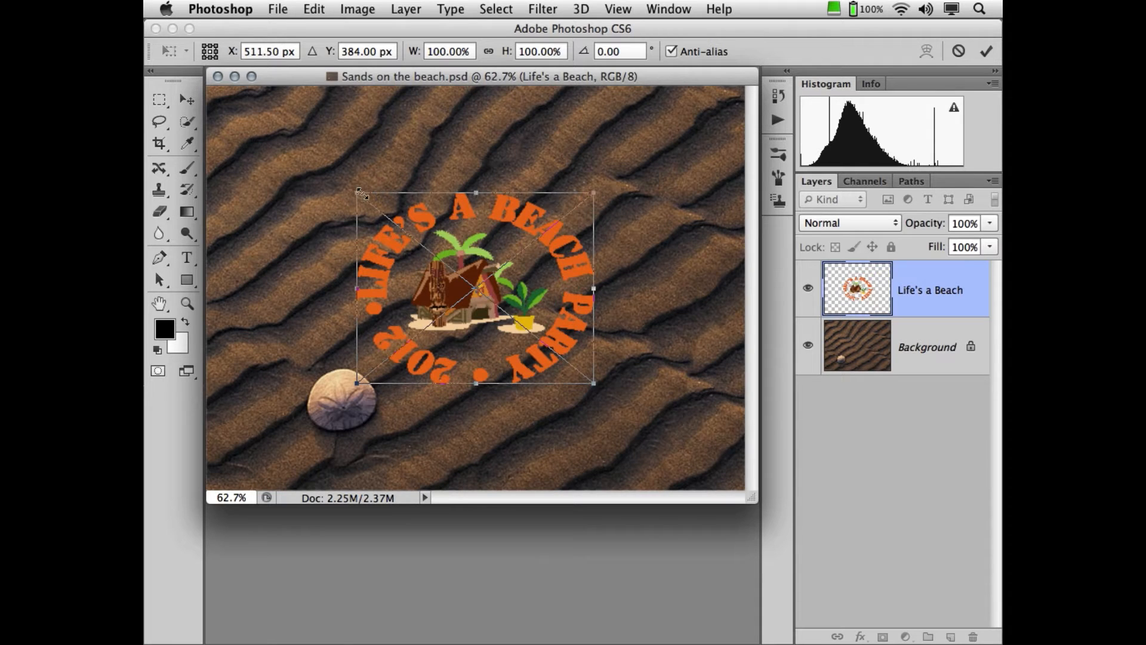
left_click_drag(358, 192, 274, 133)
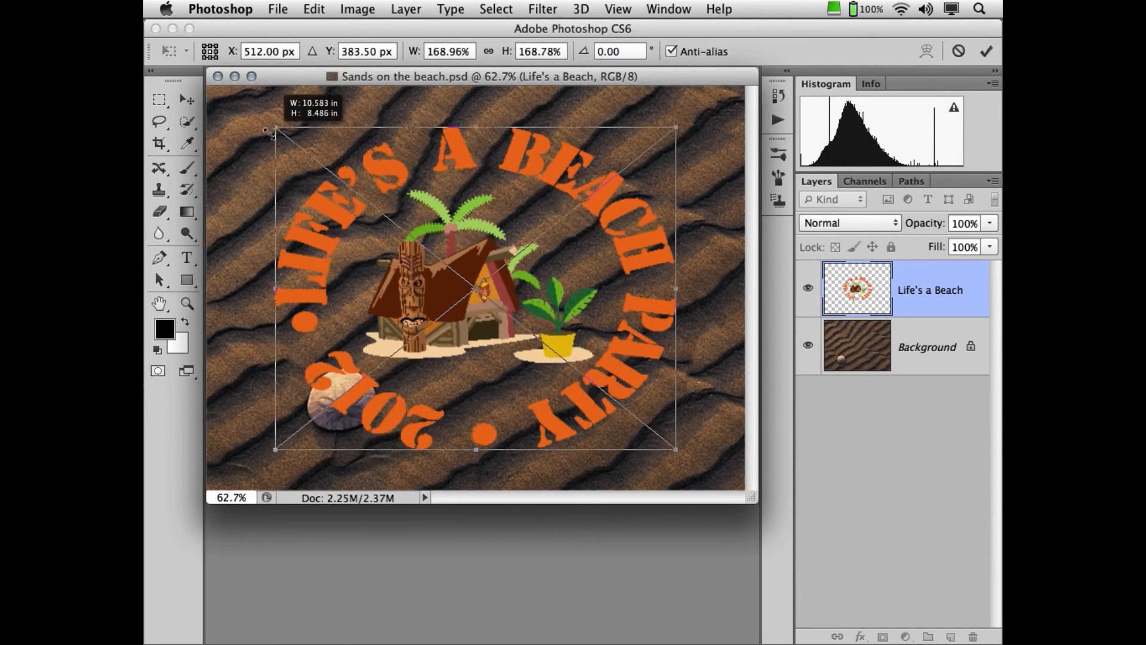
left_click_drag(475, 292, 491, 280)
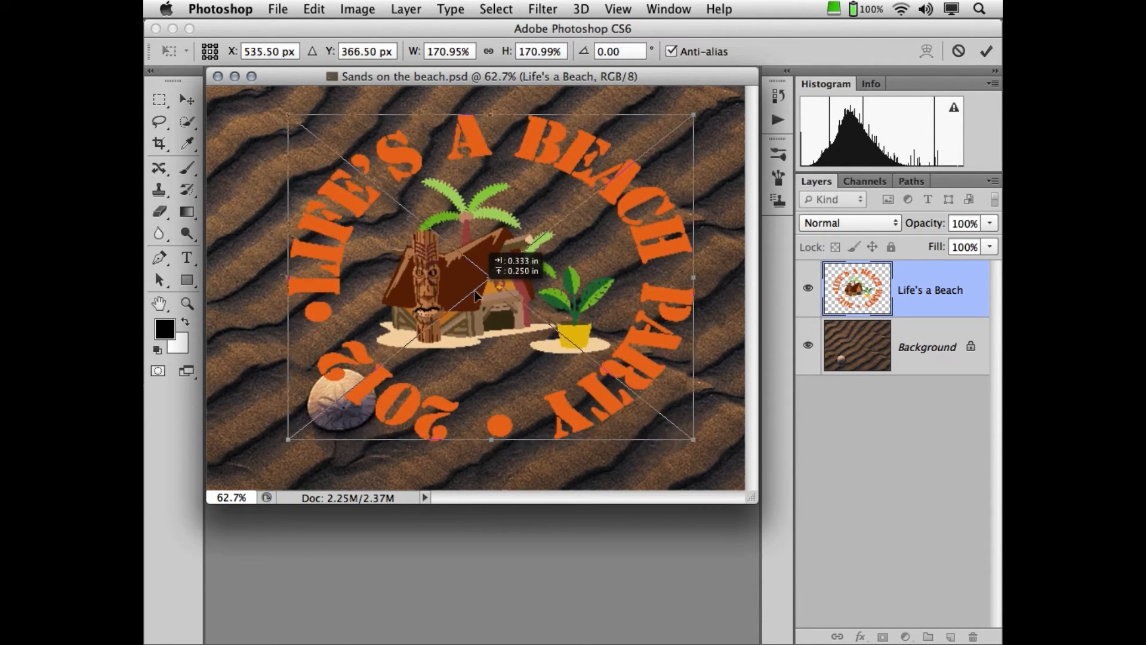
left_click_drag(475, 293, 493, 284)
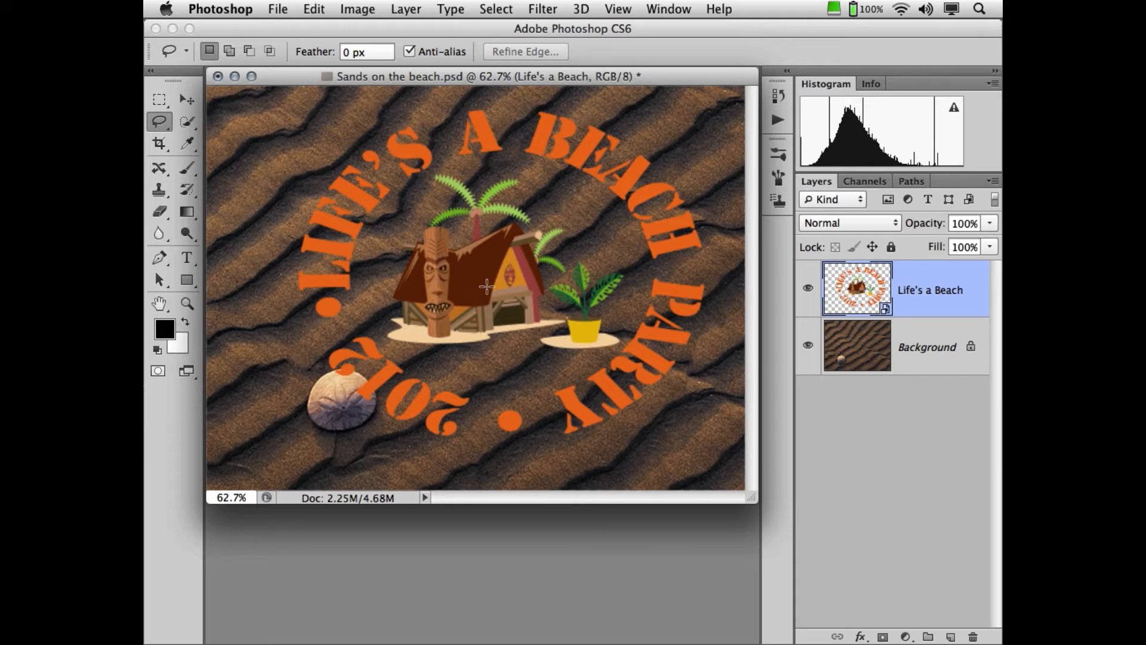
mouse_move(604, 140)
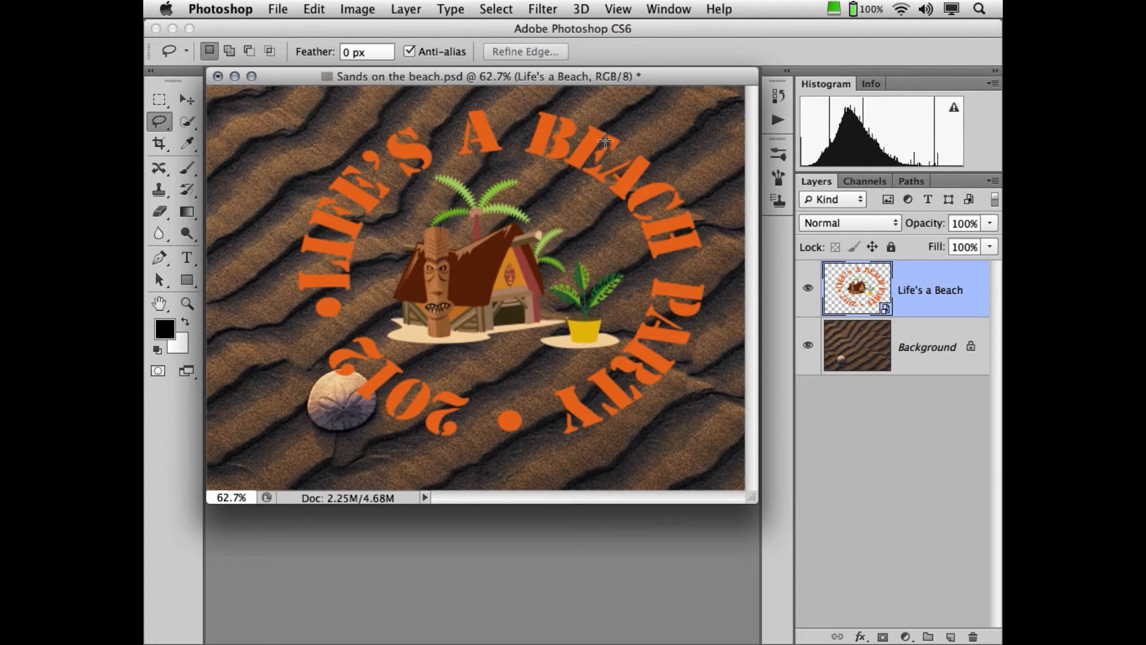
left_click(405, 8)
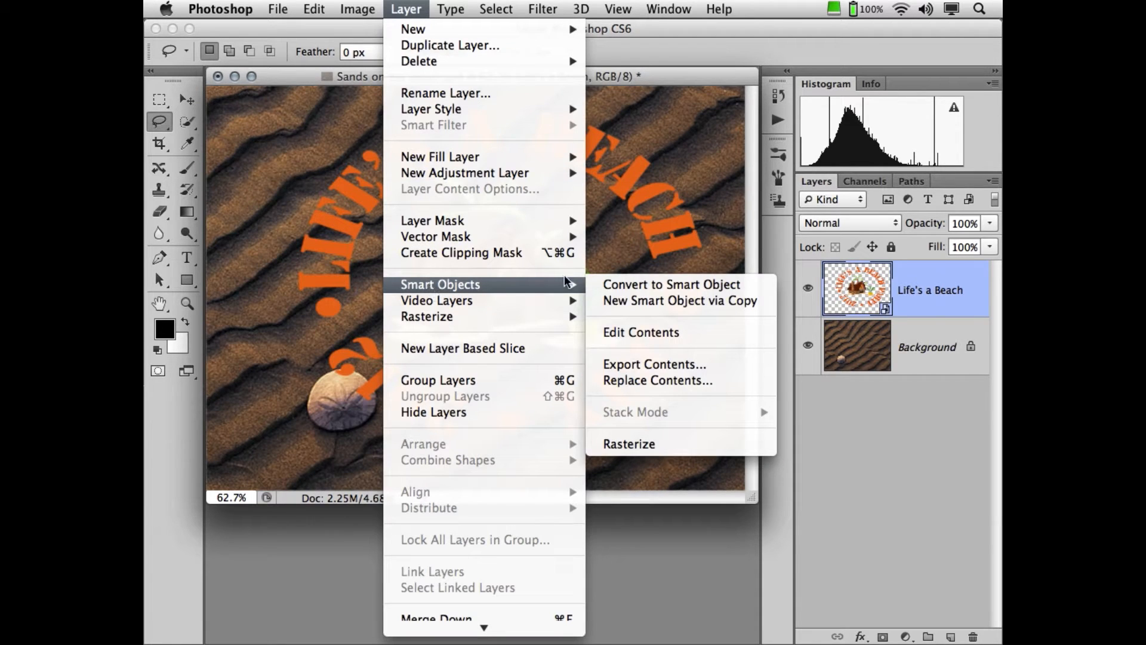
mouse_move(670, 284)
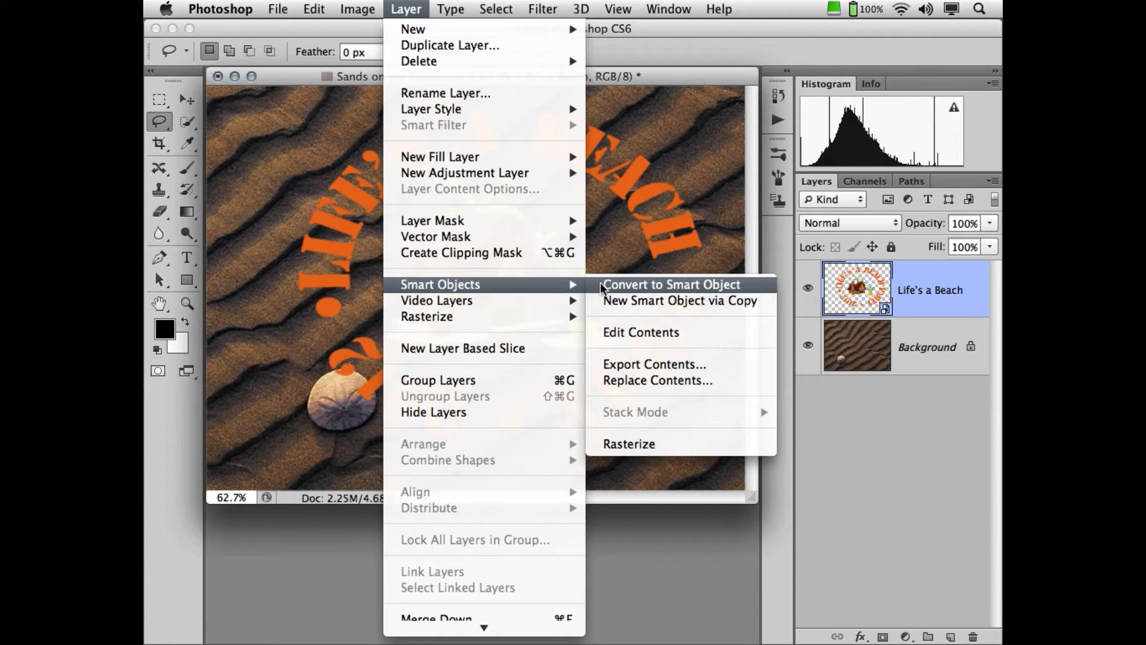
left_click(669, 284)
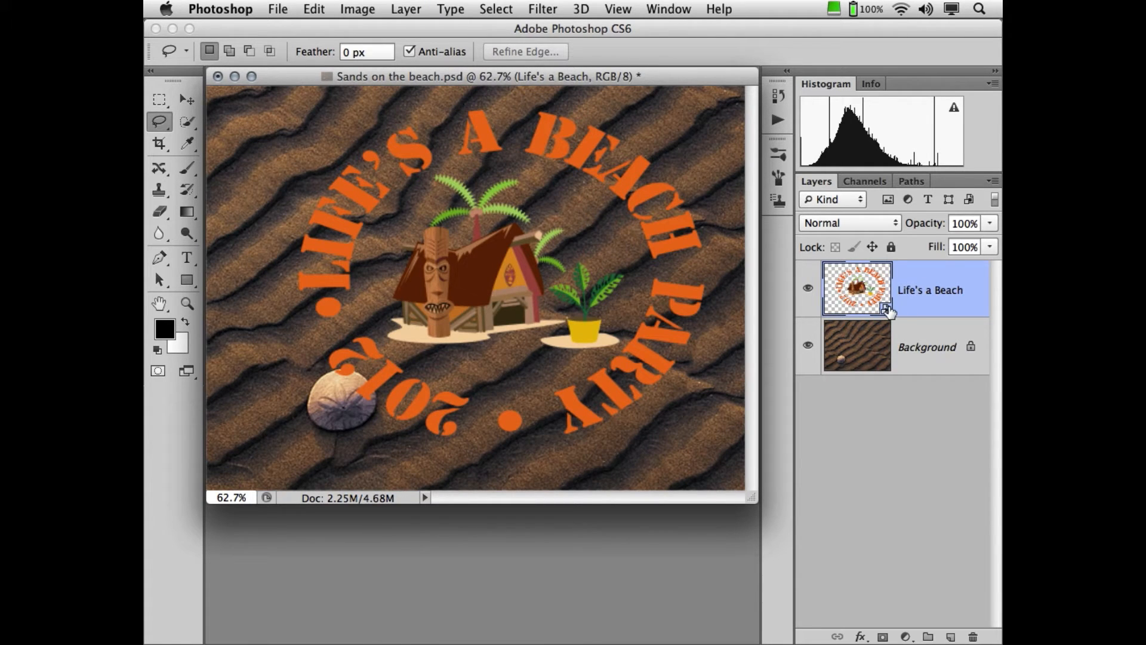
mouse_move(885, 310)
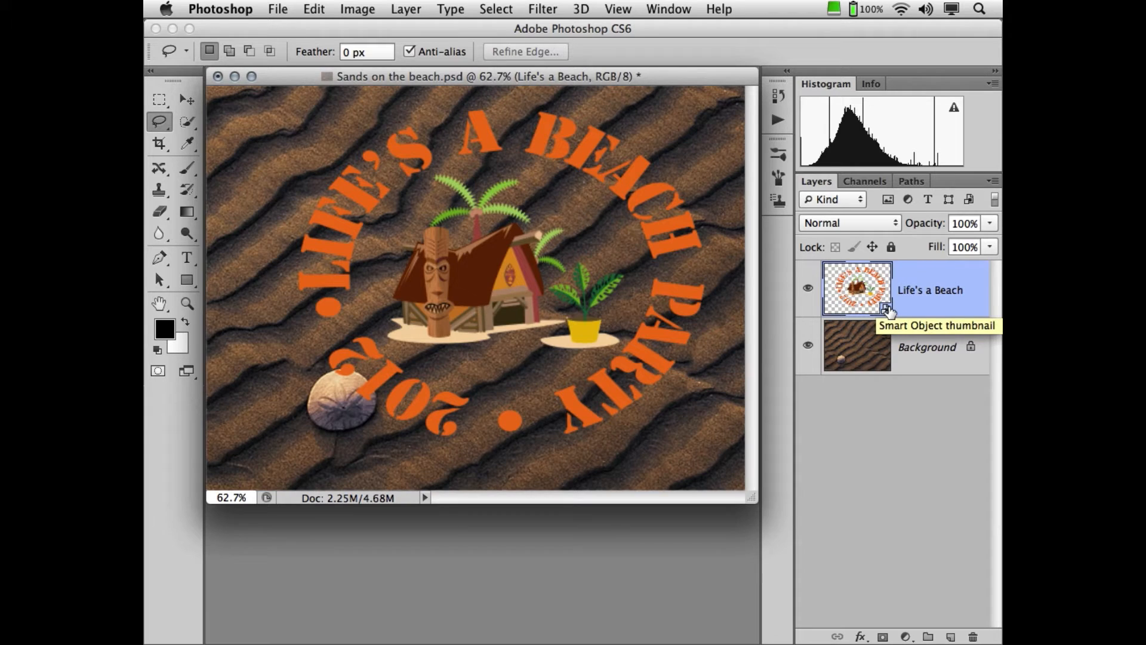
mouse_move(740, 139)
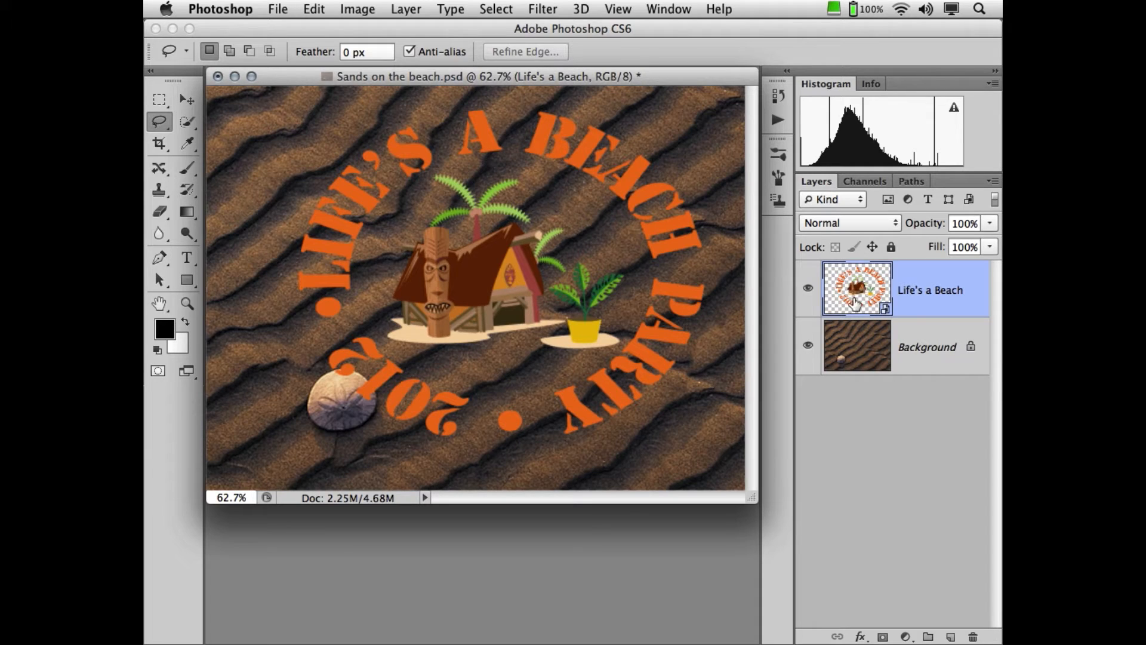
mouse_move(903, 289)
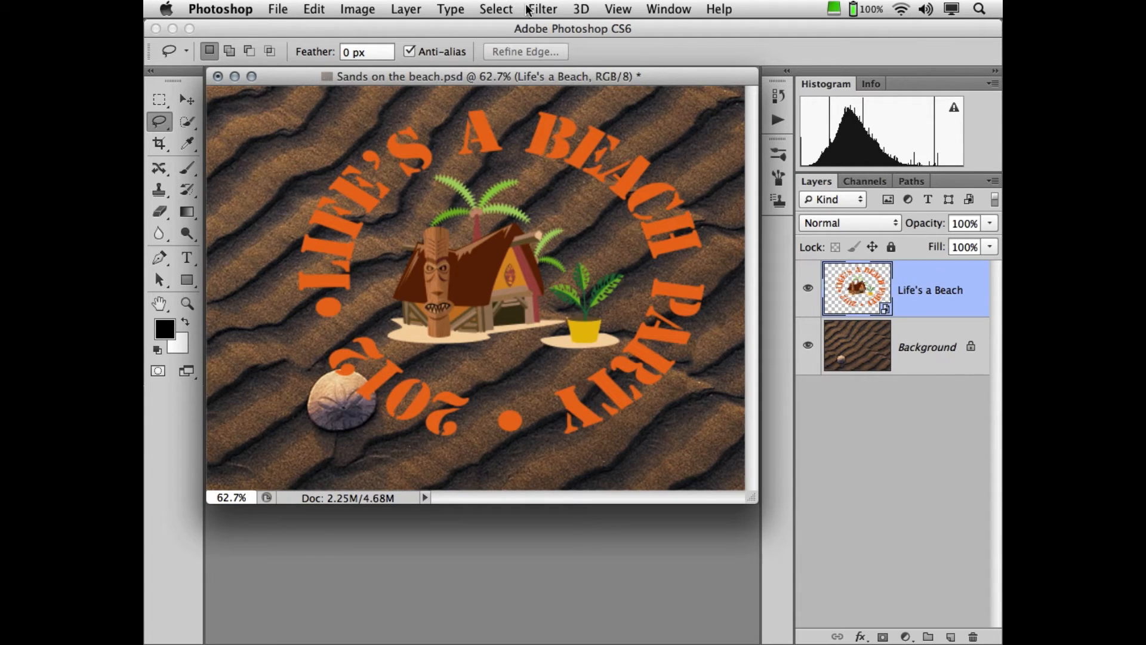
left_click(542, 8)
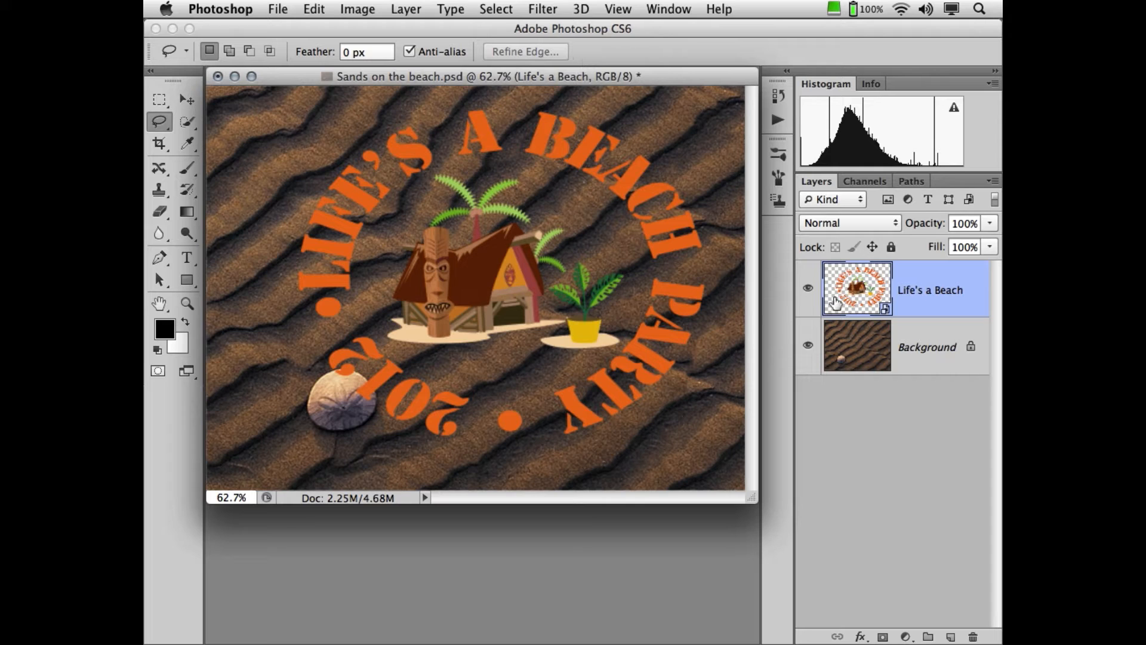
- Toggle the Life's a Beach layer's visibility and leave it hidden, showing only the sand
left_click(808, 289)
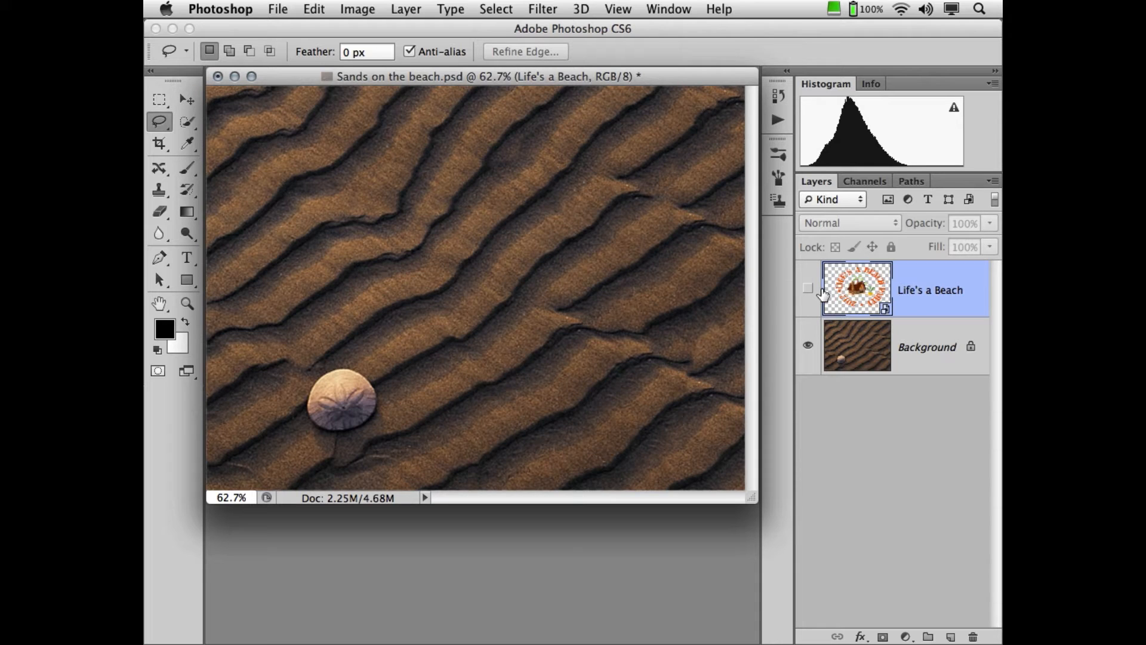
left_click(808, 288)
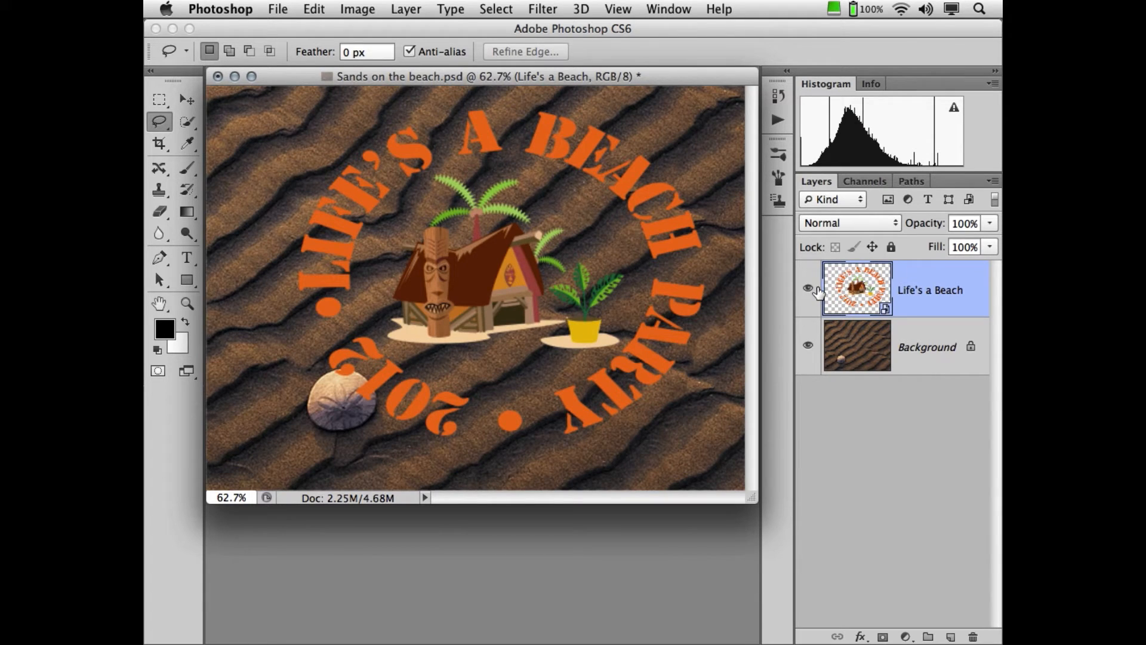
mouse_move(808, 288)
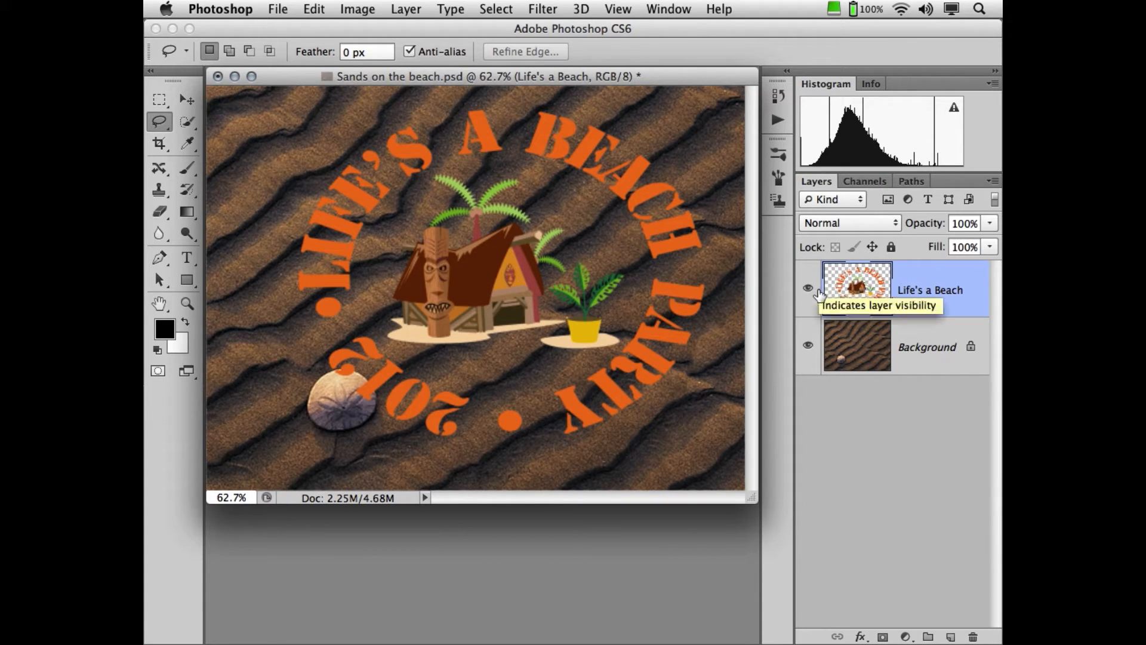
left_click(808, 288)
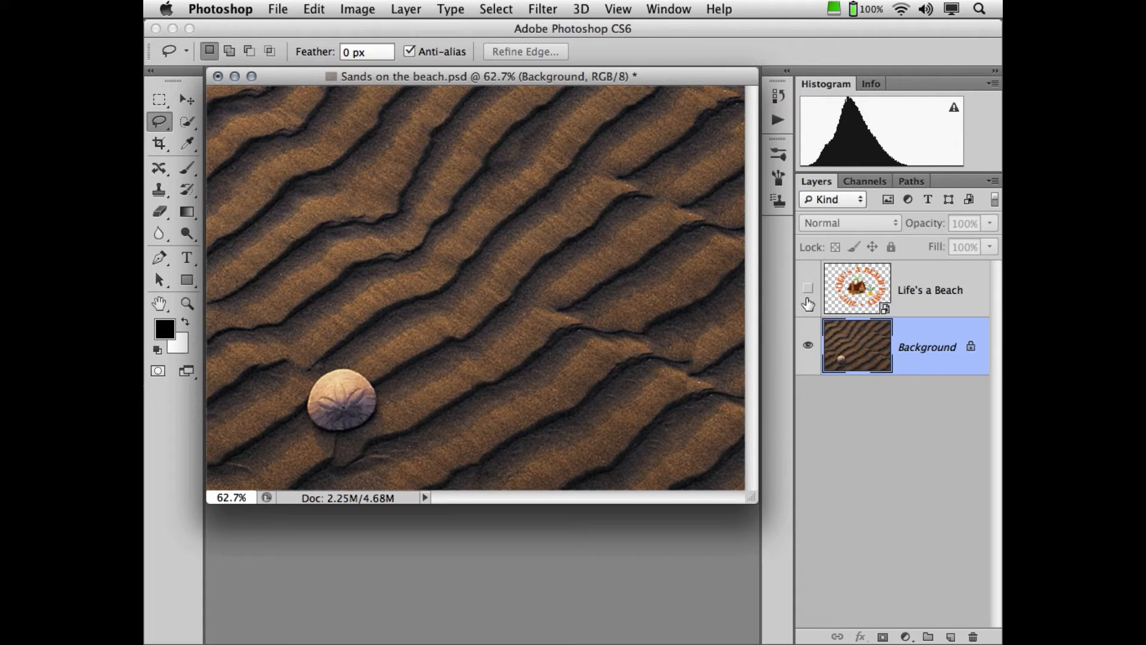
left_click(357, 8)
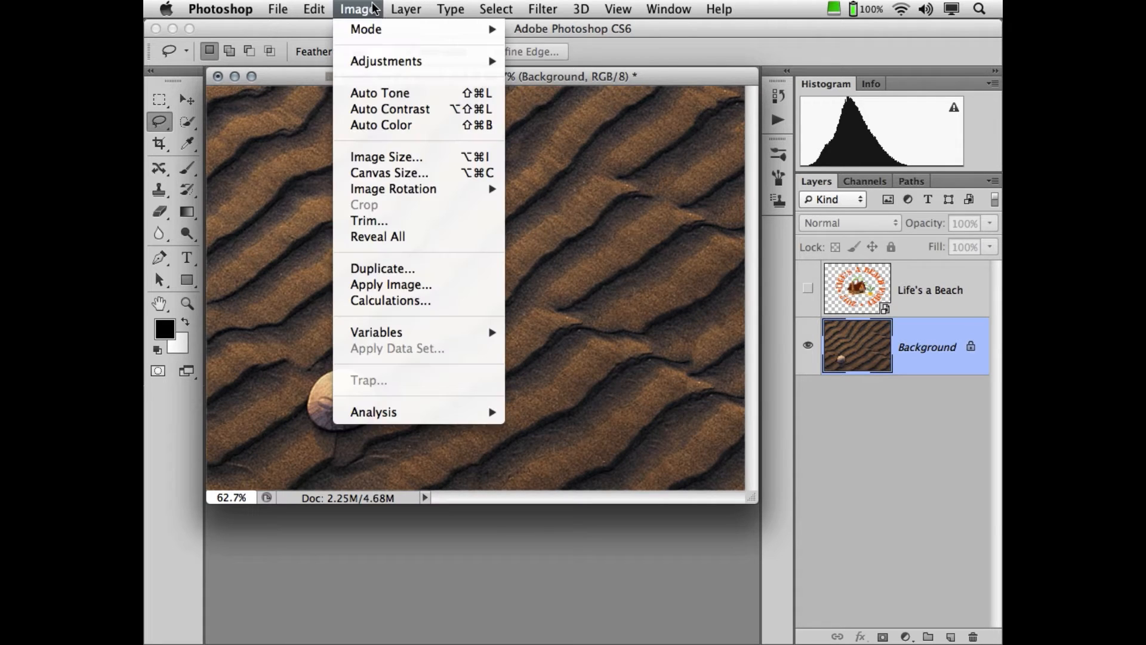
- Duplicate the image as 'Sands on the beach map' with Duplicate Merged Layers Only ticked
left_click(382, 268)
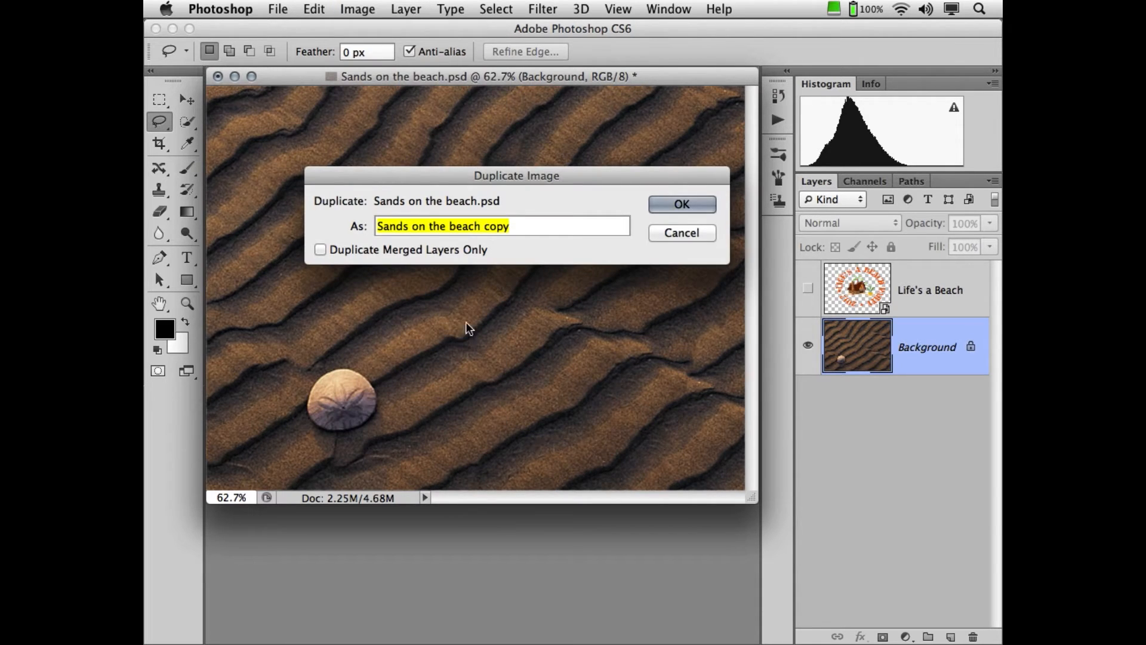
mouse_move(359, 257)
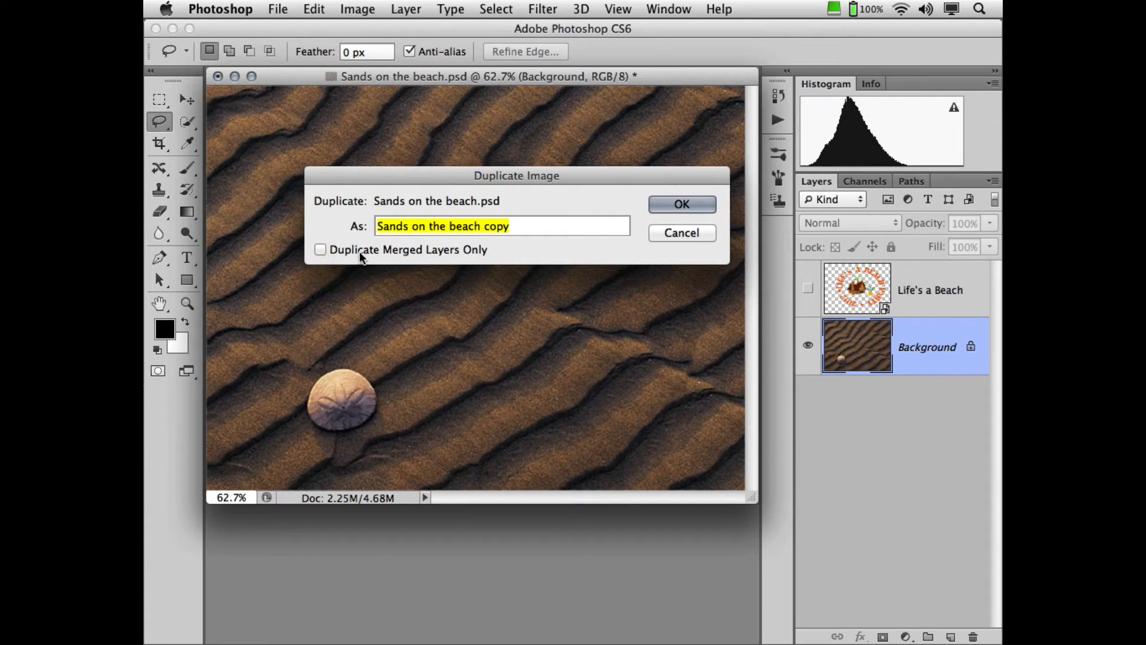
mouse_move(479, 254)
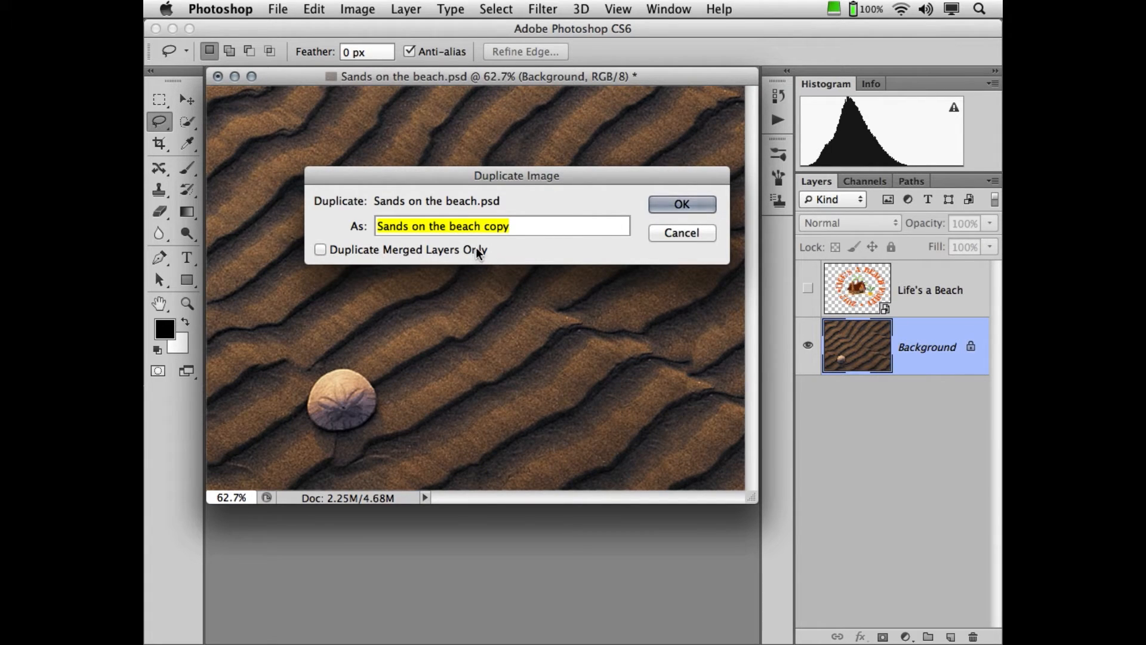
mouse_move(482, 252)
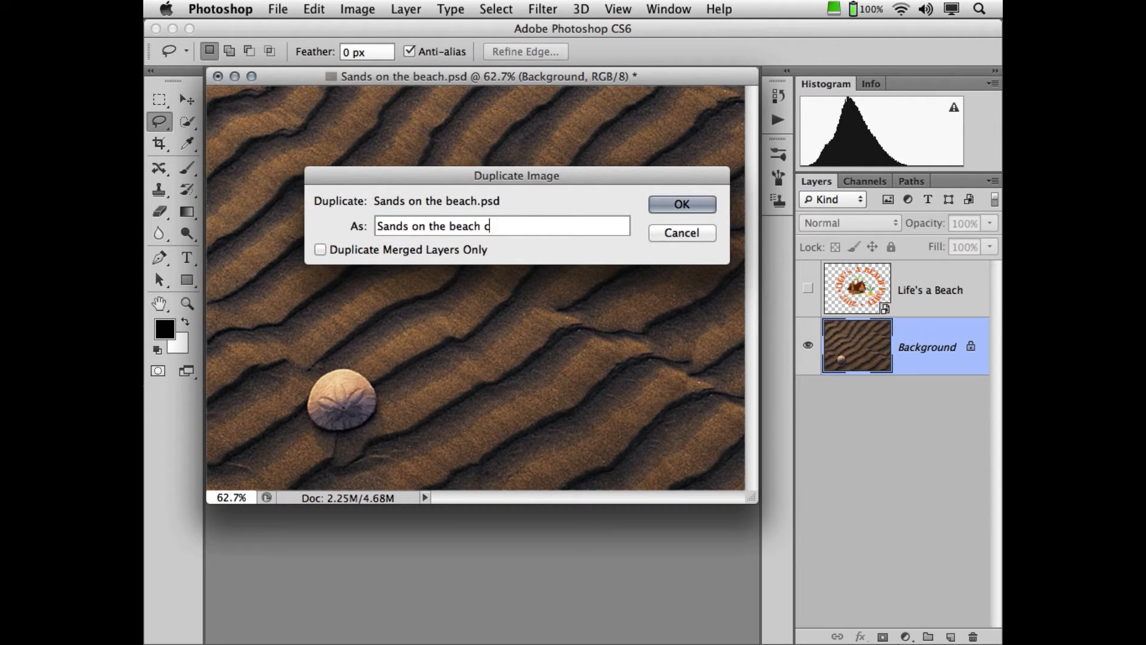
type("m")
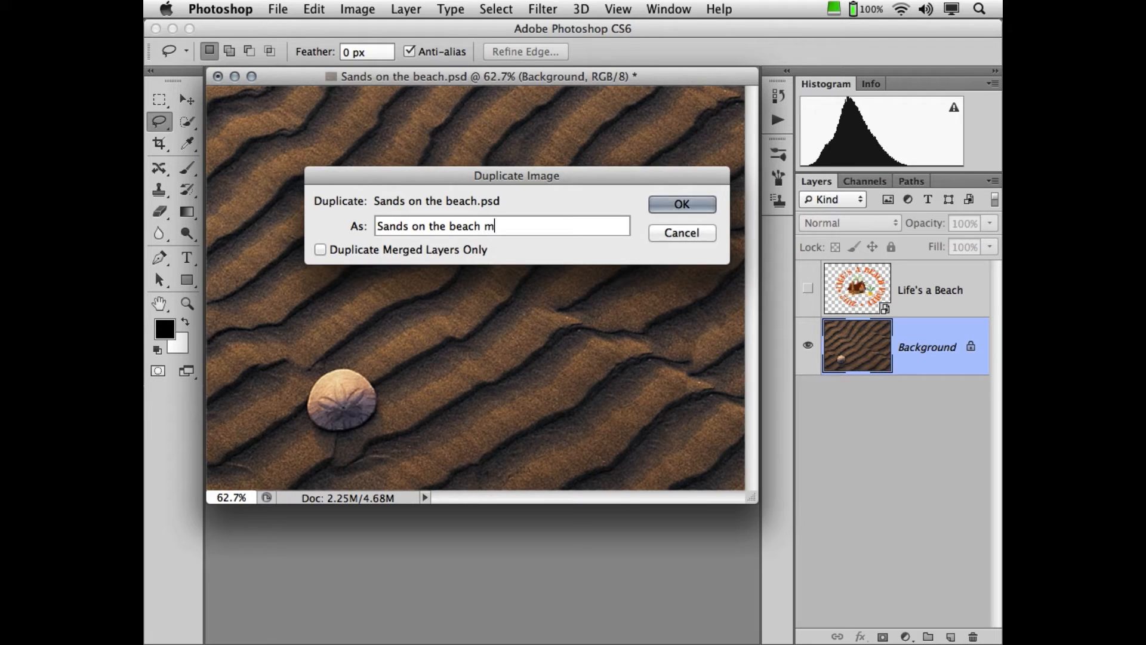
type("ap[")
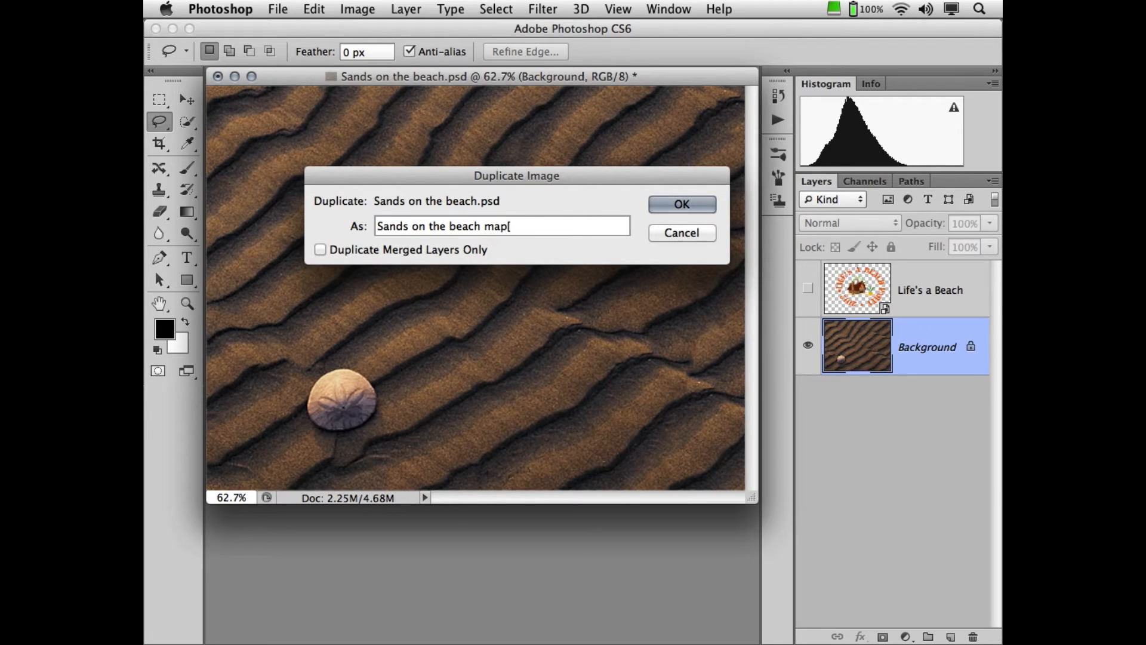
key("Backspace")
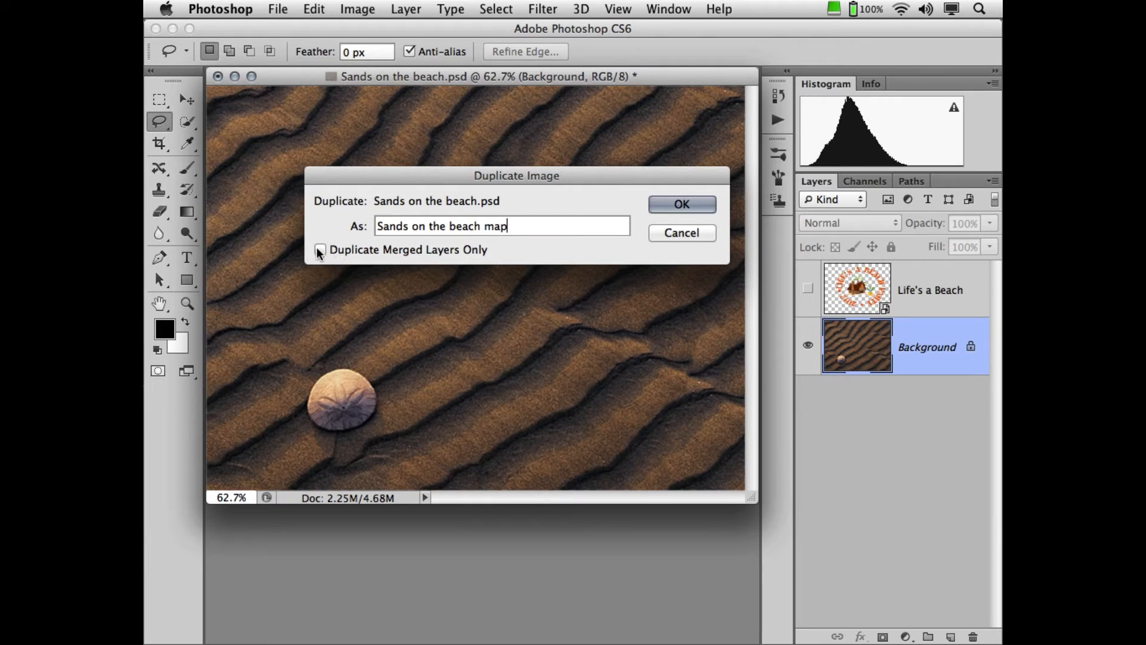
left_click(320, 250)
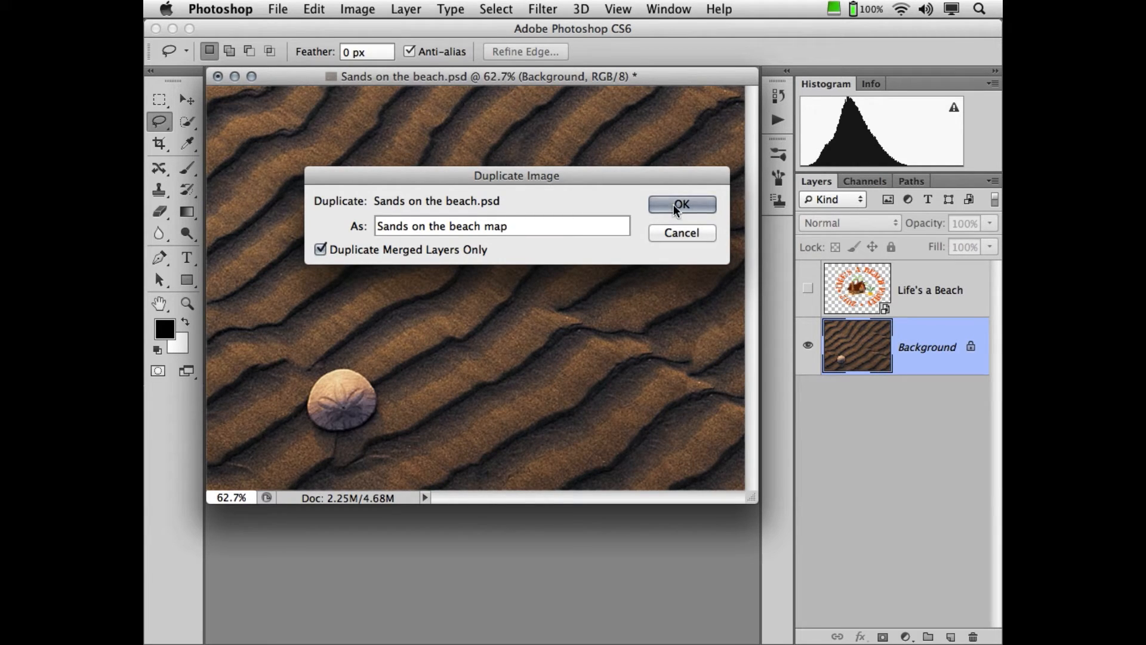
left_click(503, 225)
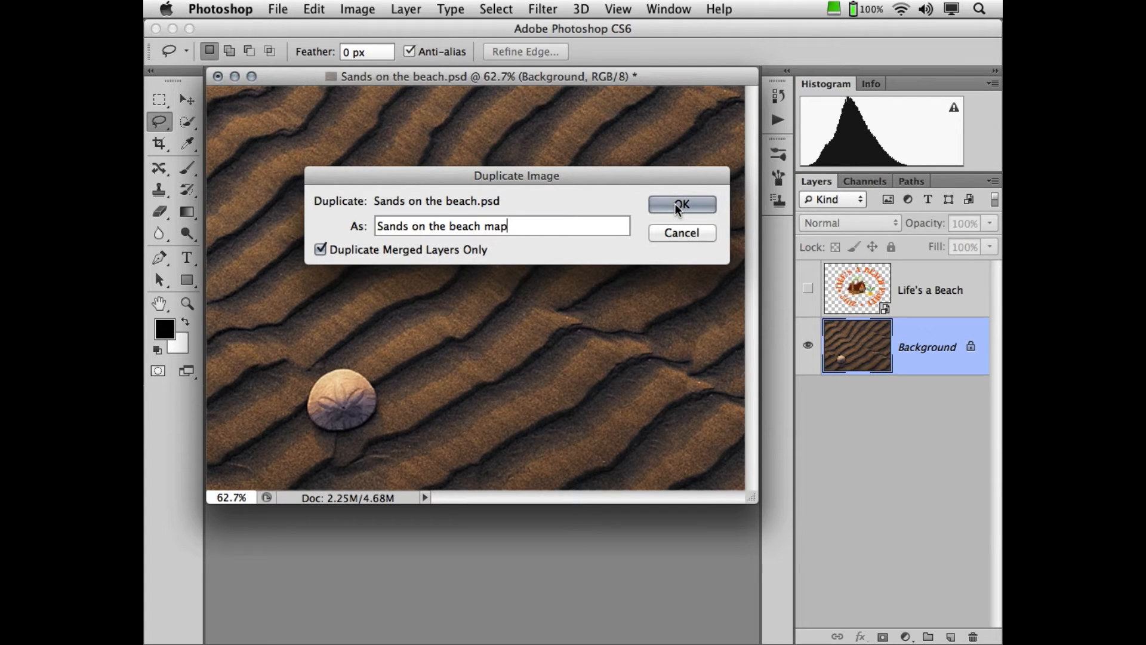
- Convert the copy to Lab Color, isolate the Lightness channel and convert it to Grayscale
left_click(680, 205)
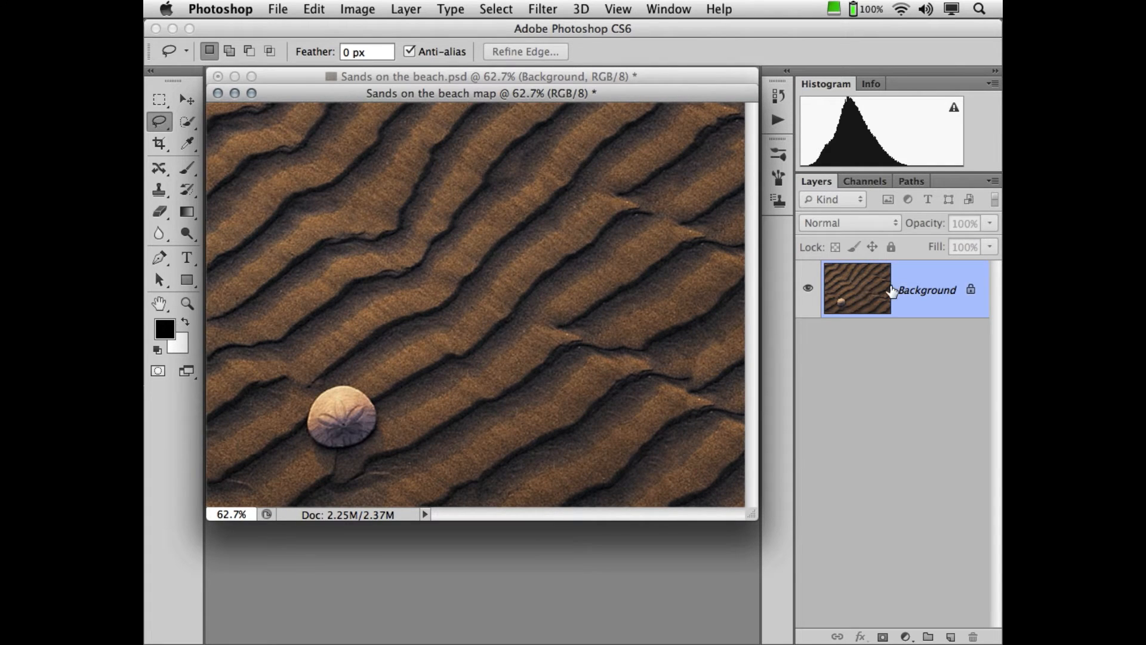
mouse_move(857, 288)
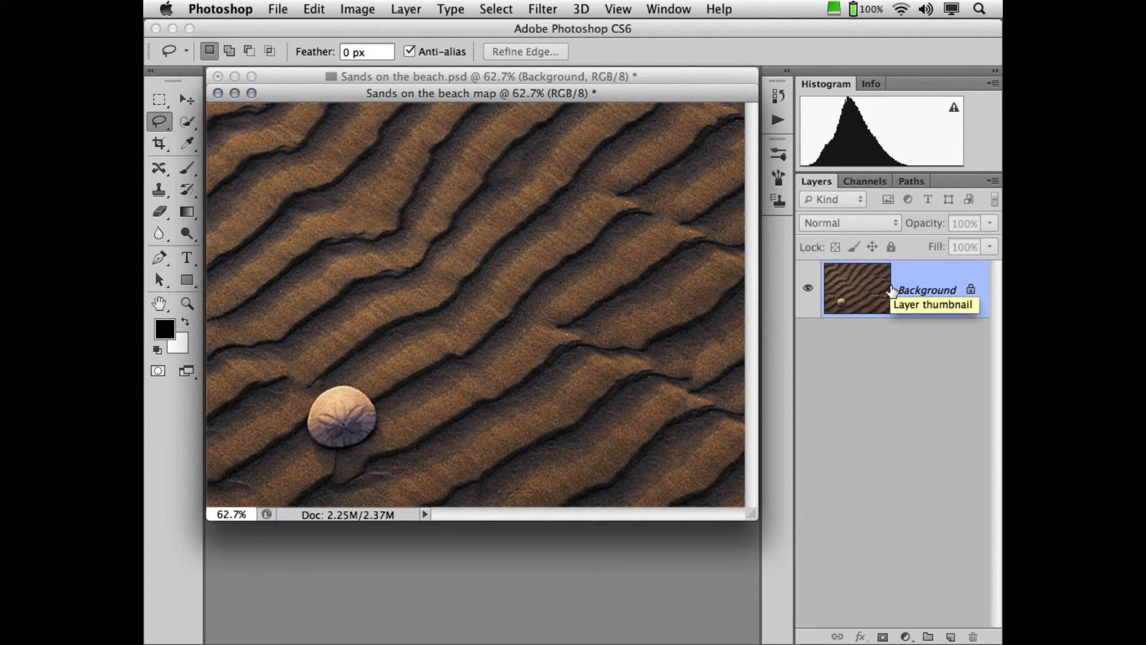
left_click(357, 8)
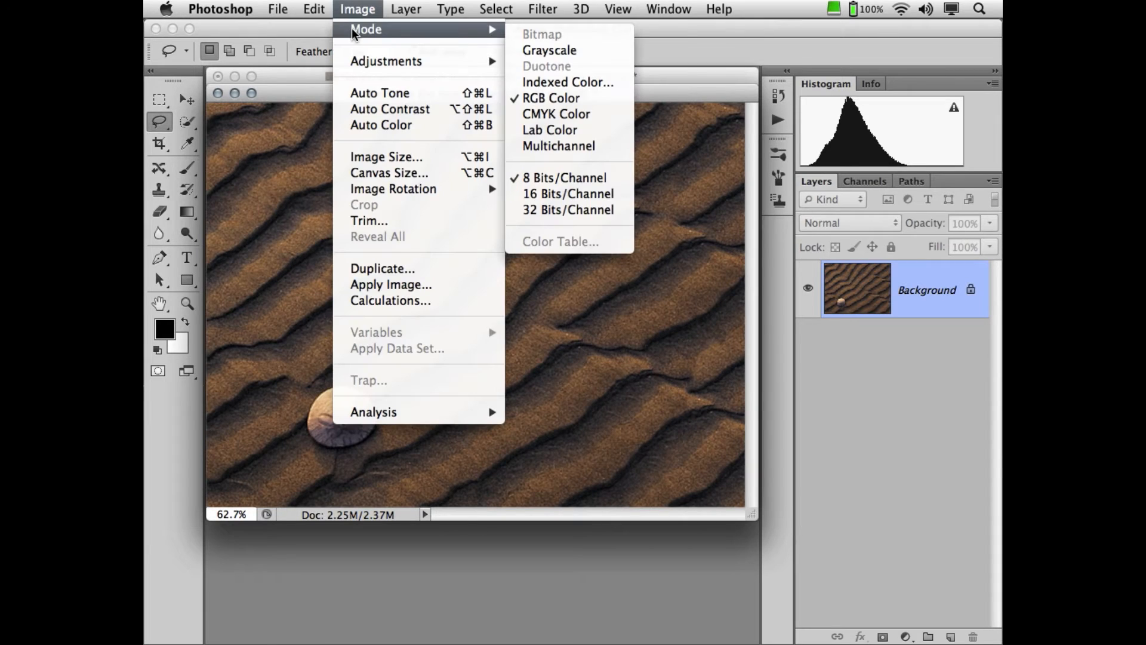
mouse_move(549, 50)
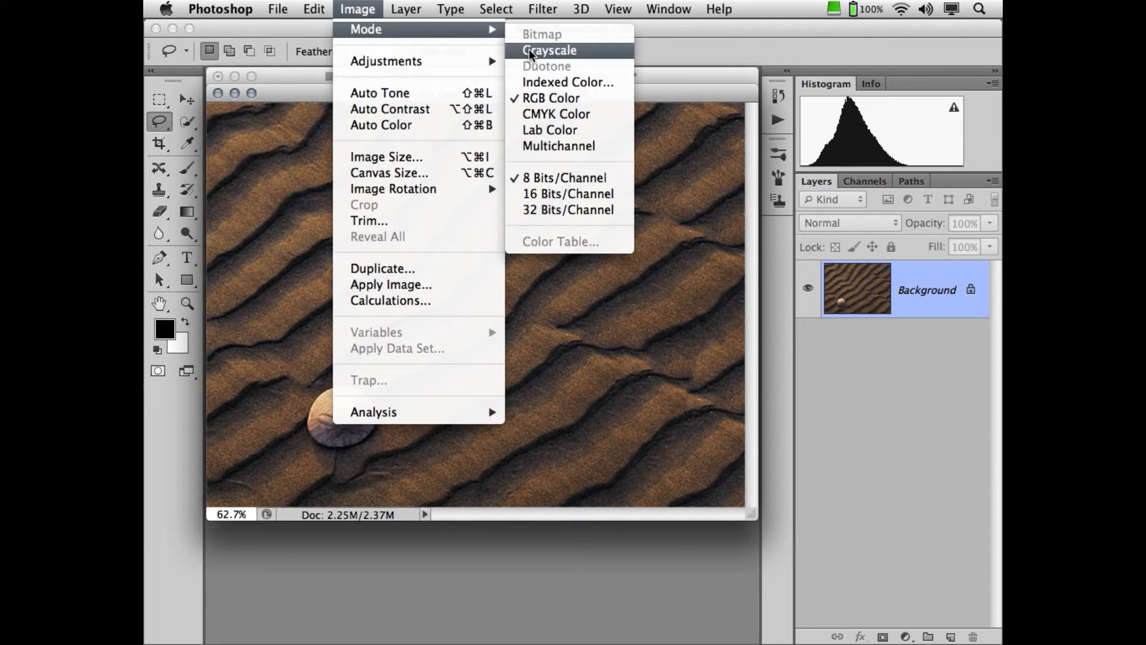
mouse_move(528, 57)
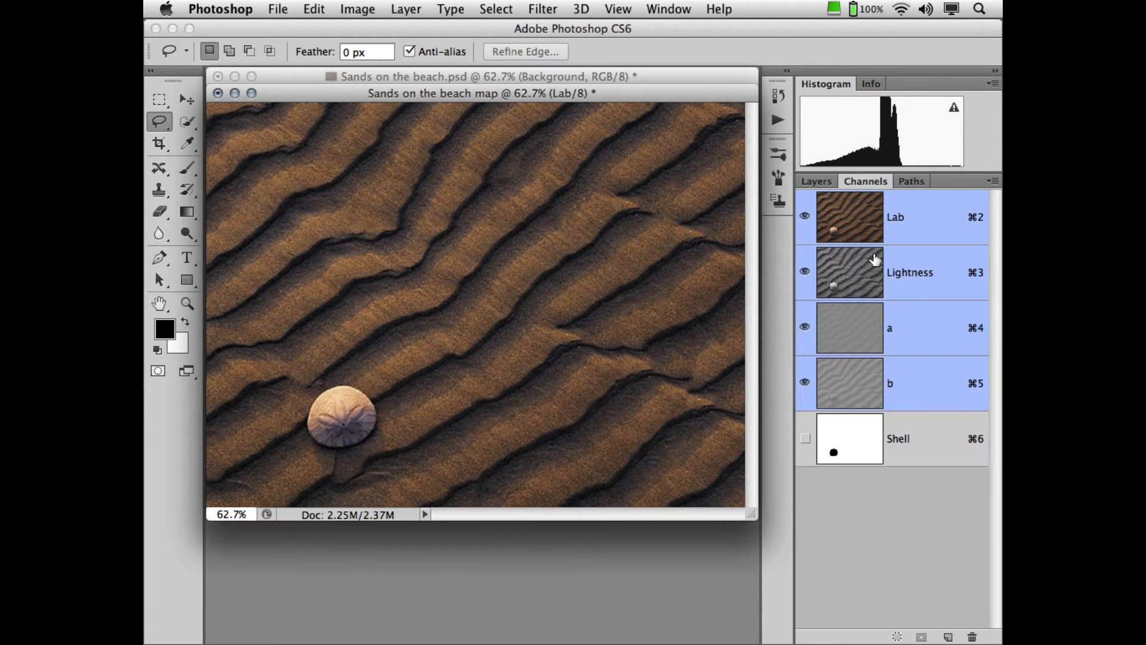
left_click(910, 272)
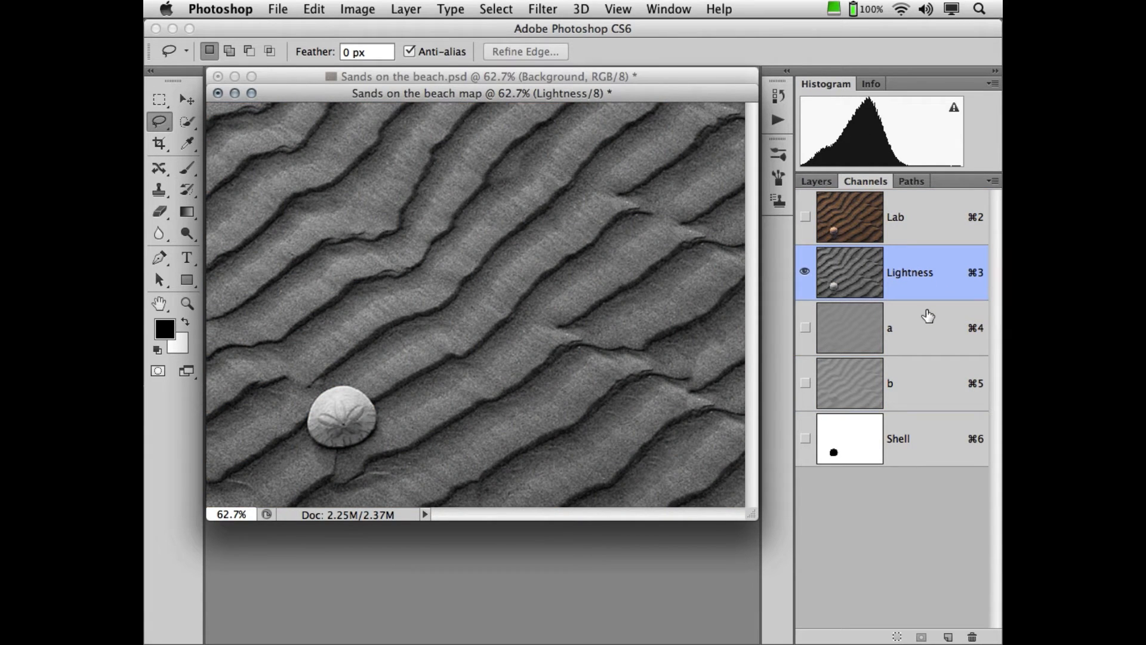
mouse_move(929, 314)
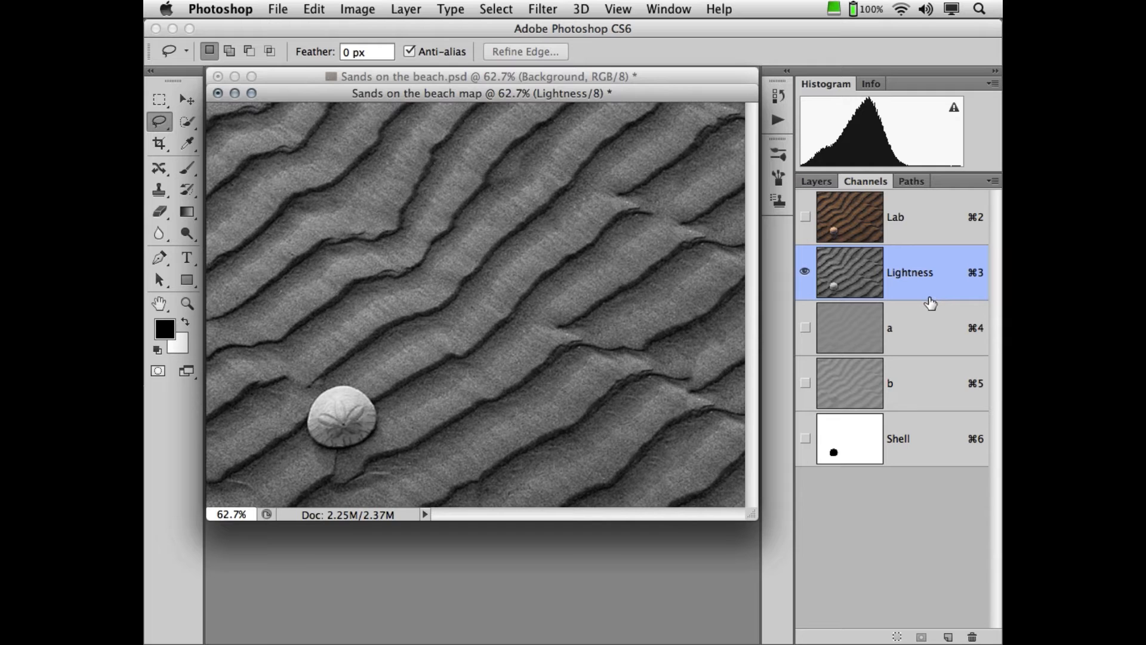
mouse_move(938, 375)
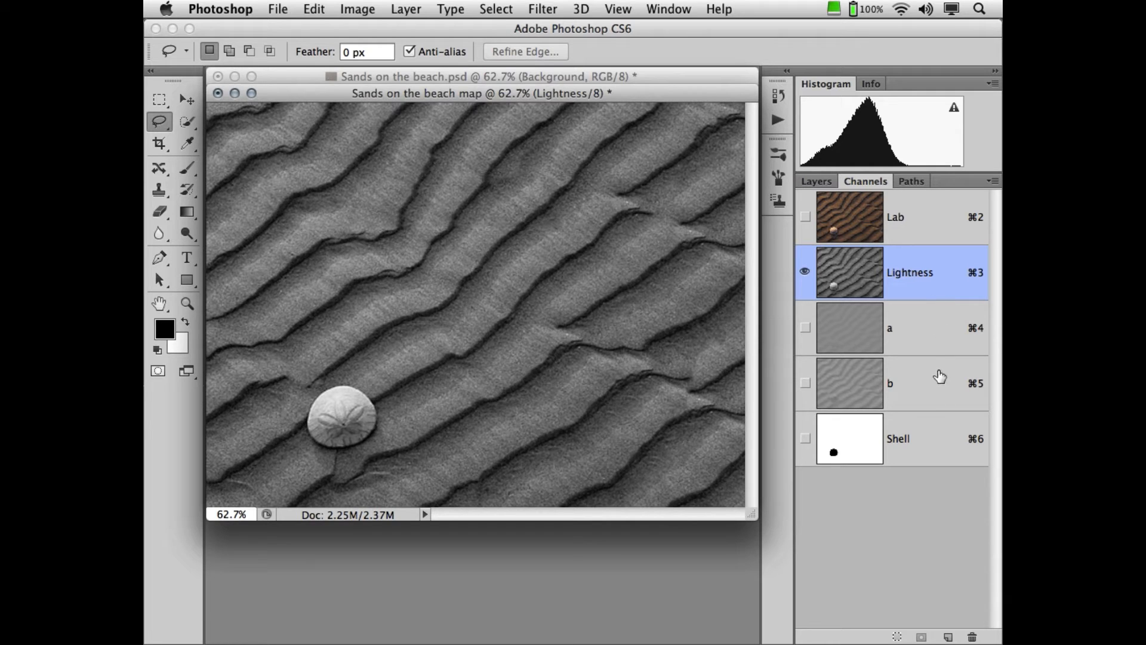
mouse_move(938, 372)
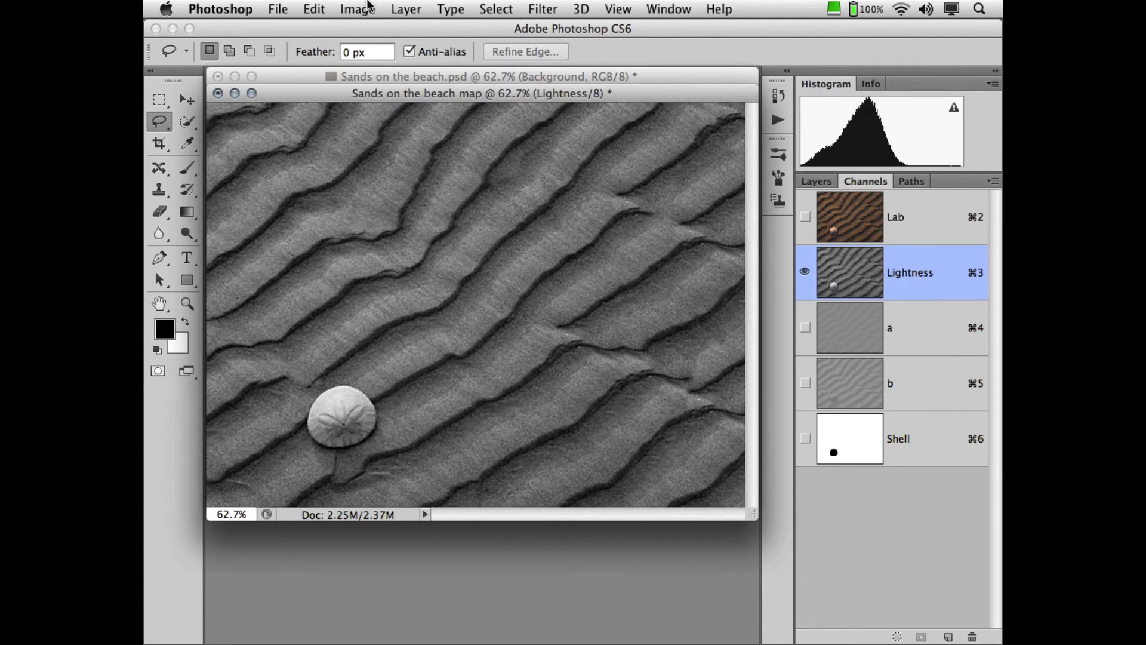
left_click(357, 9)
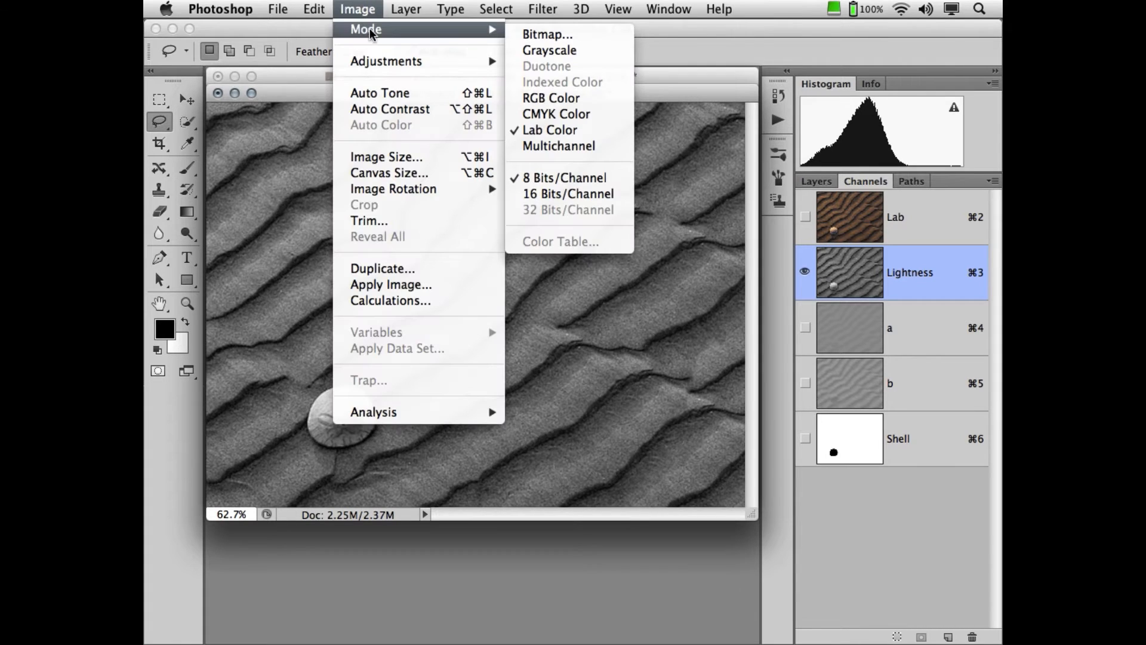
left_click(550, 50)
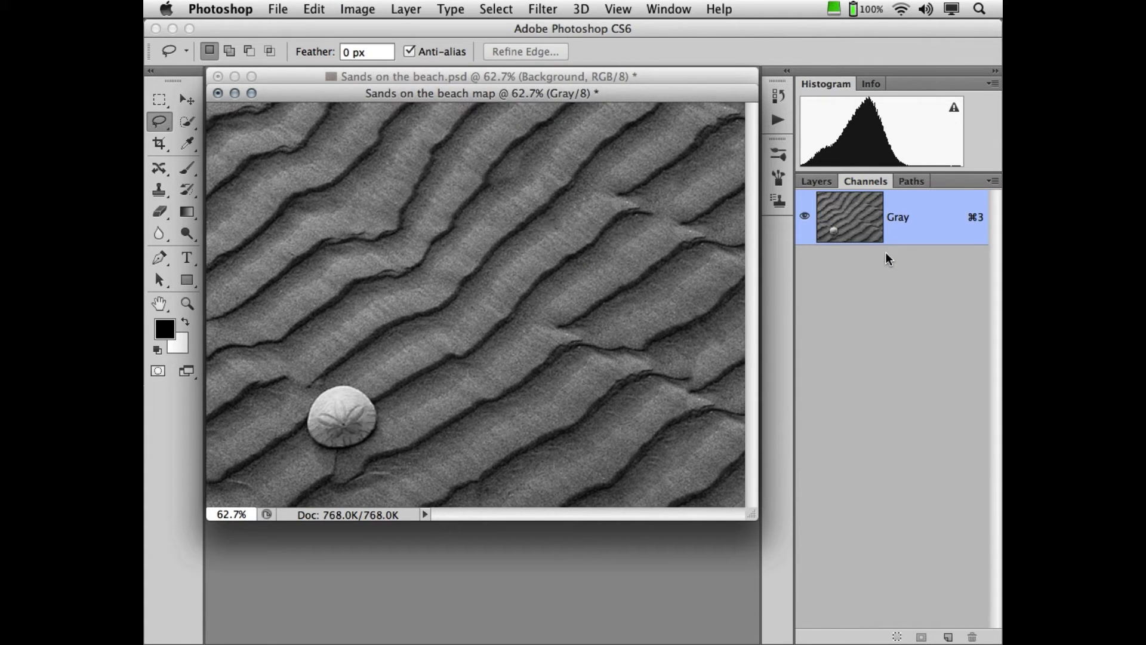
mouse_move(928, 251)
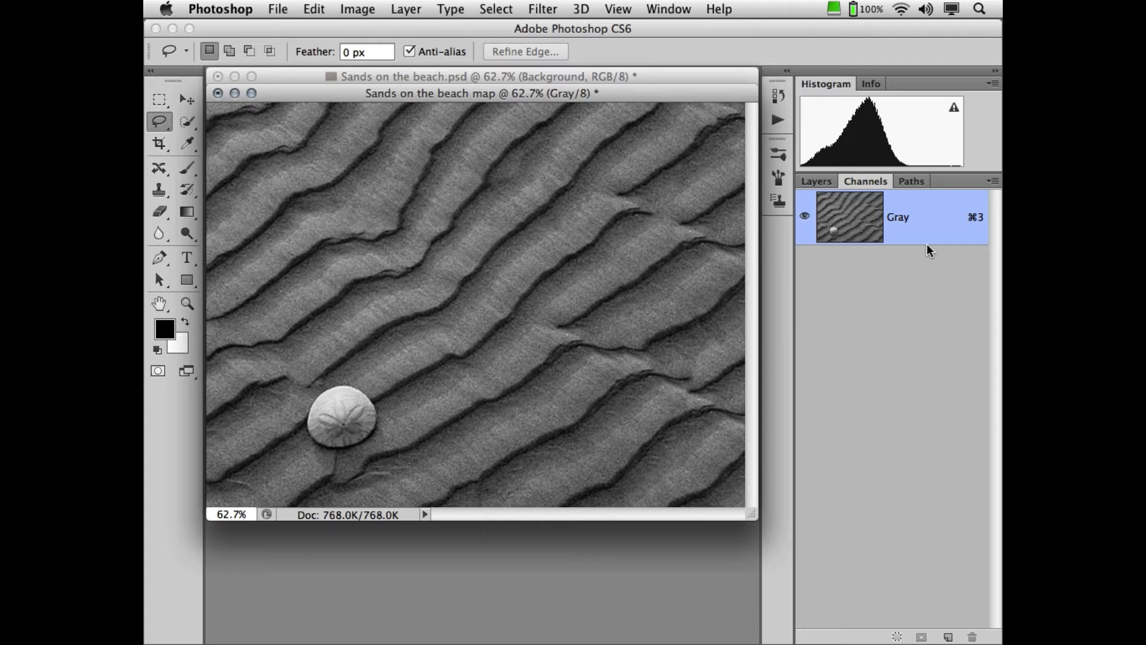
mouse_move(360, 68)
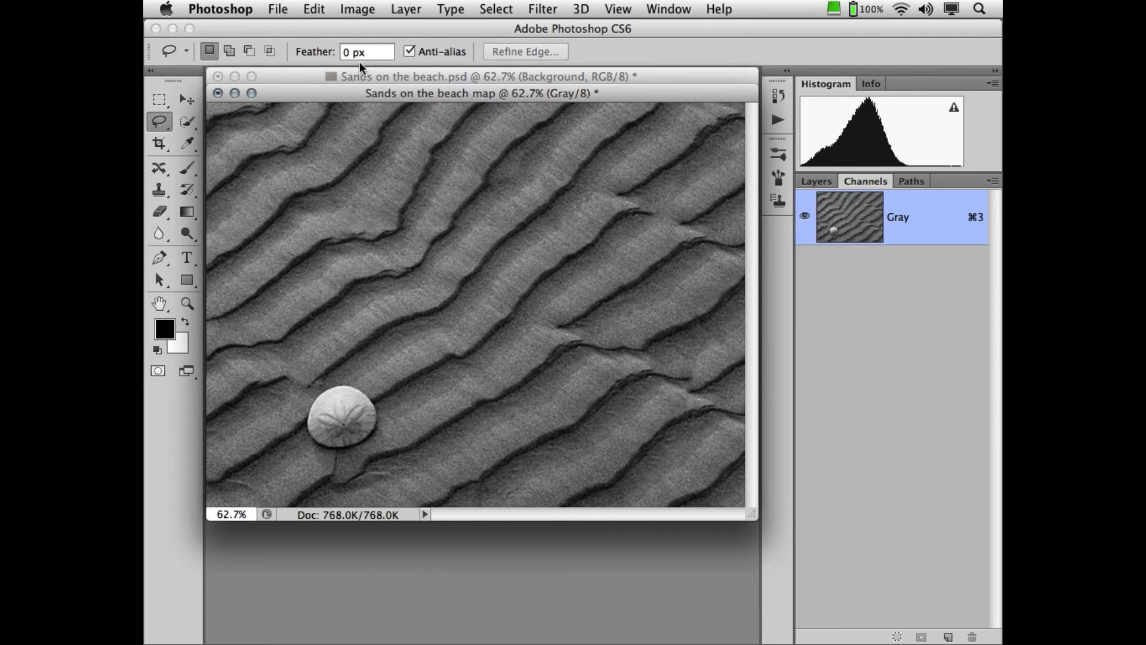
- Apply Levels with input white 195 and midtones 0.66 to deepen the ripple contrast
left_click(357, 9)
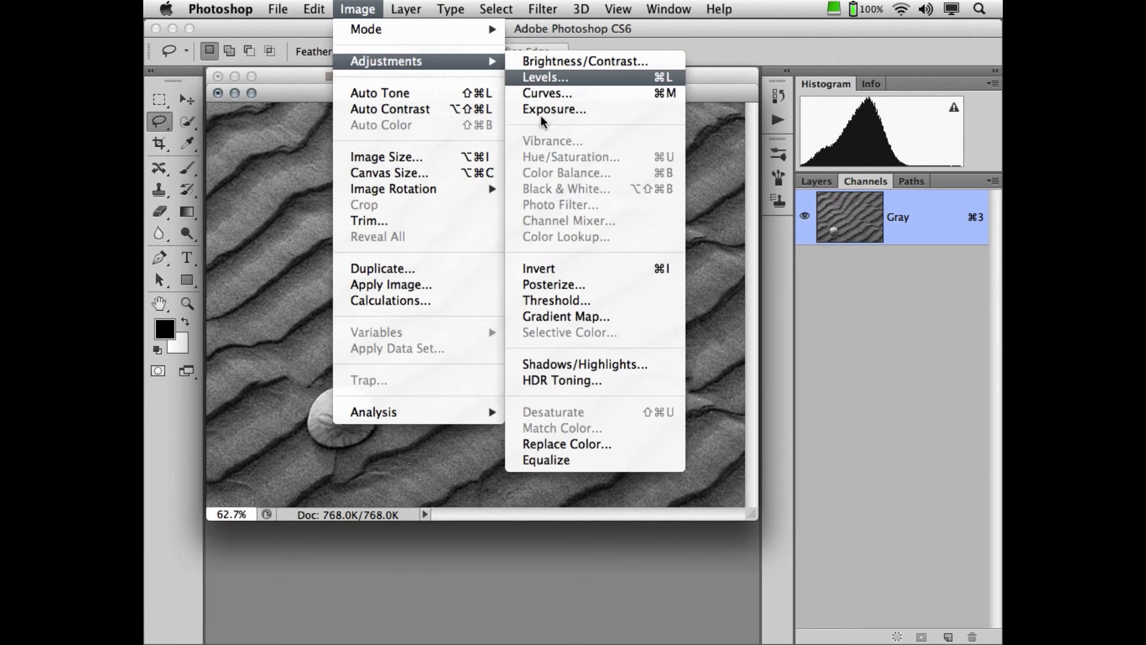
left_click(544, 76)
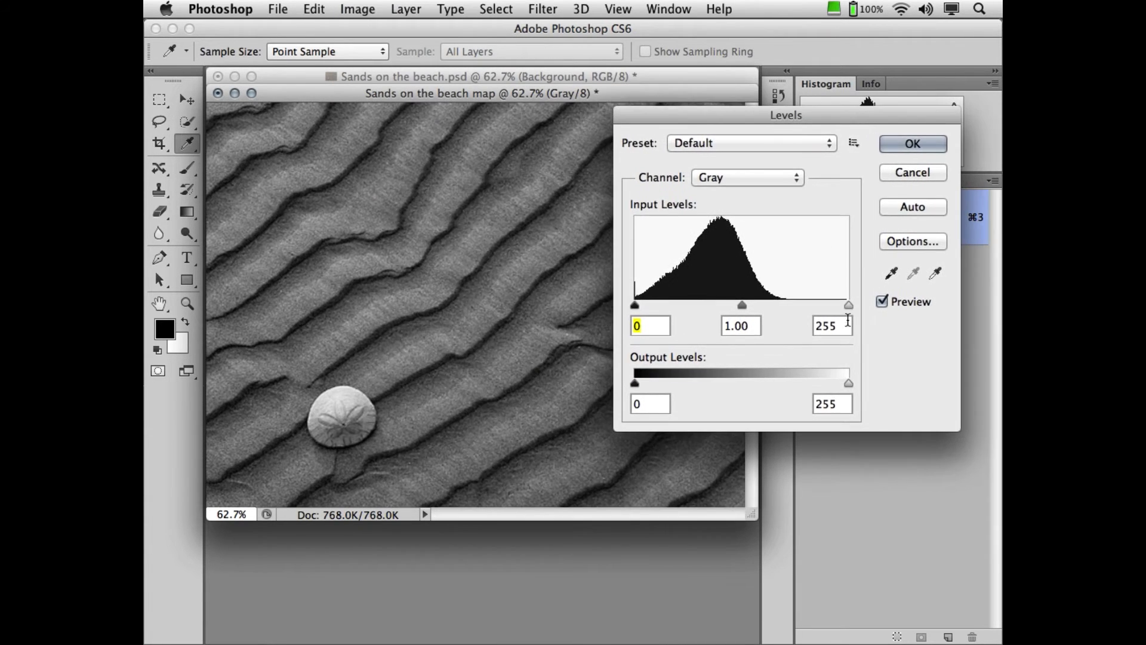
left_click_drag(847, 304, 828, 305)
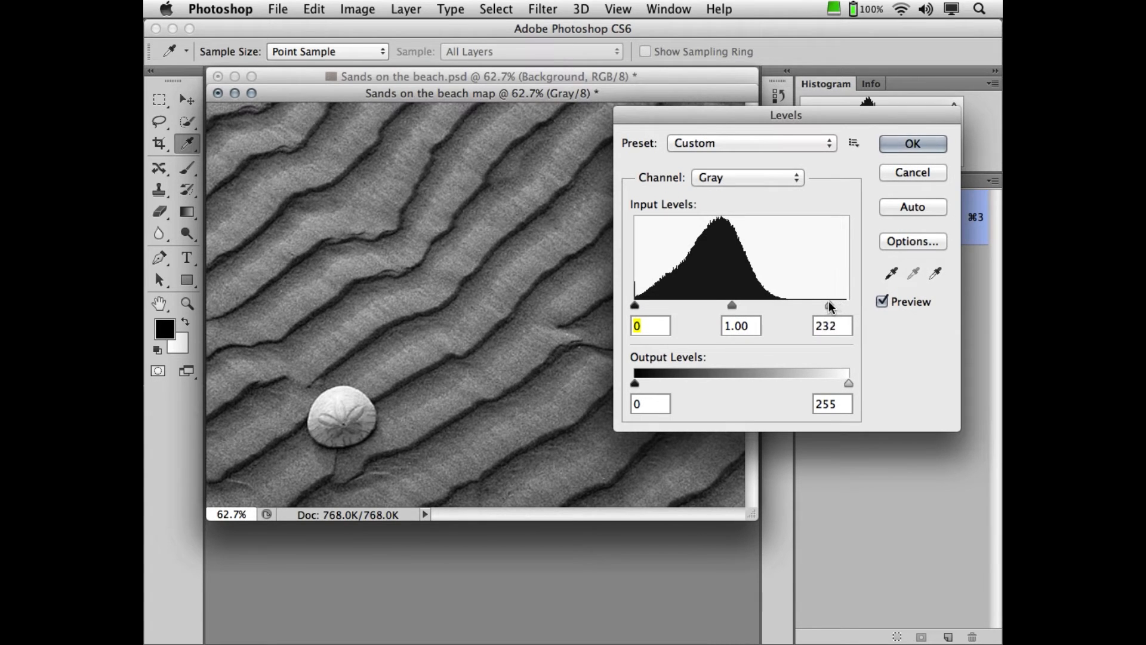
left_click_drag(828, 304, 798, 305)
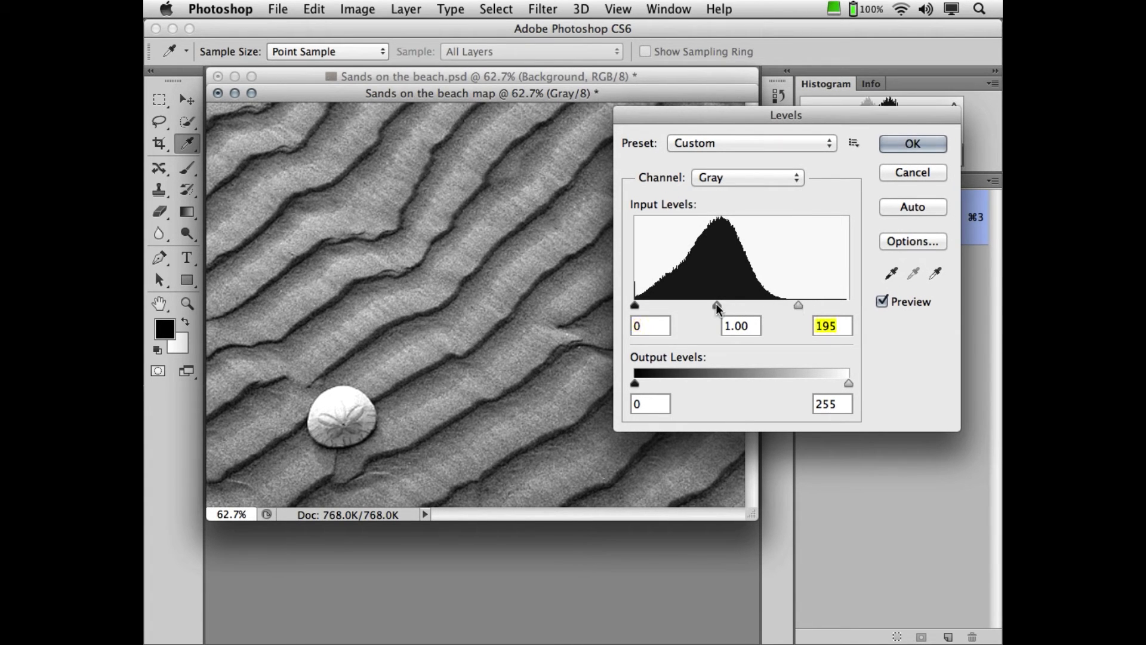
left_click_drag(716, 304, 736, 305)
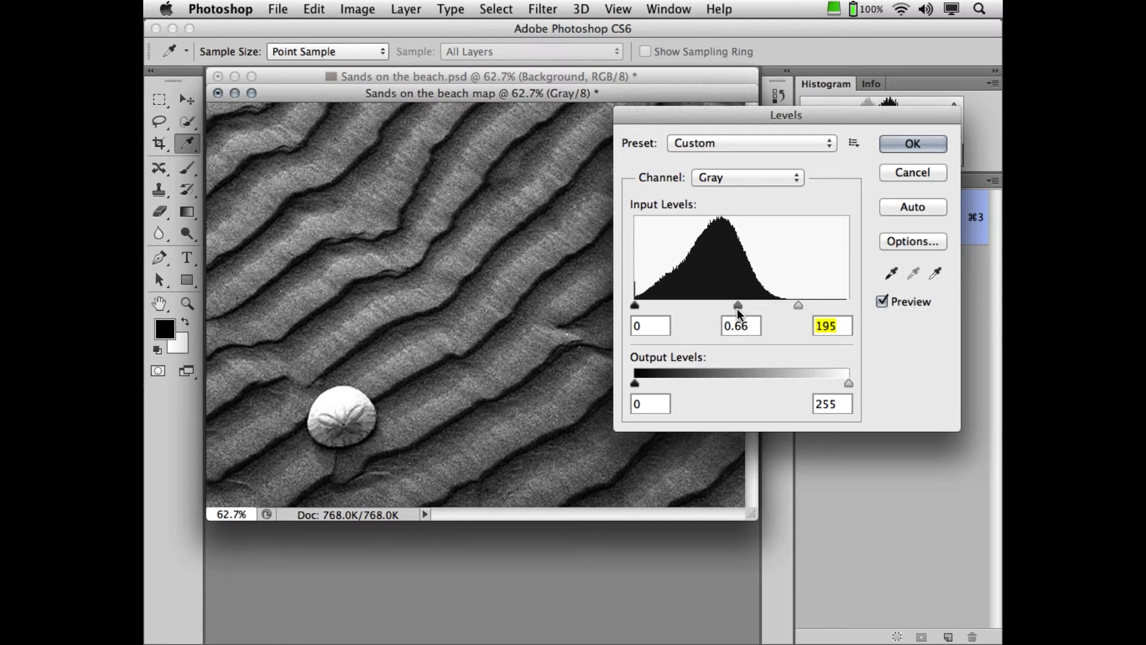
left_click(911, 143)
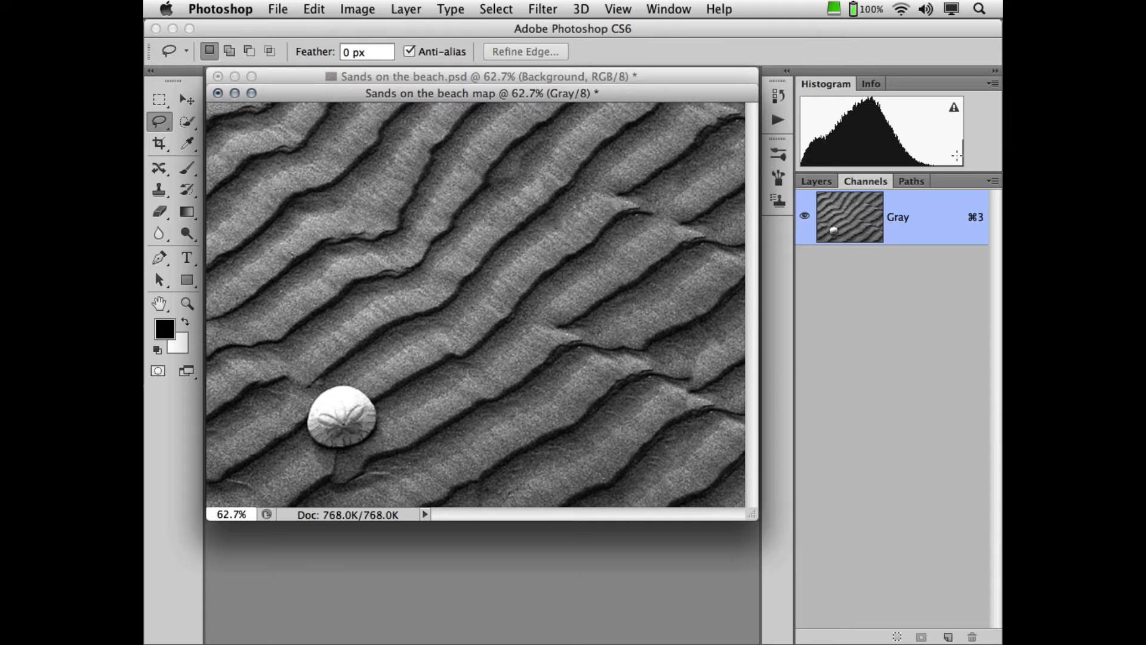
mouse_move(502, 234)
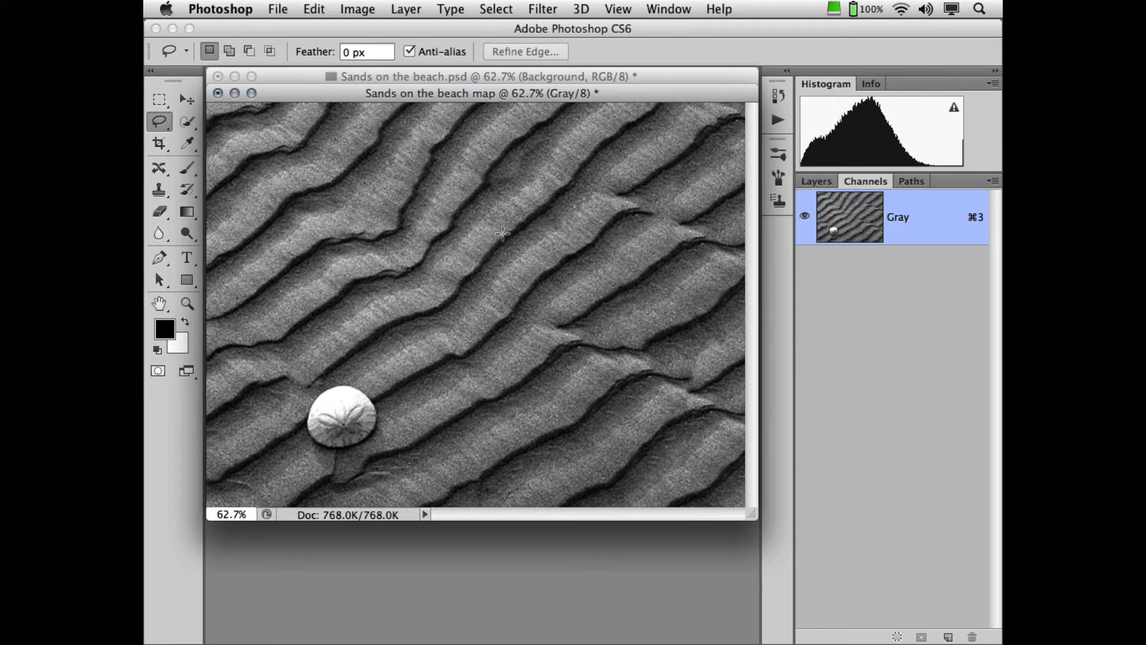
- Apply a Gaussian Blur of 8.0 pixels to the grayscale sand map
left_click(542, 8)
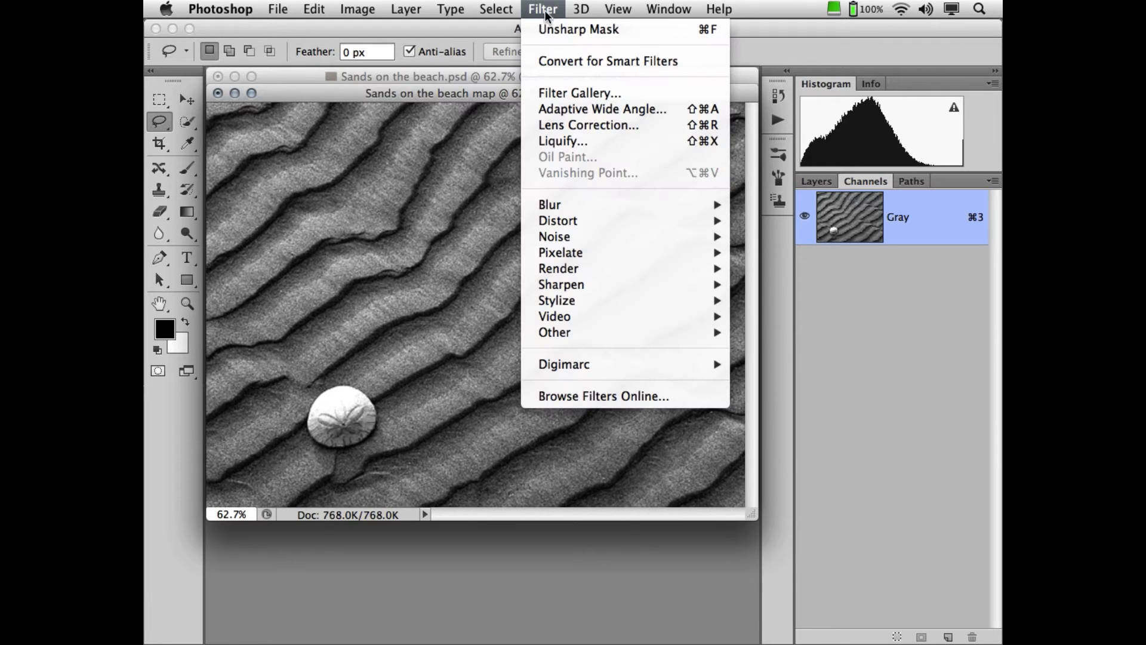
mouse_move(549, 204)
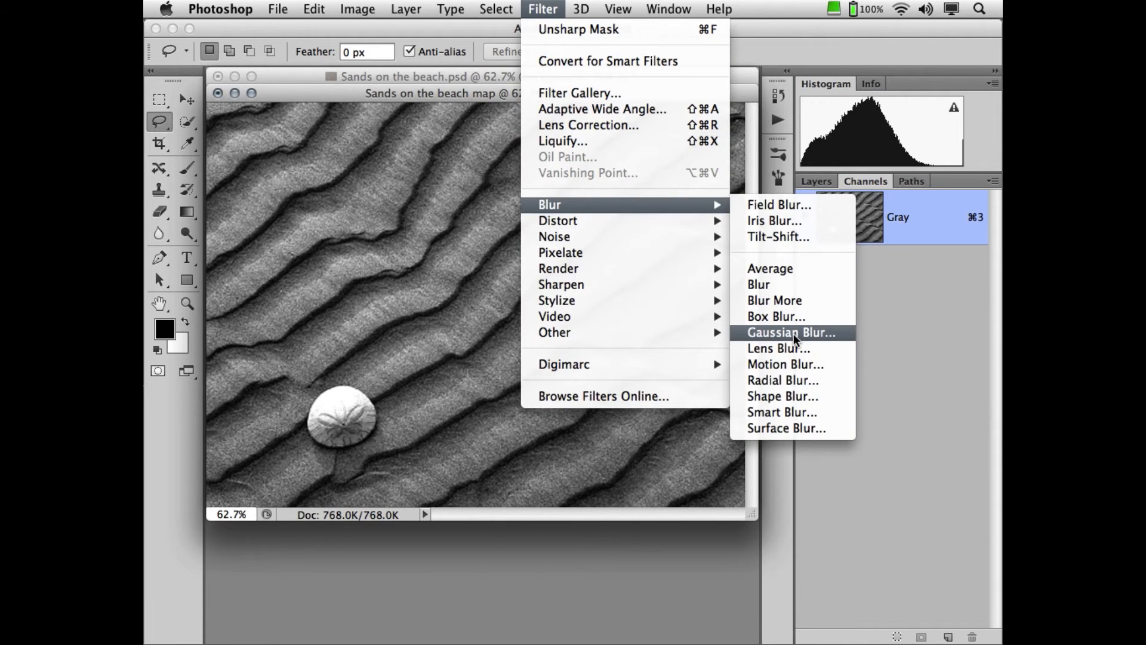
left_click(791, 332)
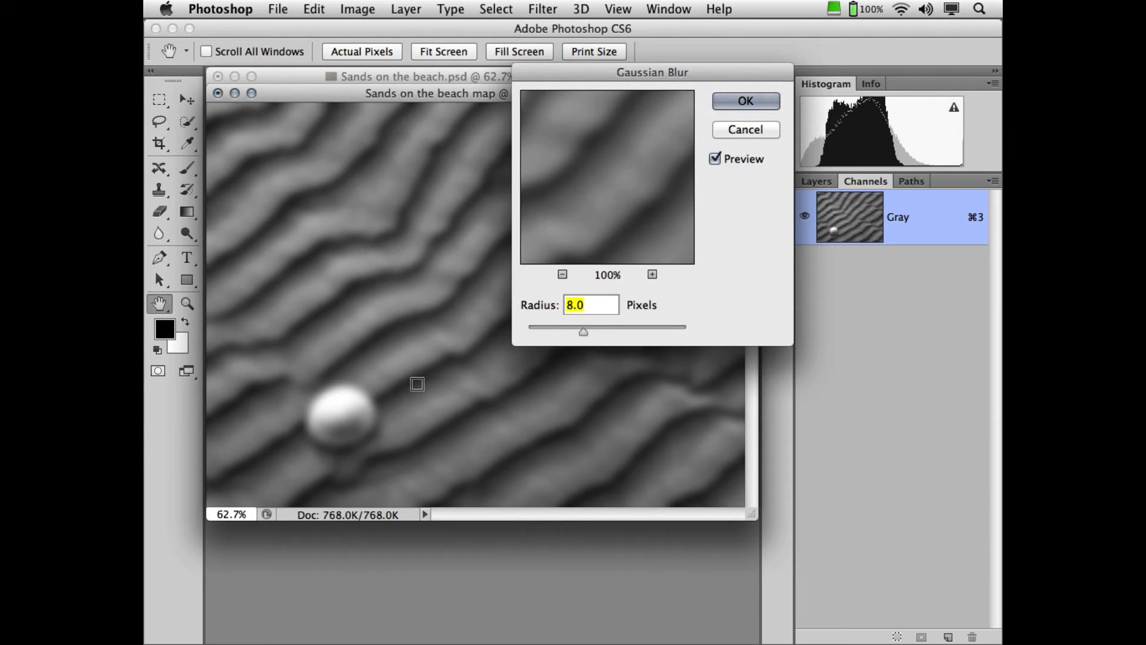
mouse_move(374, 176)
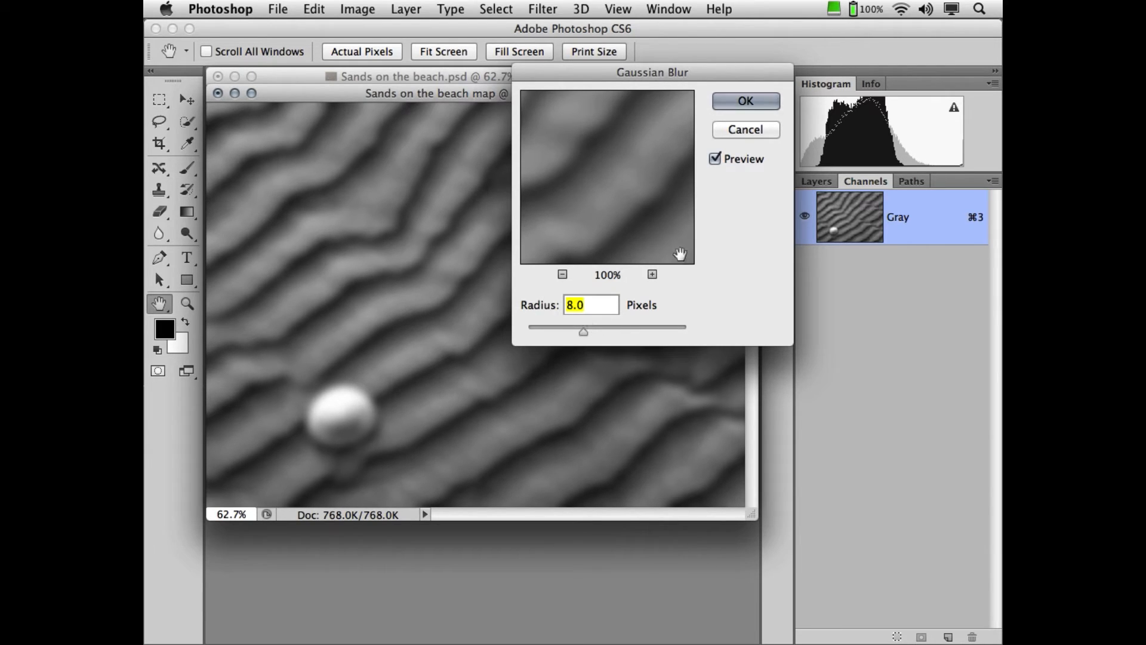
left_click(743, 100)
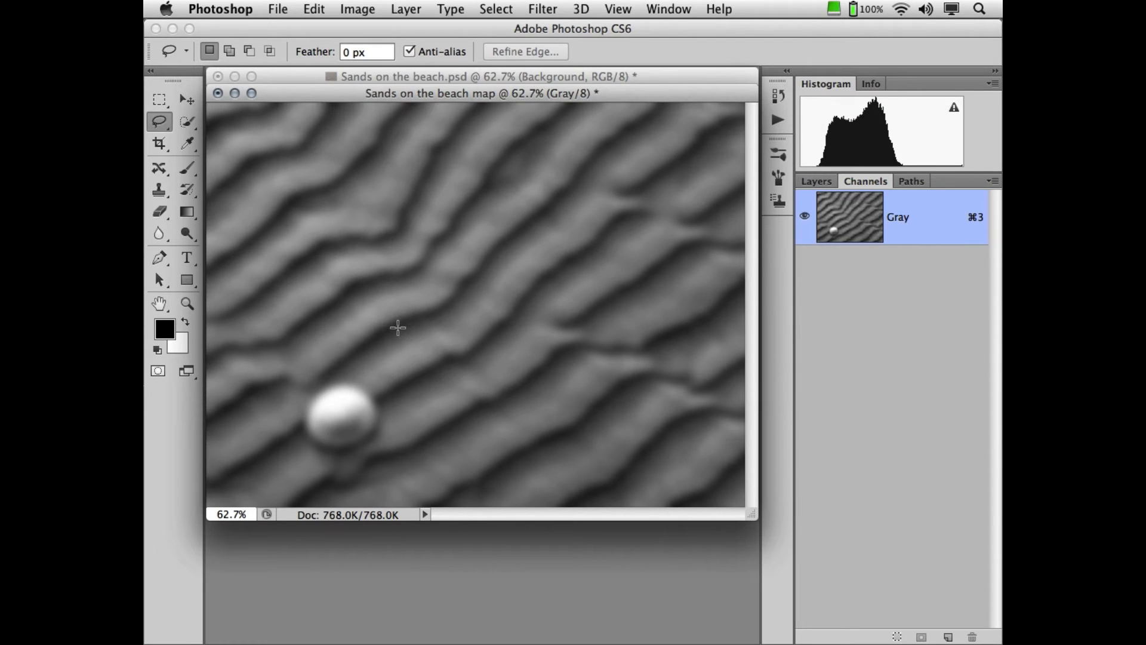
mouse_move(399, 330)
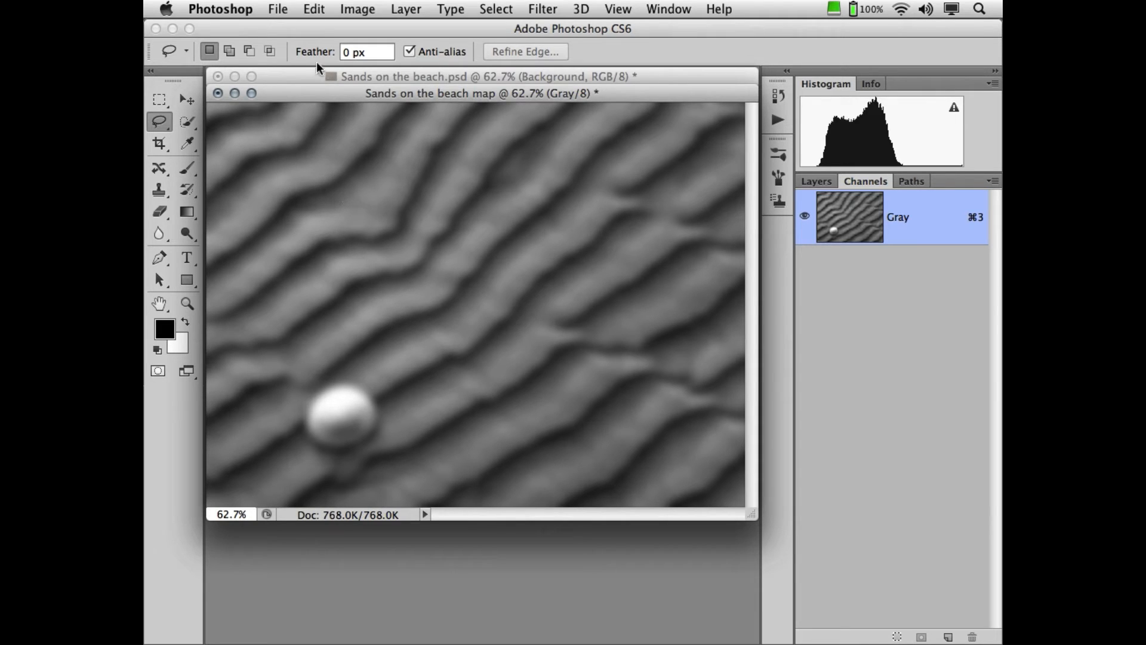
mouse_move(315, 10)
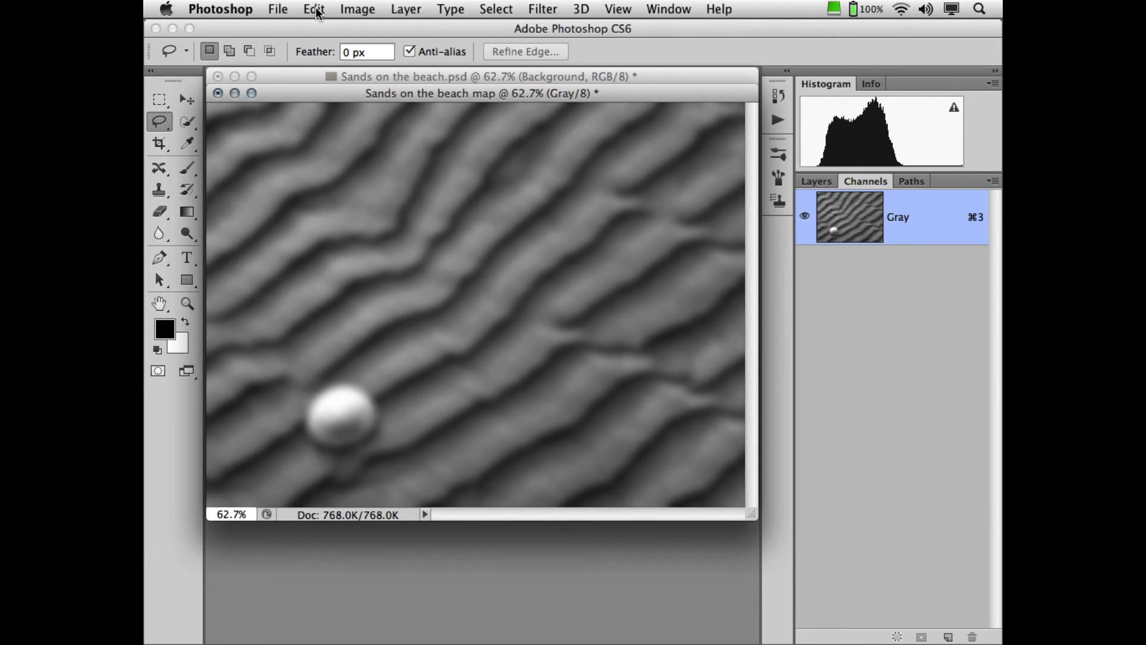
- Fade the Gaussian Blur to 75% opacity so the ripples regain detail
left_click(314, 8)
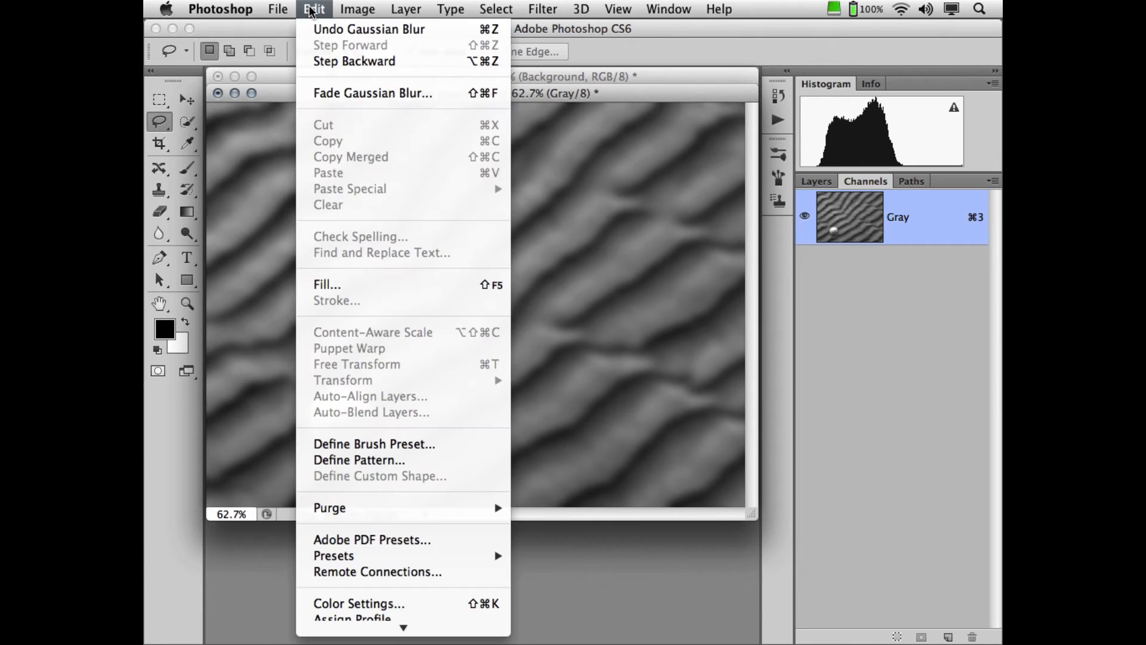
mouse_move(372, 93)
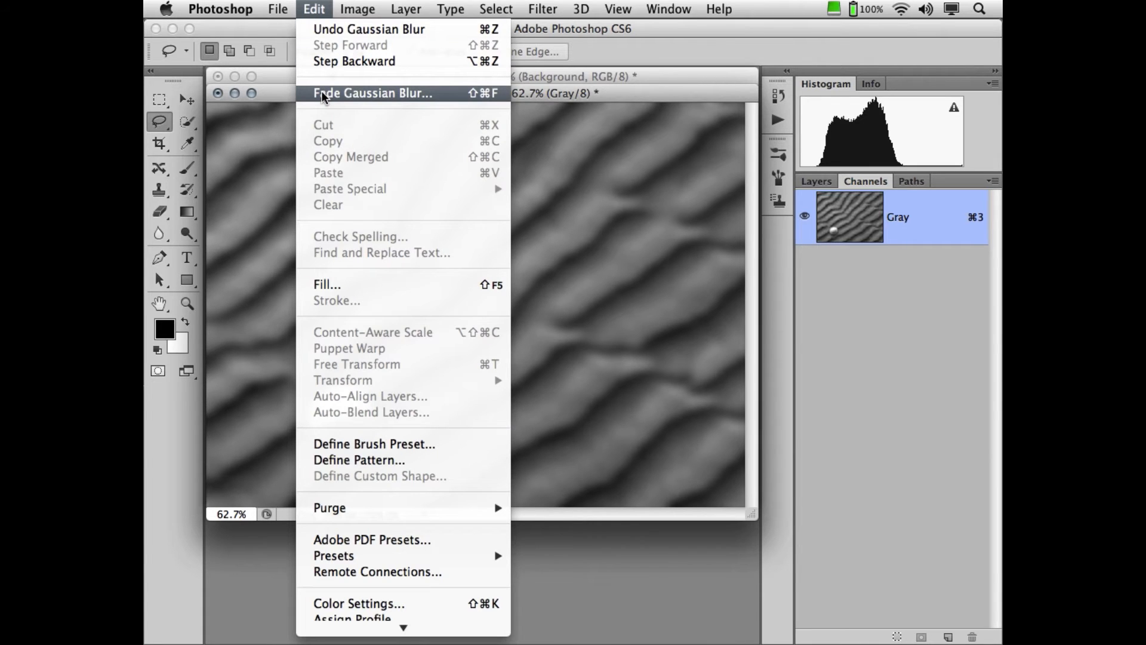
left_click(373, 94)
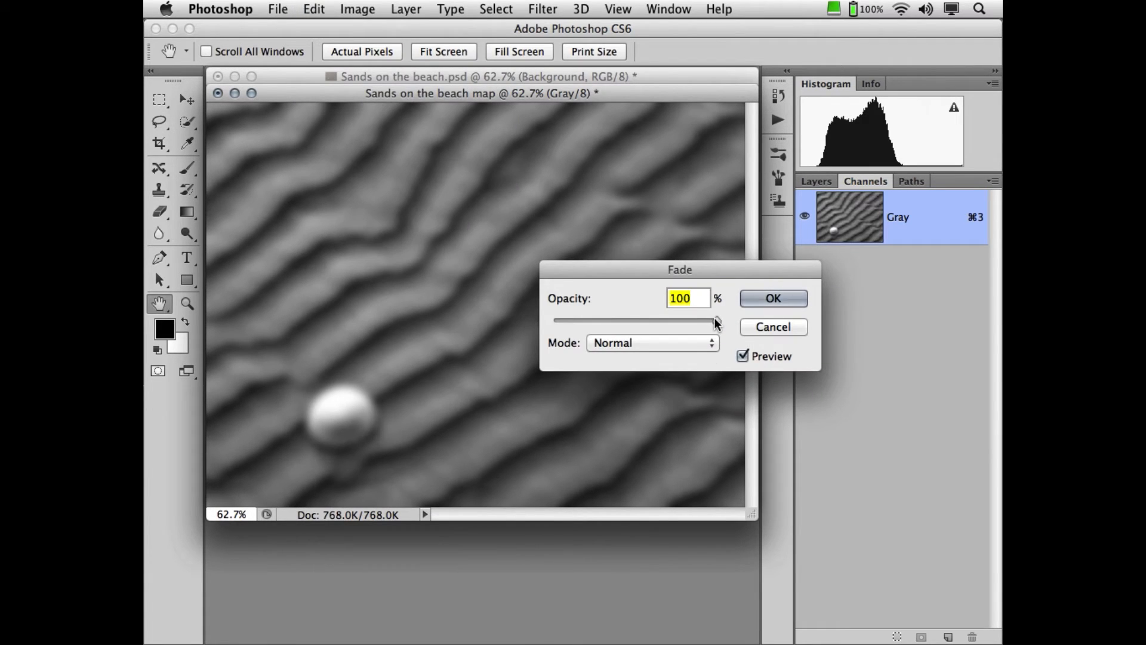
left_click_drag(712, 320, 678, 320)
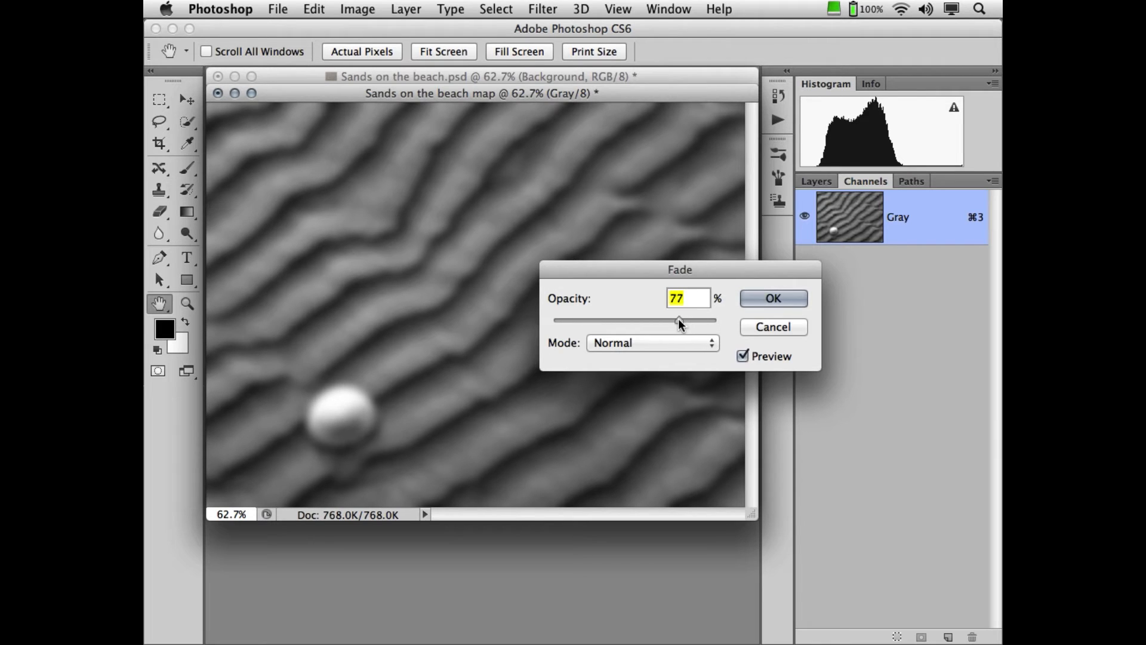
left_click_drag(680, 320, 675, 320)
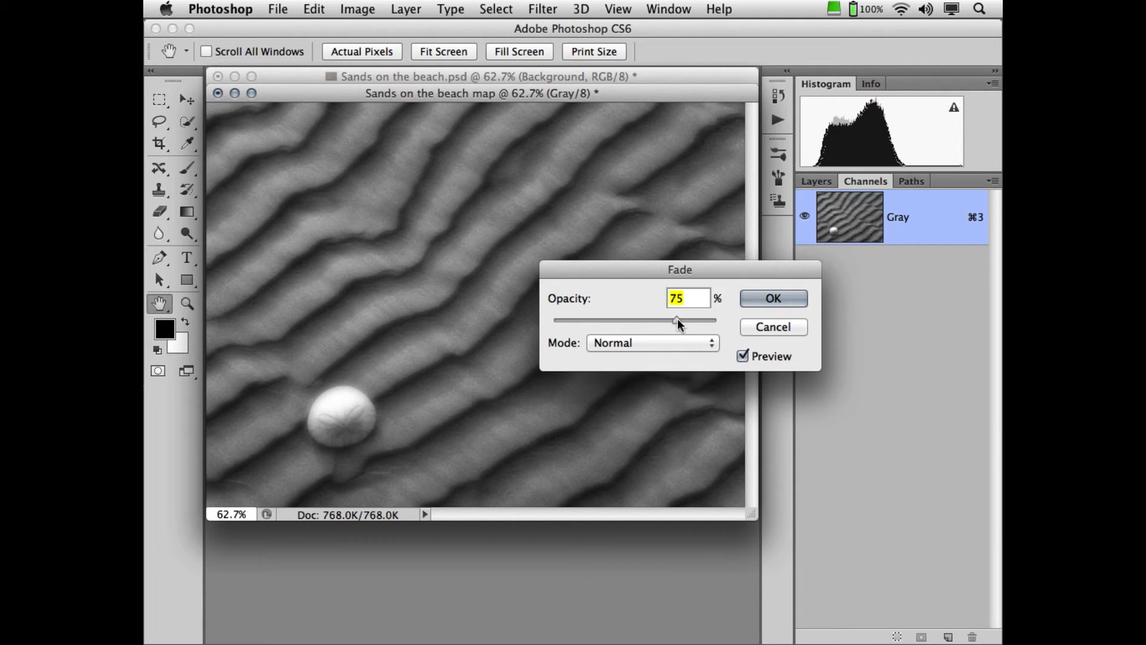
left_click_drag(679, 268, 812, 109)
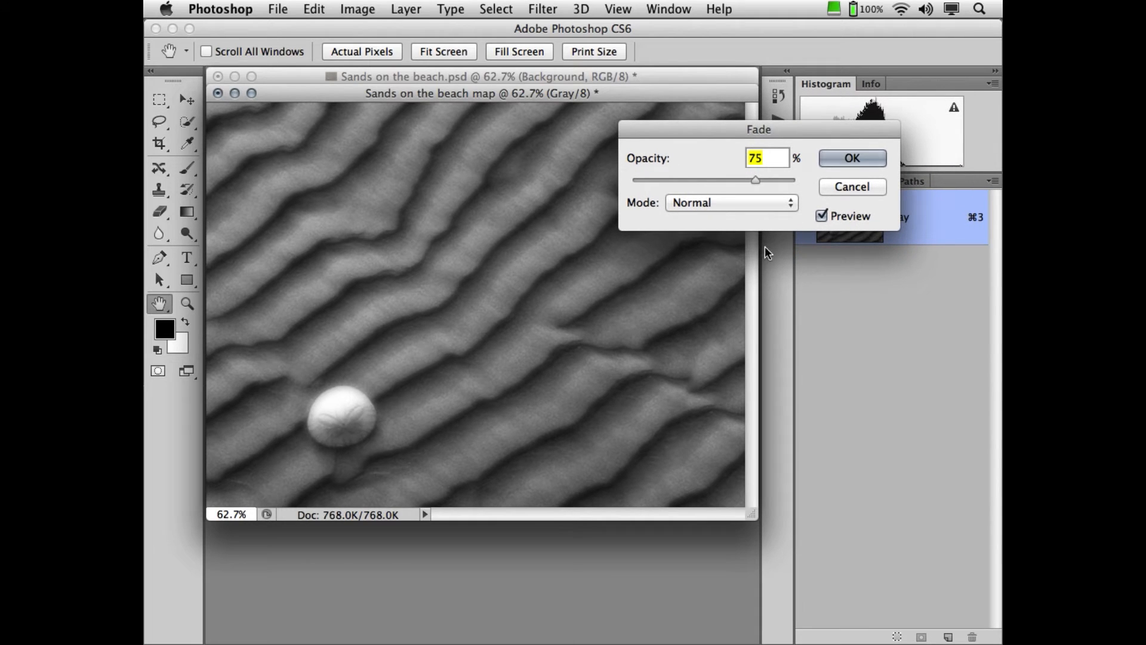
mouse_move(775, 259)
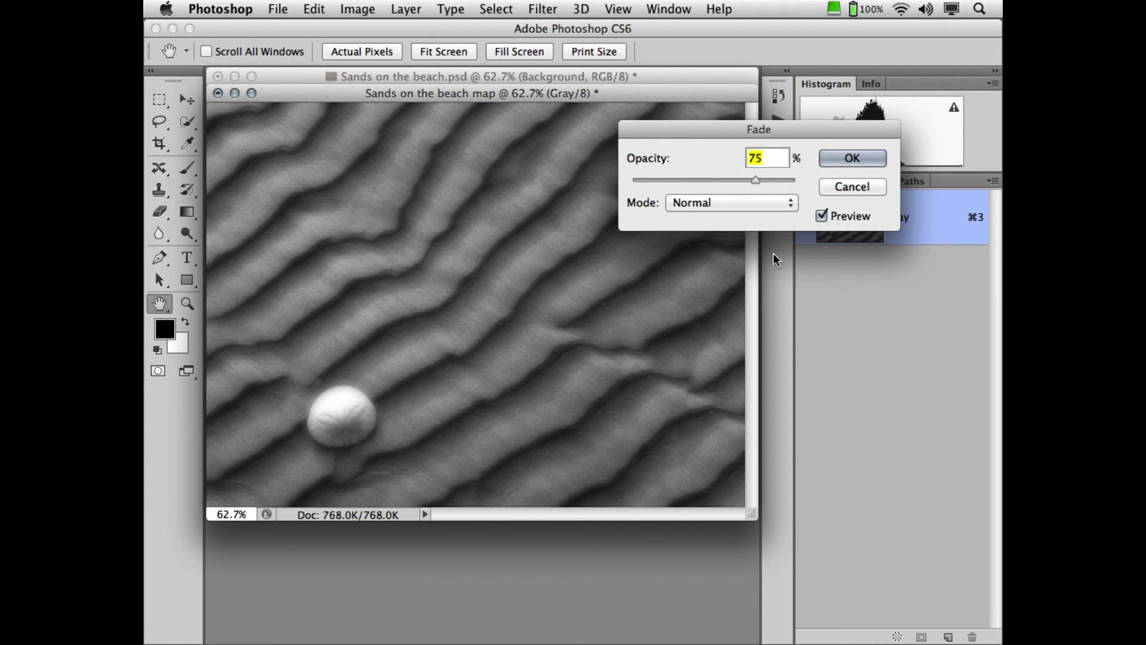
mouse_move(782, 265)
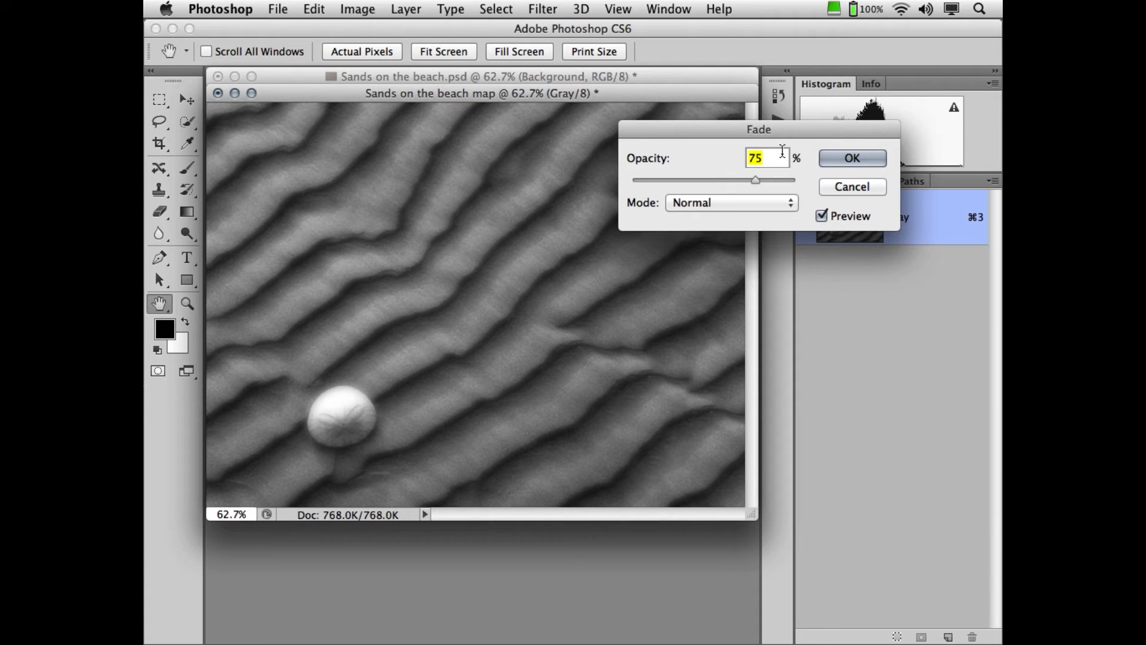
left_click(850, 158)
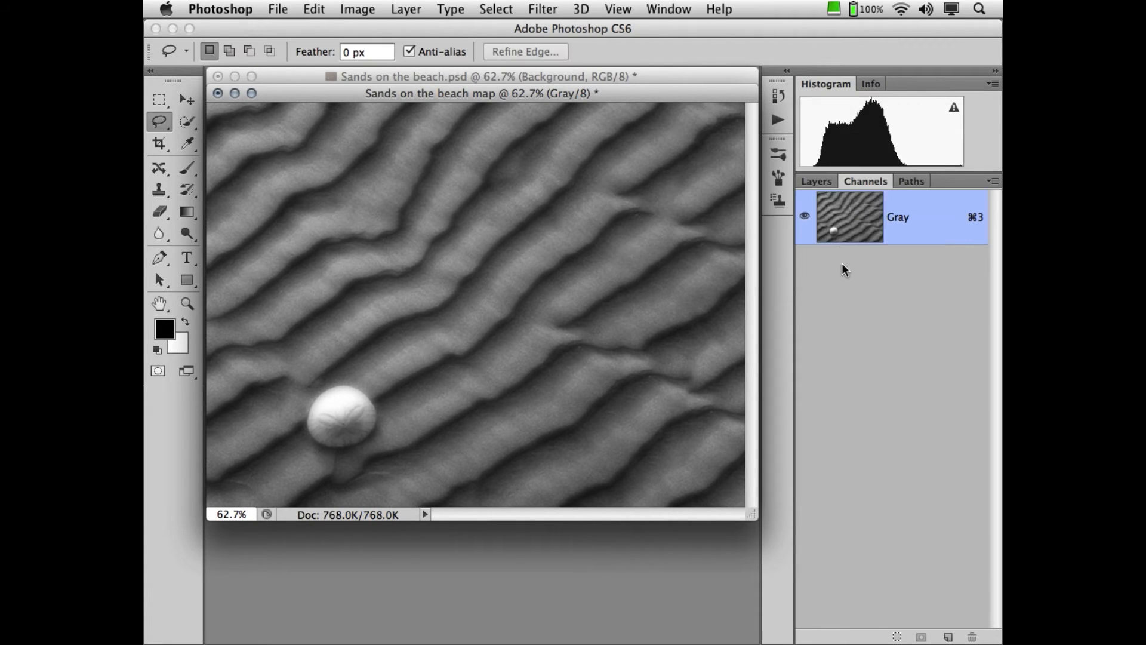
mouse_move(595, 313)
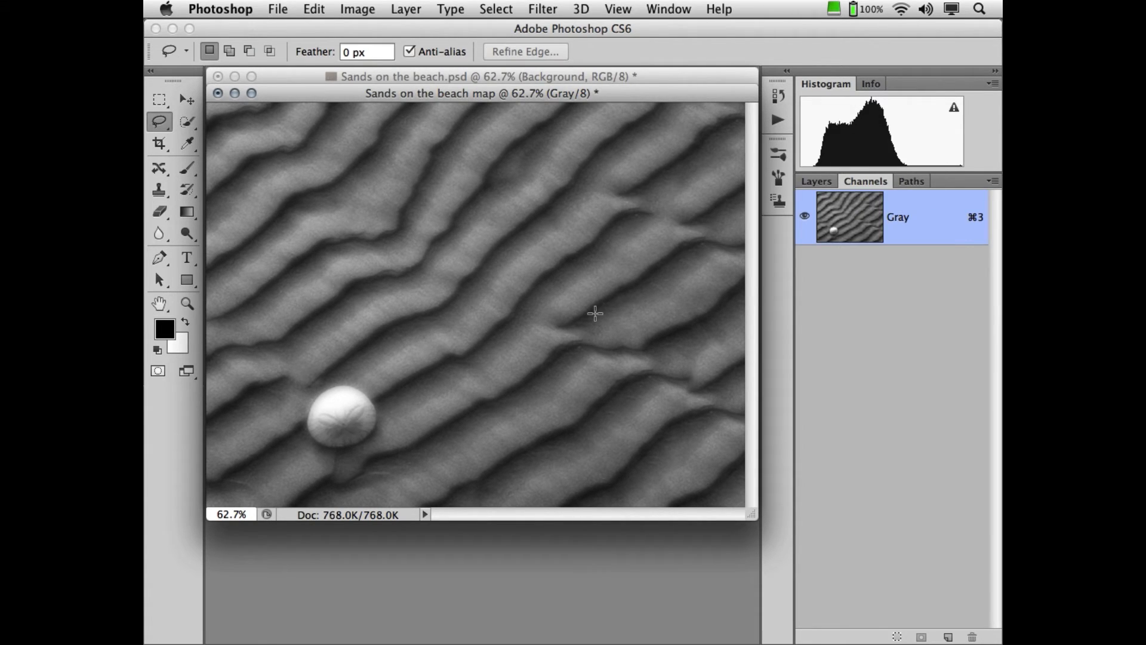
- Save the map to the Desktop as Sands on the beach map.psd in Photoshop format
left_click(277, 9)
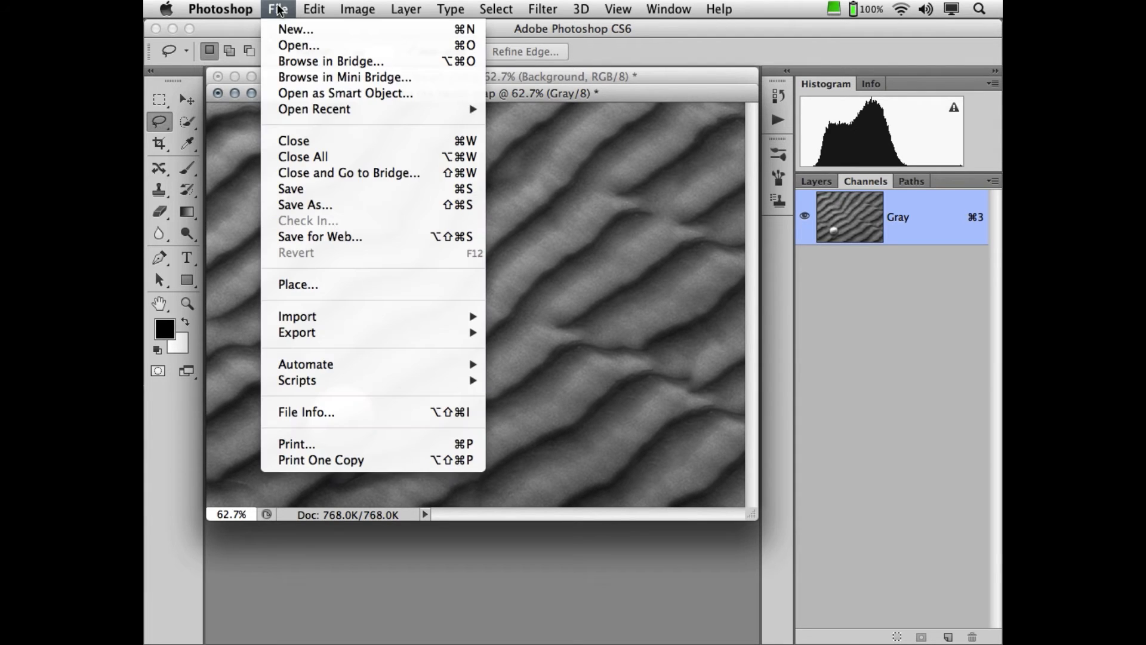
left_click(305, 204)
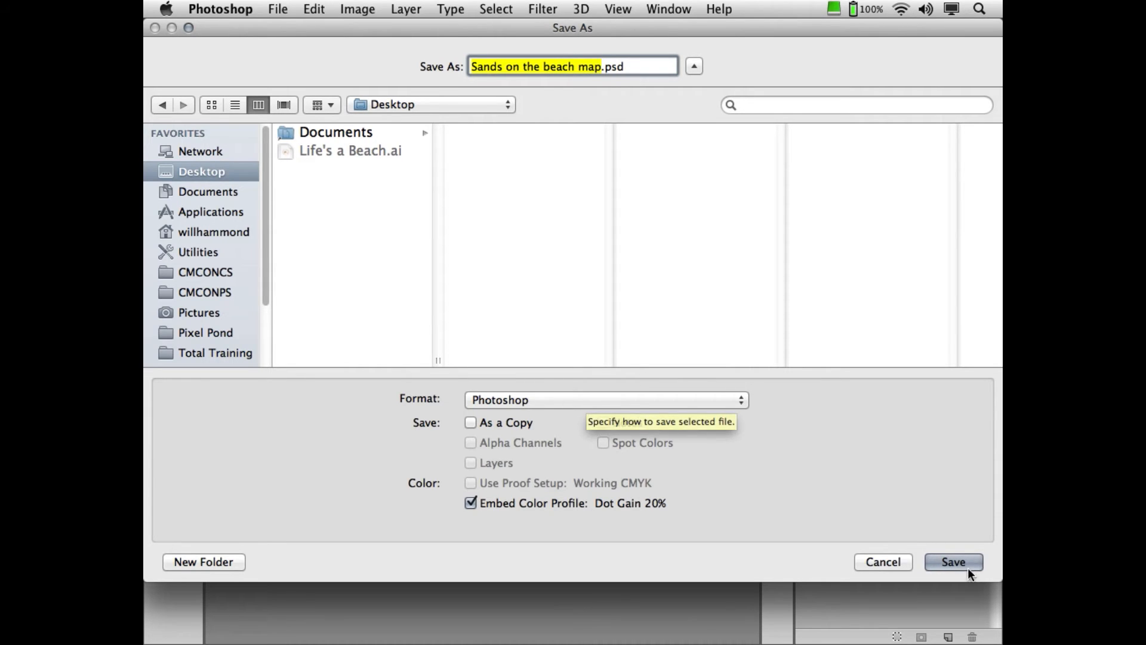
left_click(953, 561)
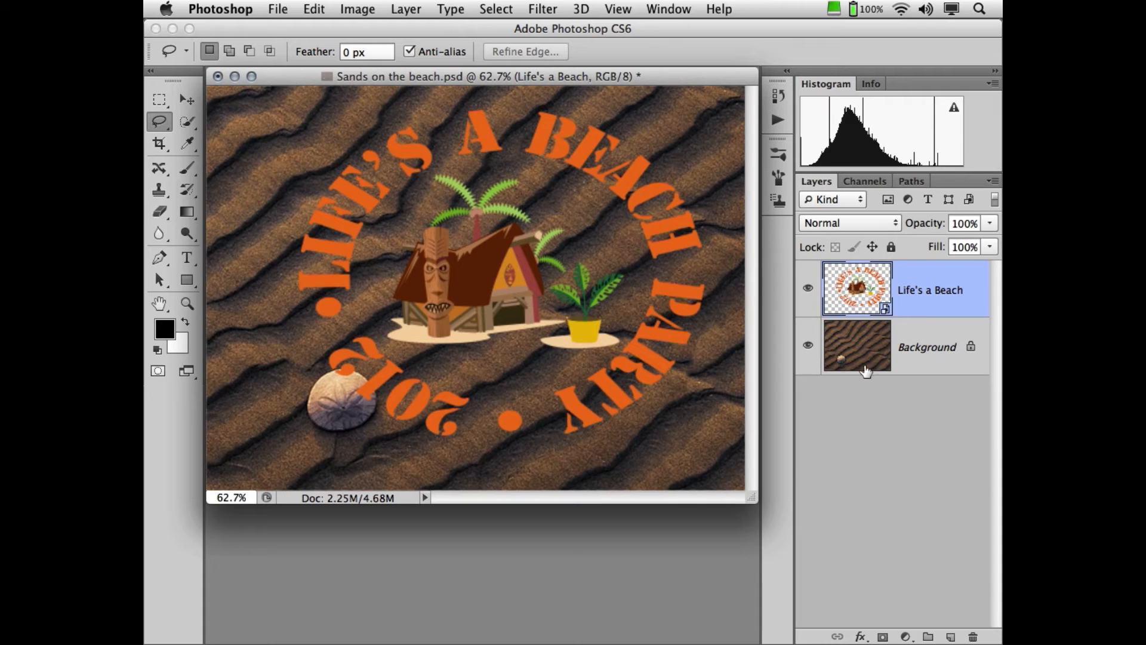
mouse_move(896, 314)
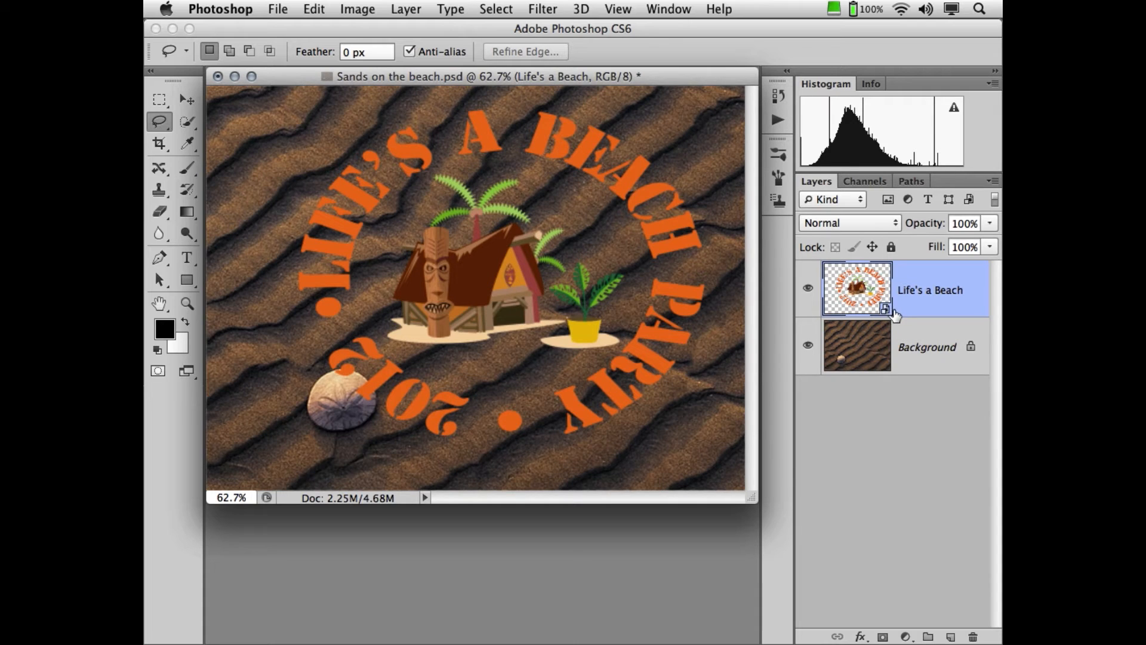
- Start a Displace filter on the Life's a Beach layer with horizontal and vertical scale 20
left_click(542, 8)
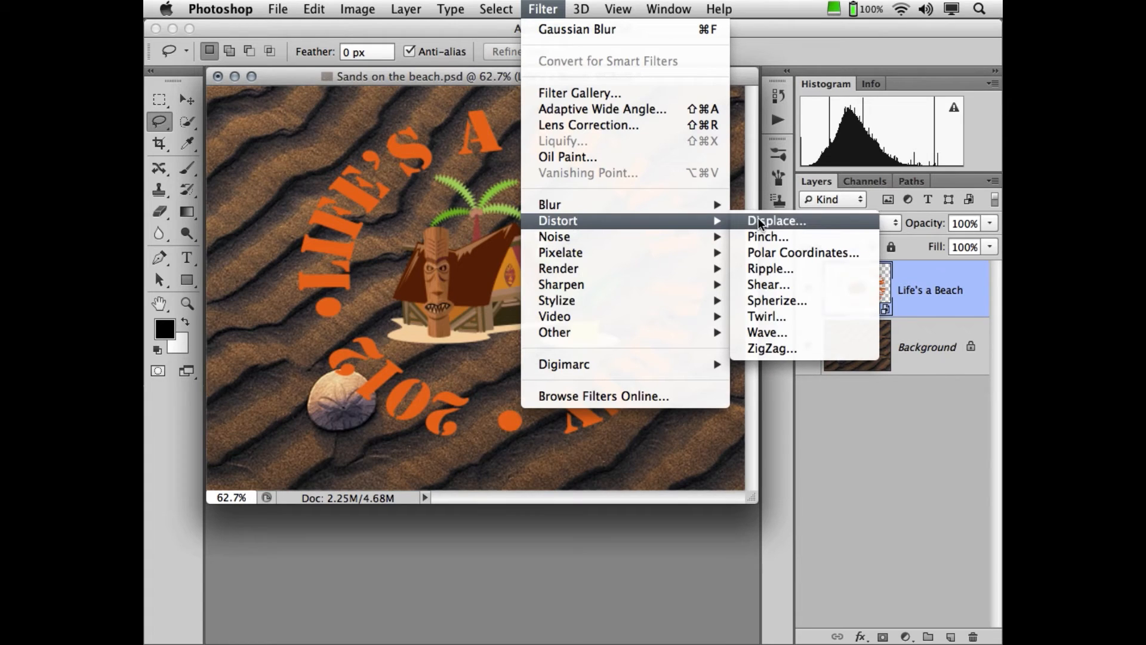
left_click(775, 221)
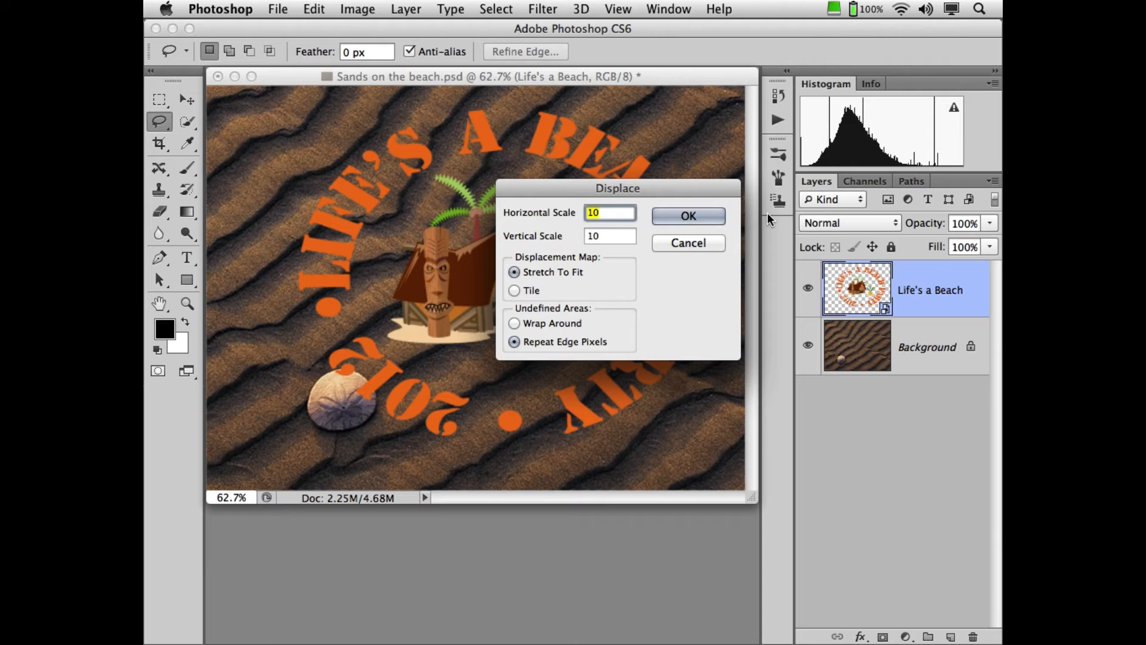
type("20")
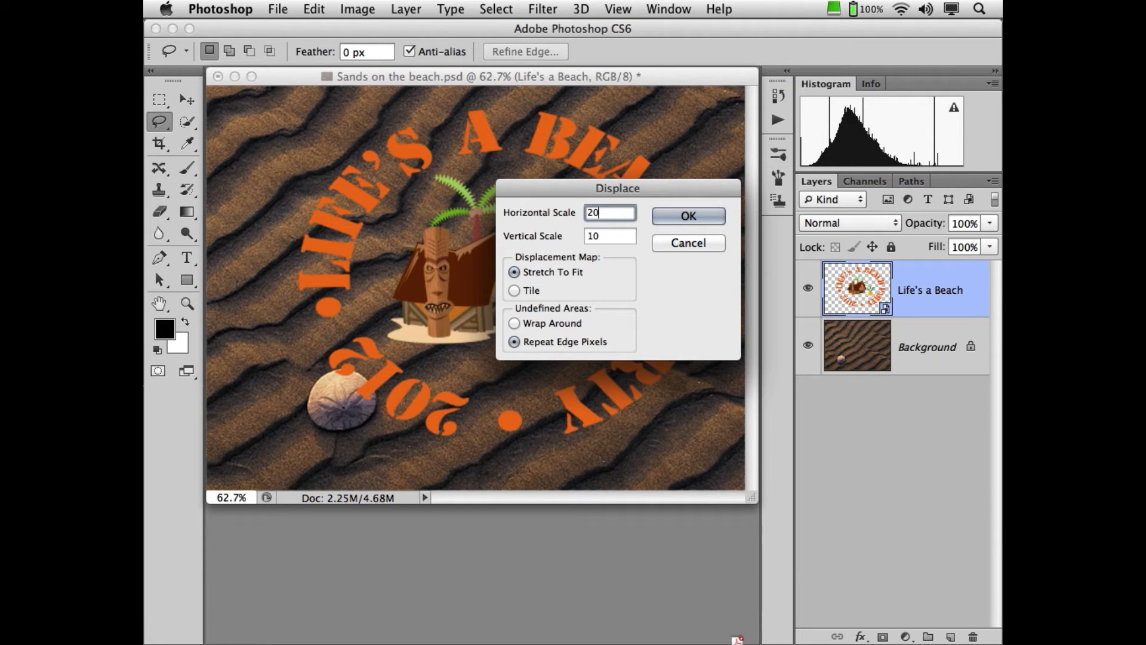
type("20")
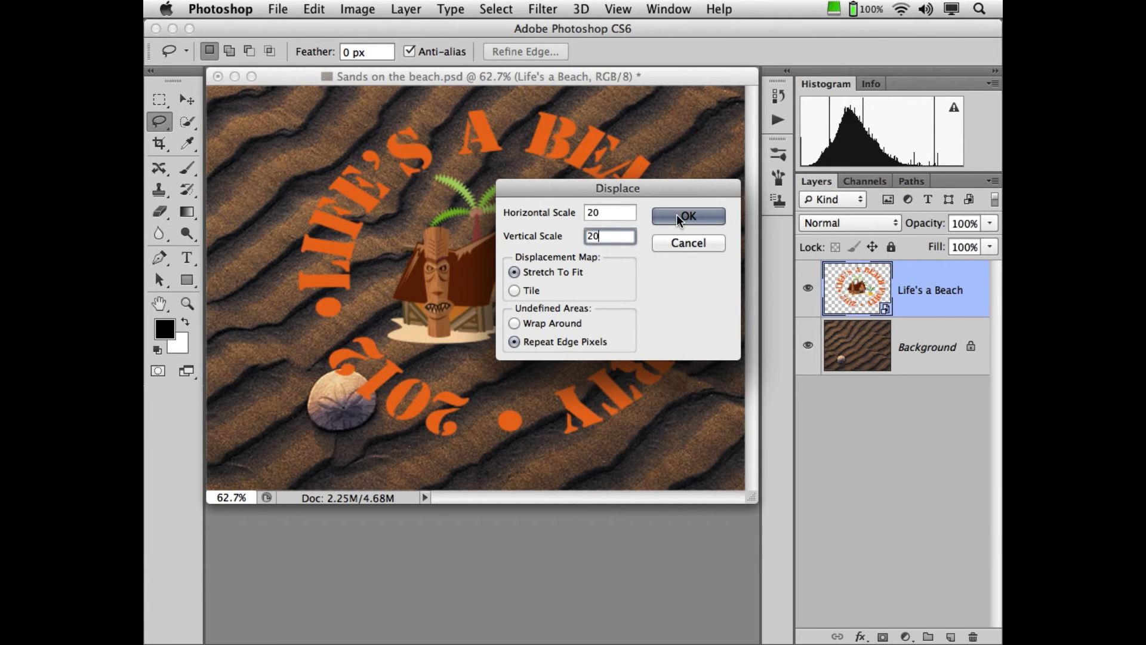
- Apply Displace at scale 20 using 'Sands on the beach map.psd' as the displacement source
left_click(685, 216)
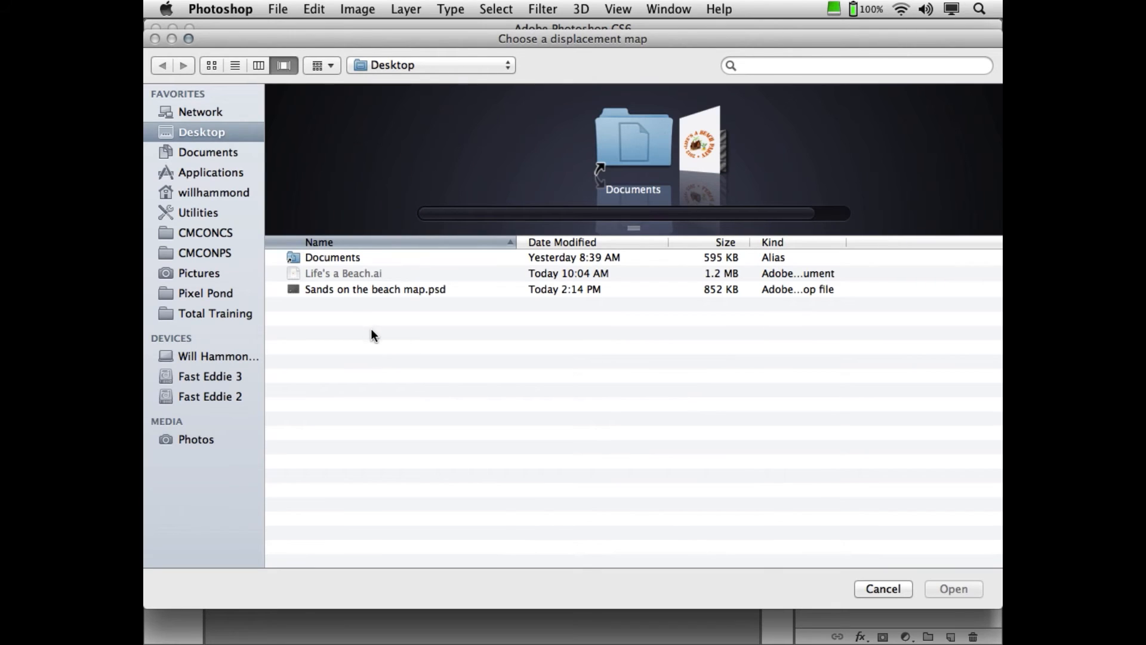
left_click(375, 289)
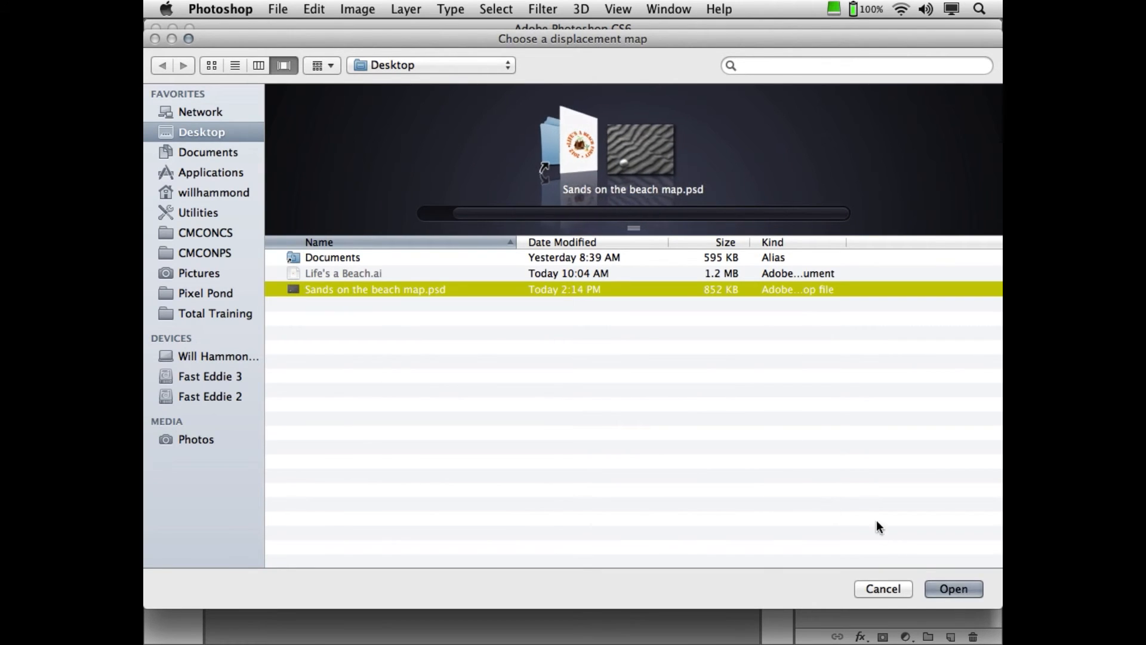
left_click(952, 588)
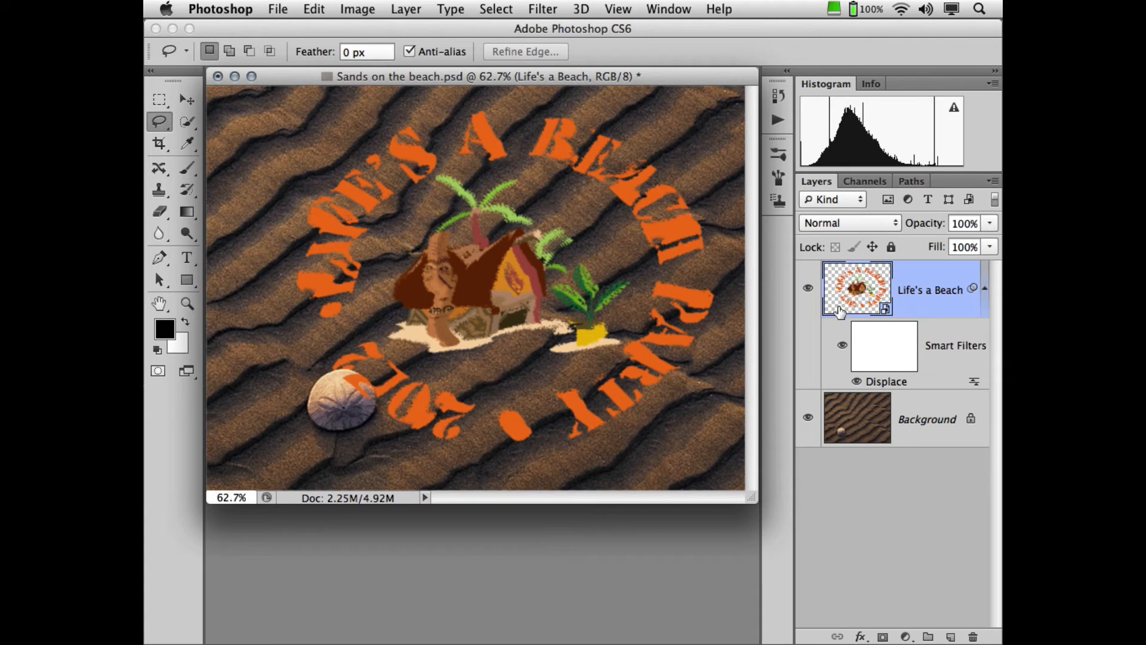
mouse_move(881, 358)
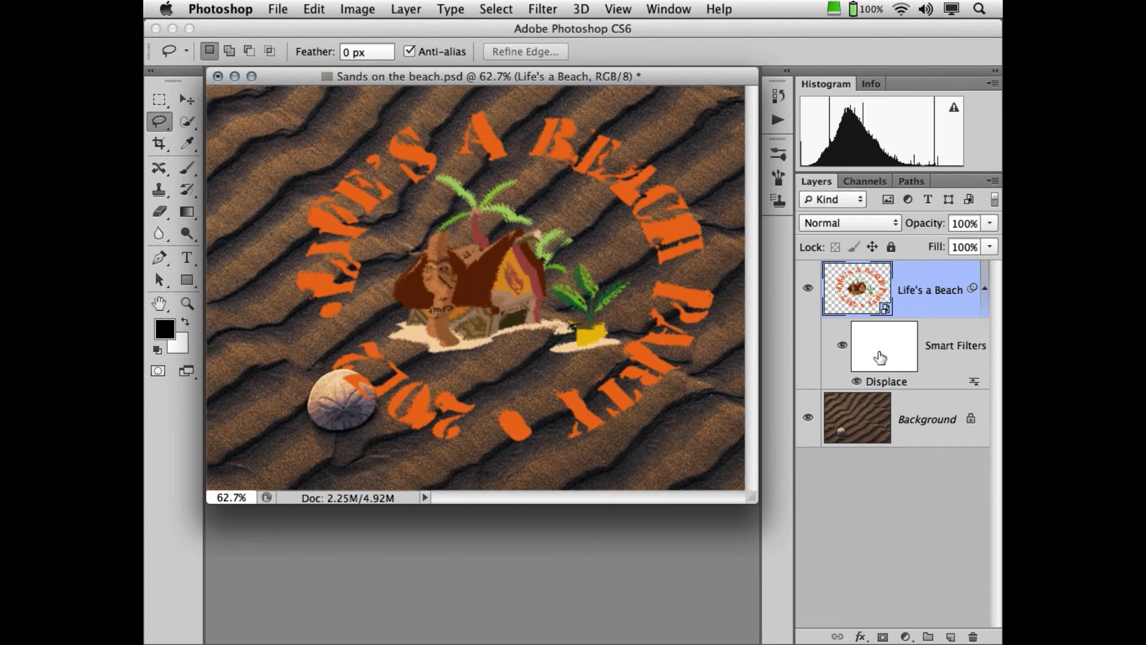
left_click(848, 223)
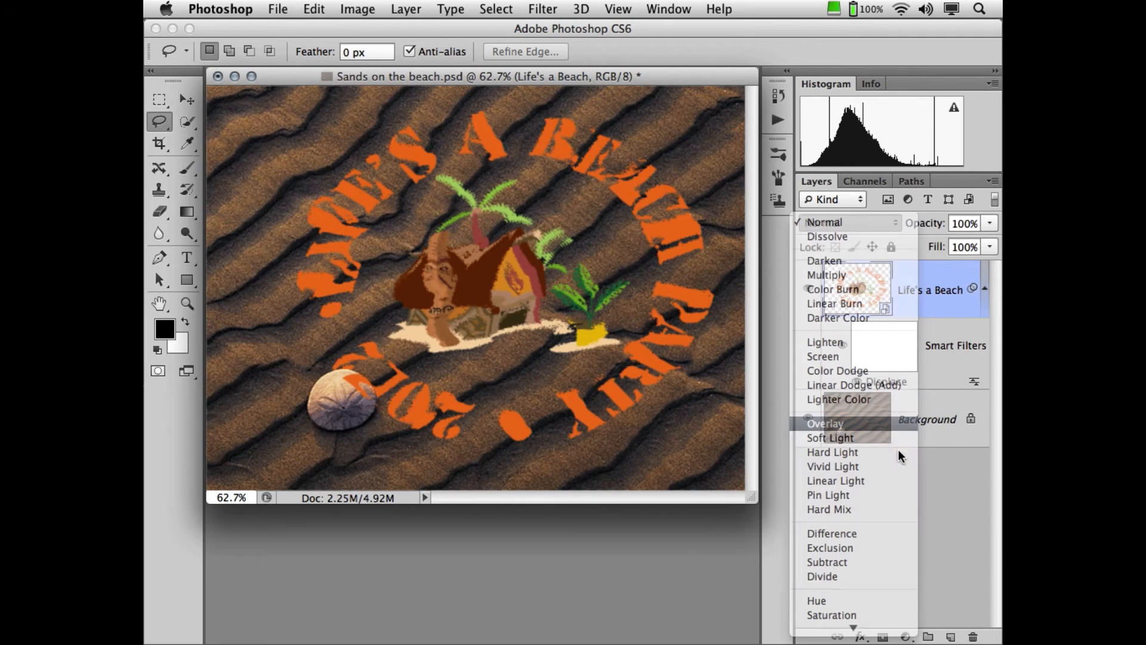
- Set the Life's a Beach layer to Overlay blending at 75% opacity
left_click(824, 423)
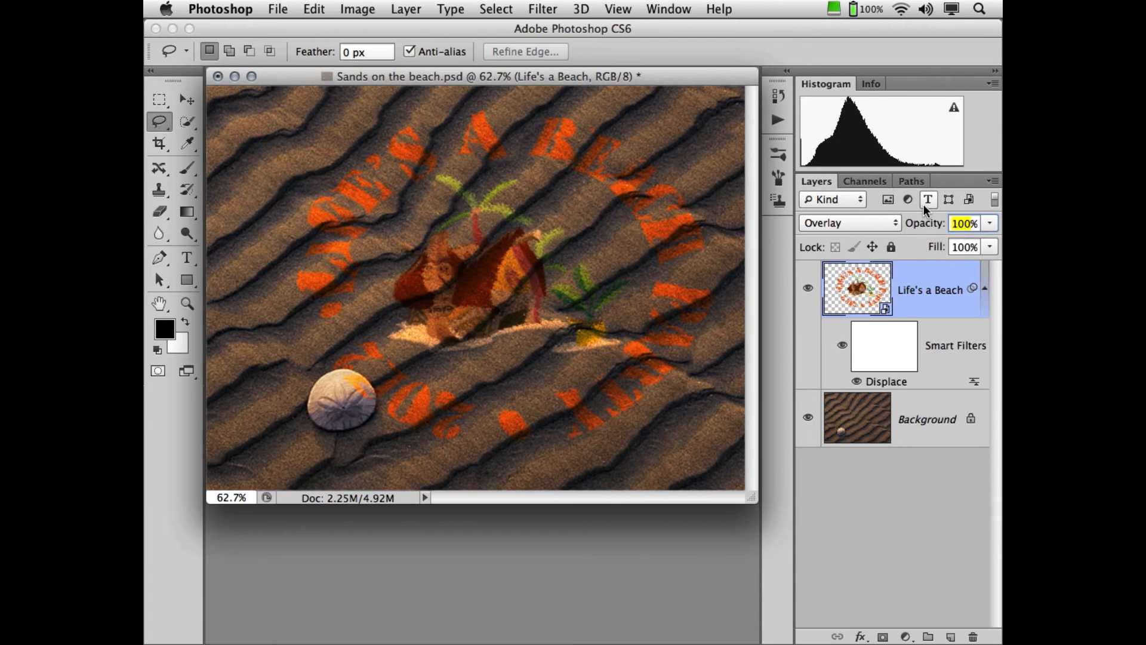
mouse_move(928, 199)
type("75")
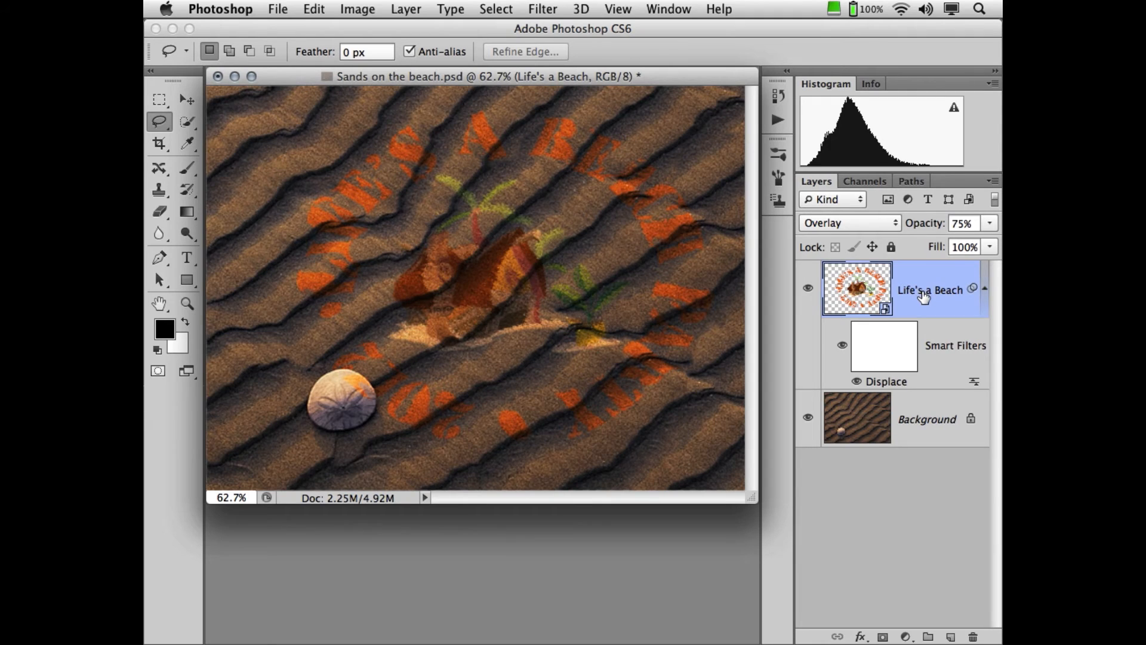
mouse_move(924, 297)
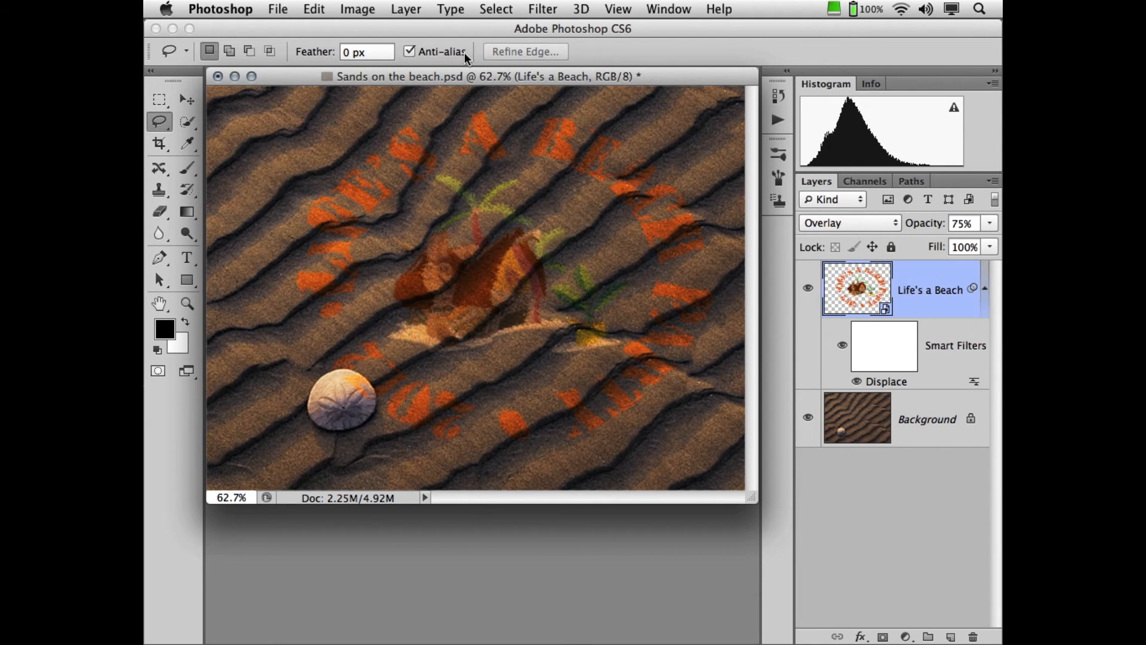
- Duplicate the Life's a Beach layer via Layer > Duplicate Layer, naming it 'Life's a Beach dupe'
left_click(406, 9)
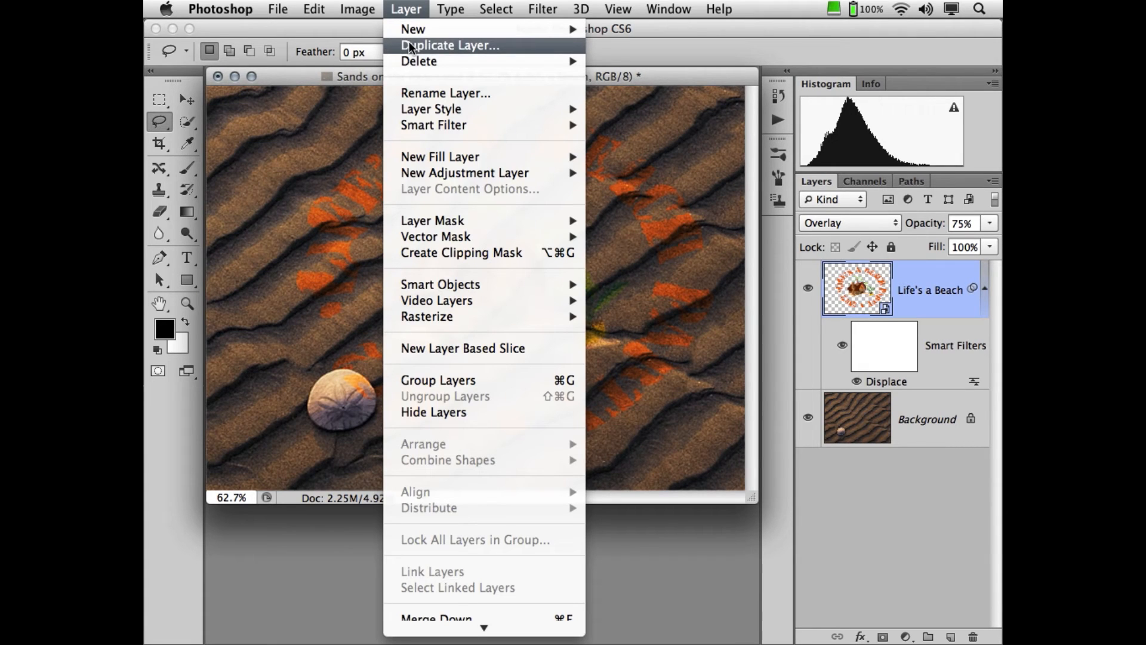
left_click(450, 44)
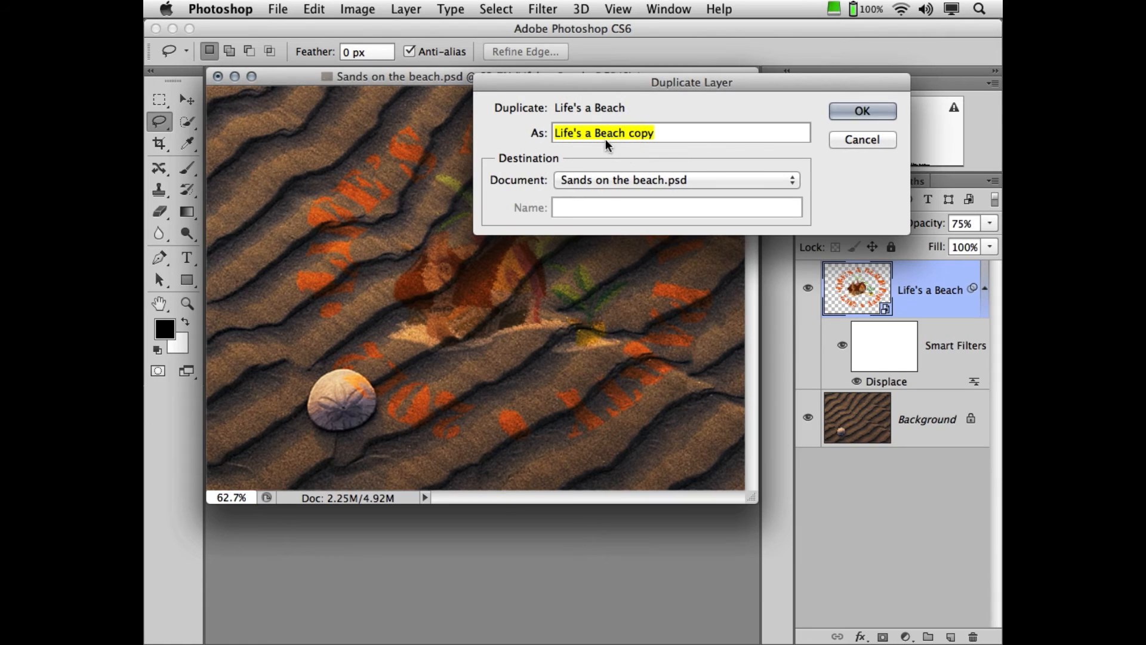
mouse_move(671, 135)
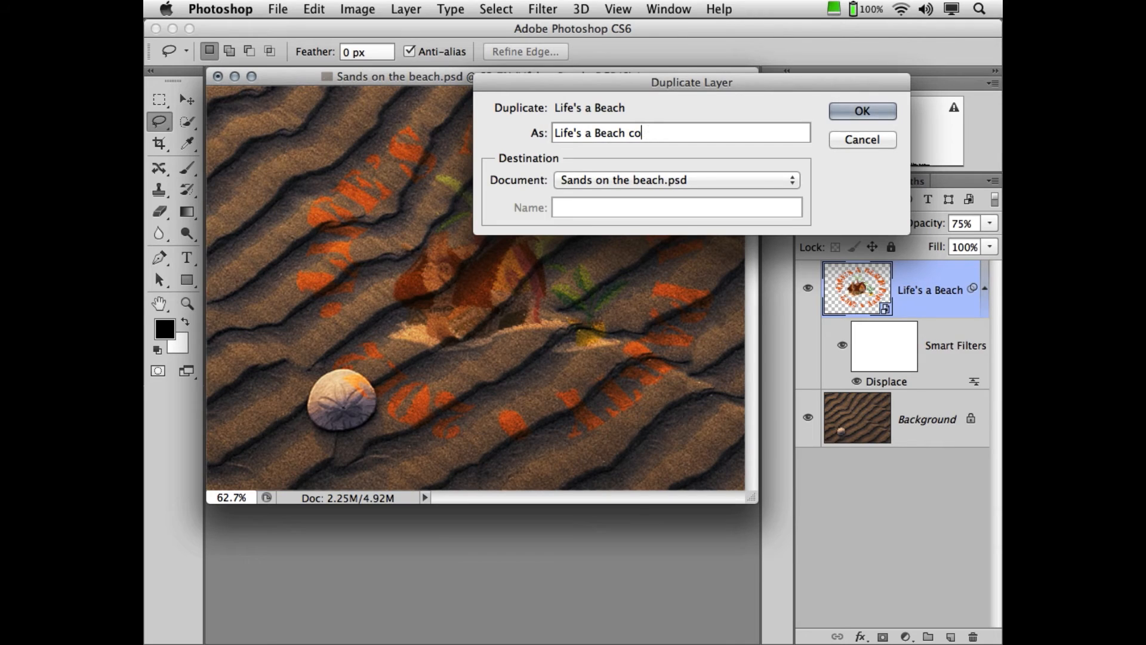
key("Backspace")
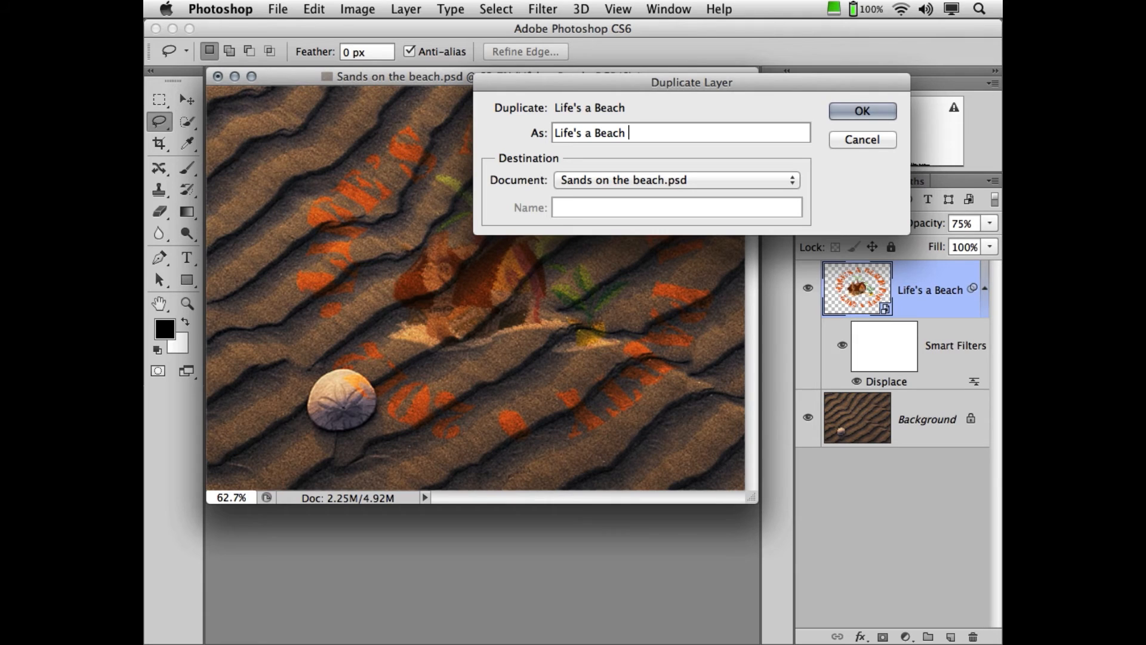
type("dup")
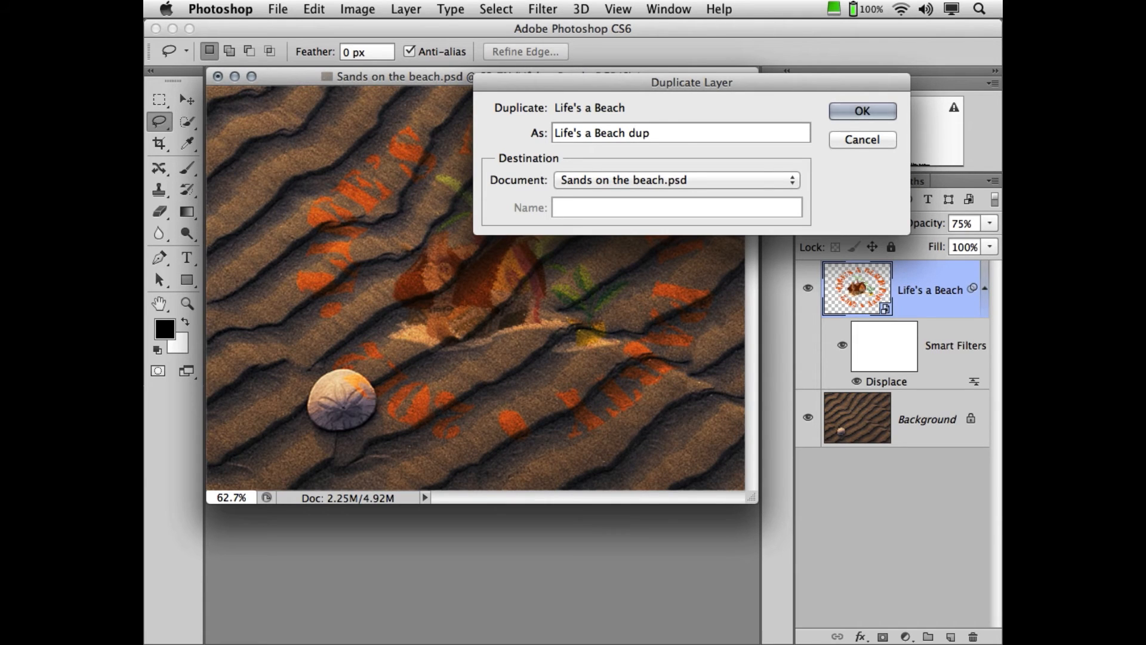
left_click(861, 111)
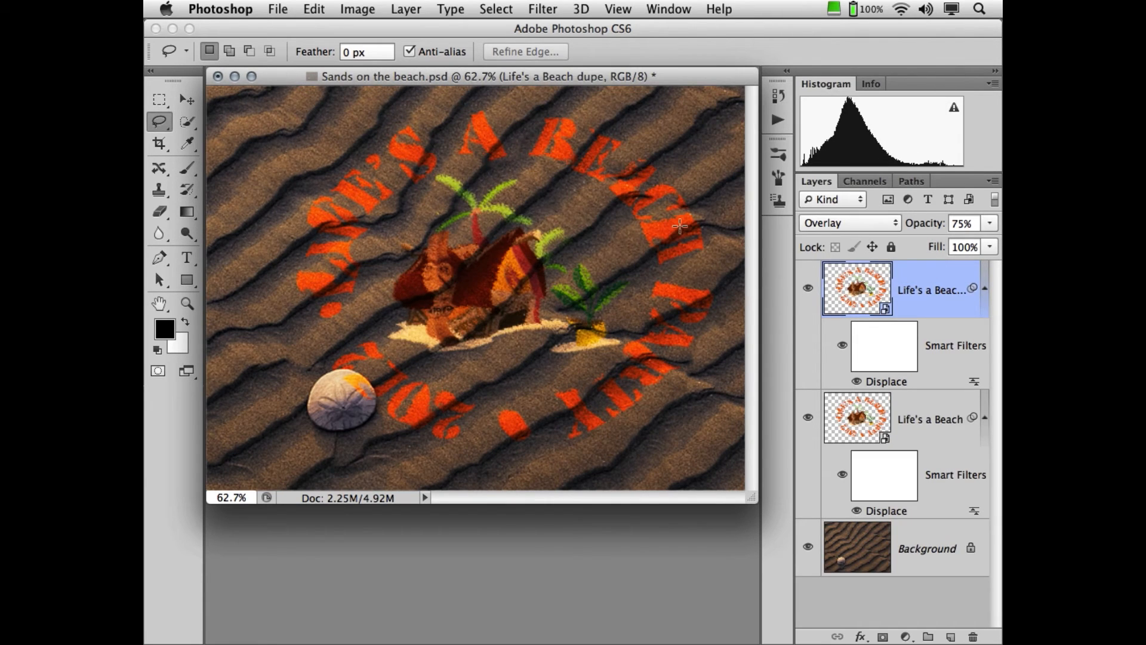
- Set the dupe layer to Multiply at 25% opacity, then hide it
left_click(848, 222)
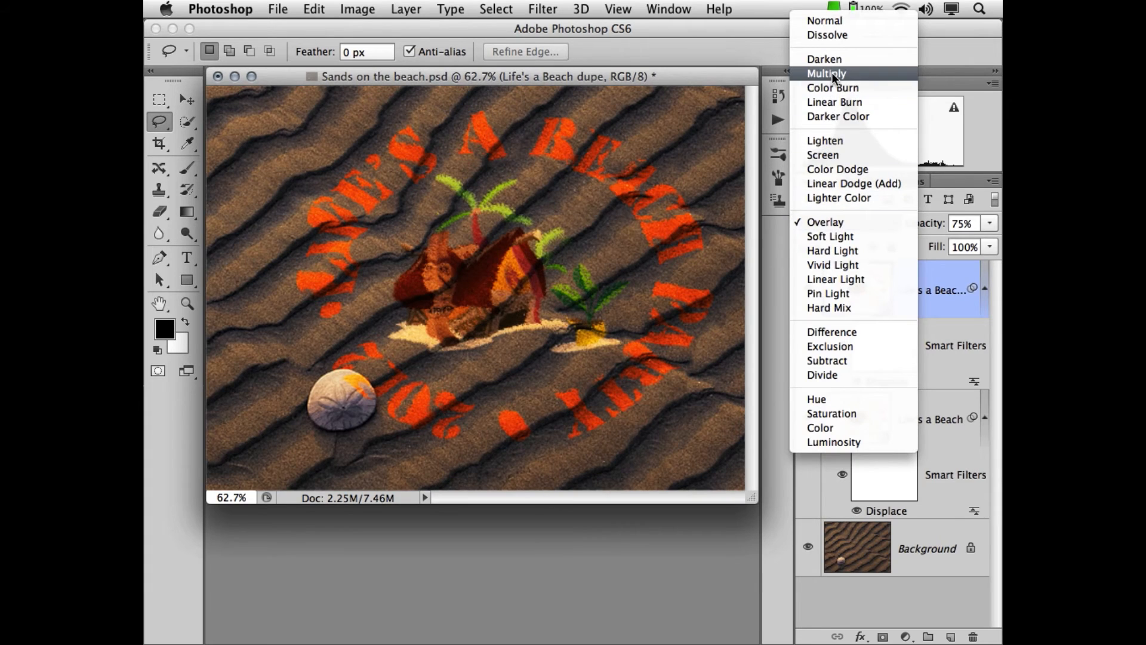
left_click(826, 73)
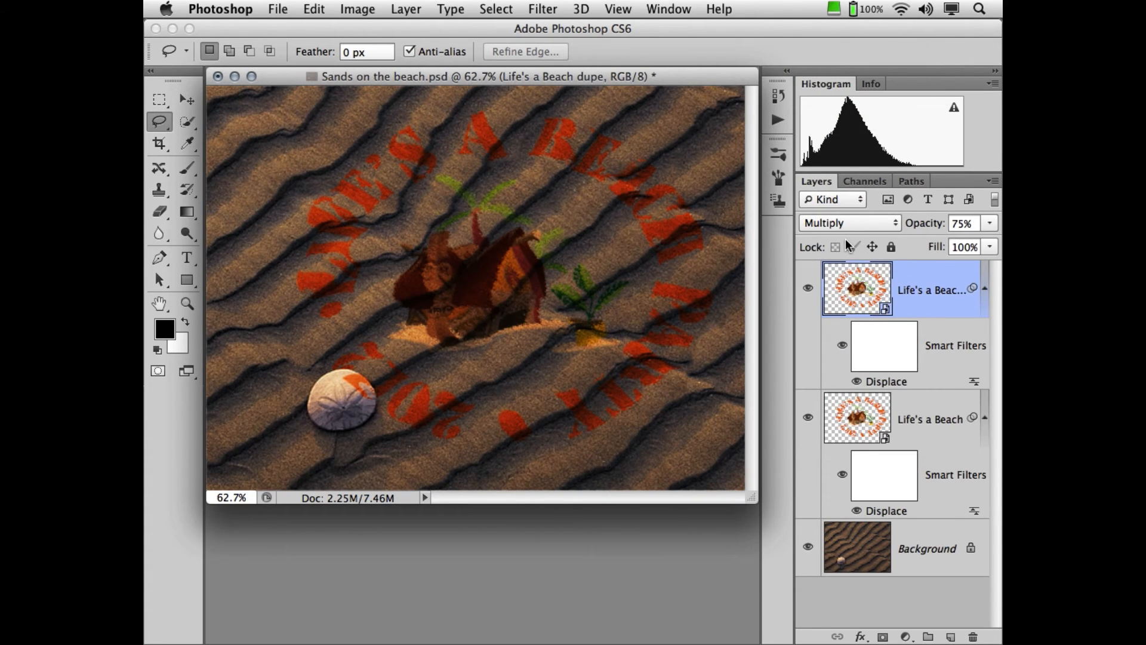
left_click(963, 223)
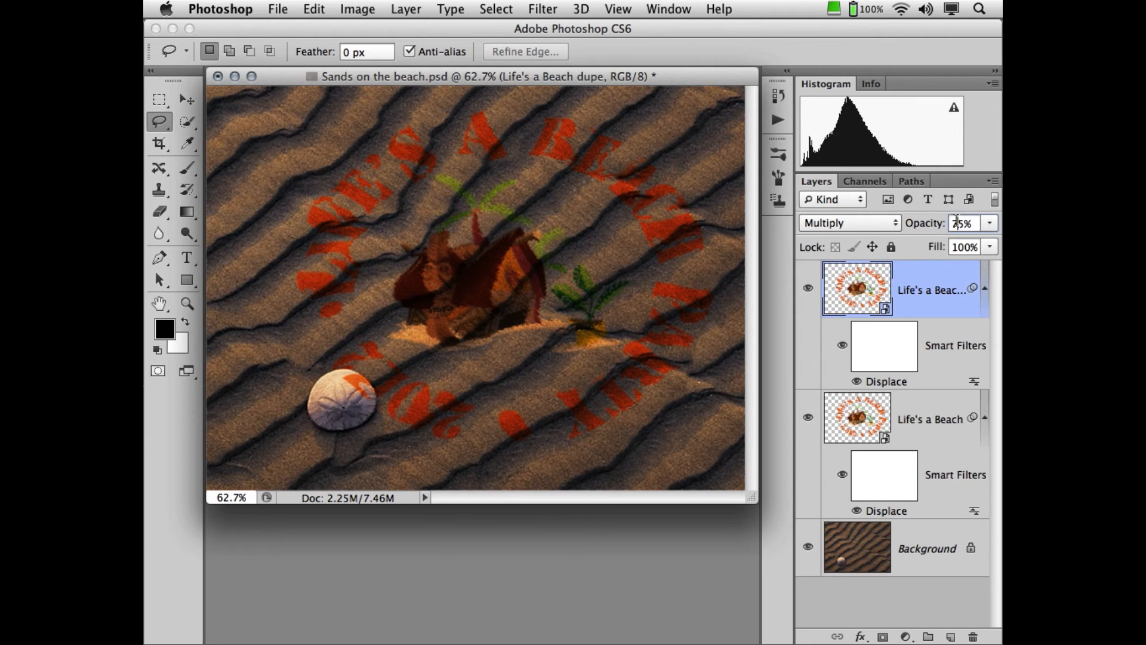
type("25")
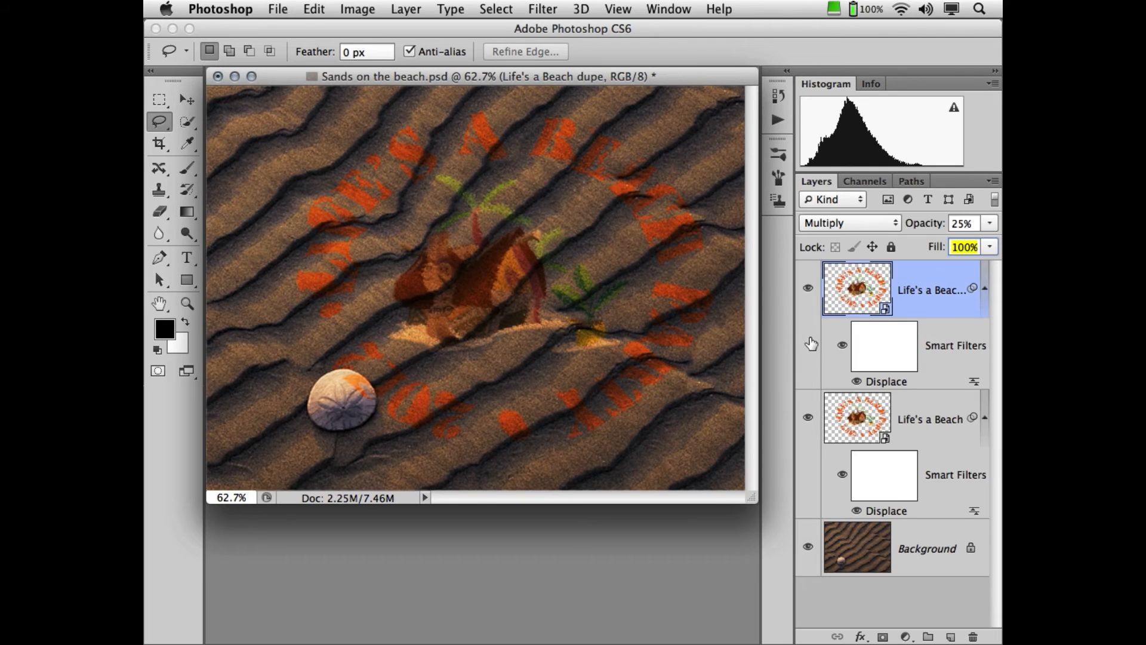
left_click(809, 288)
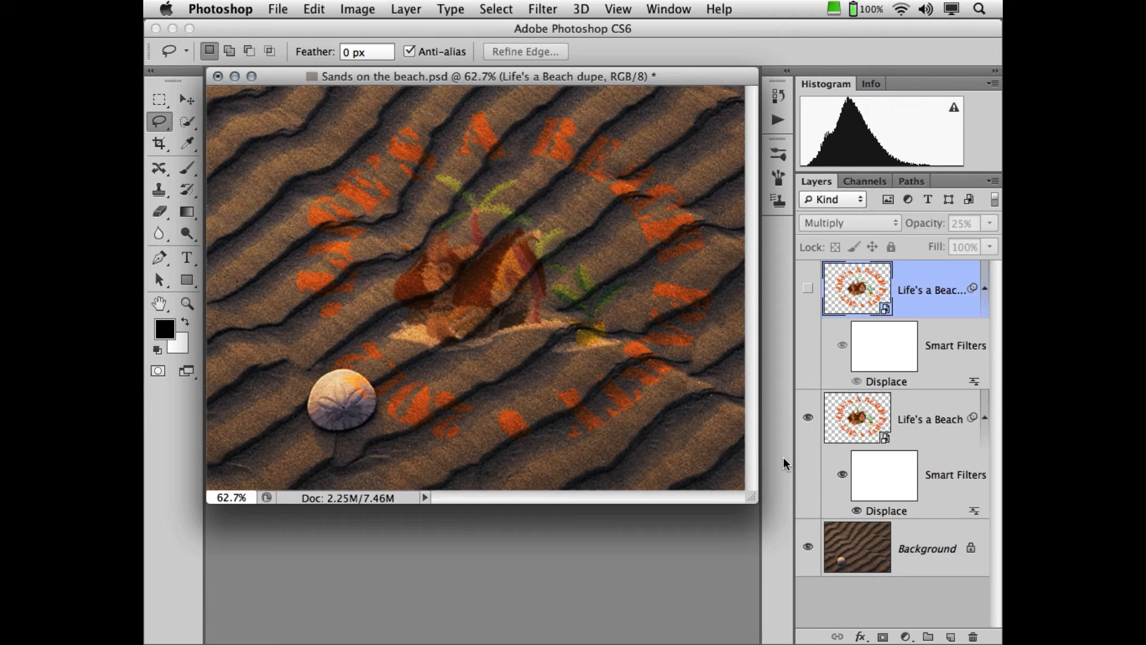
mouse_move(784, 462)
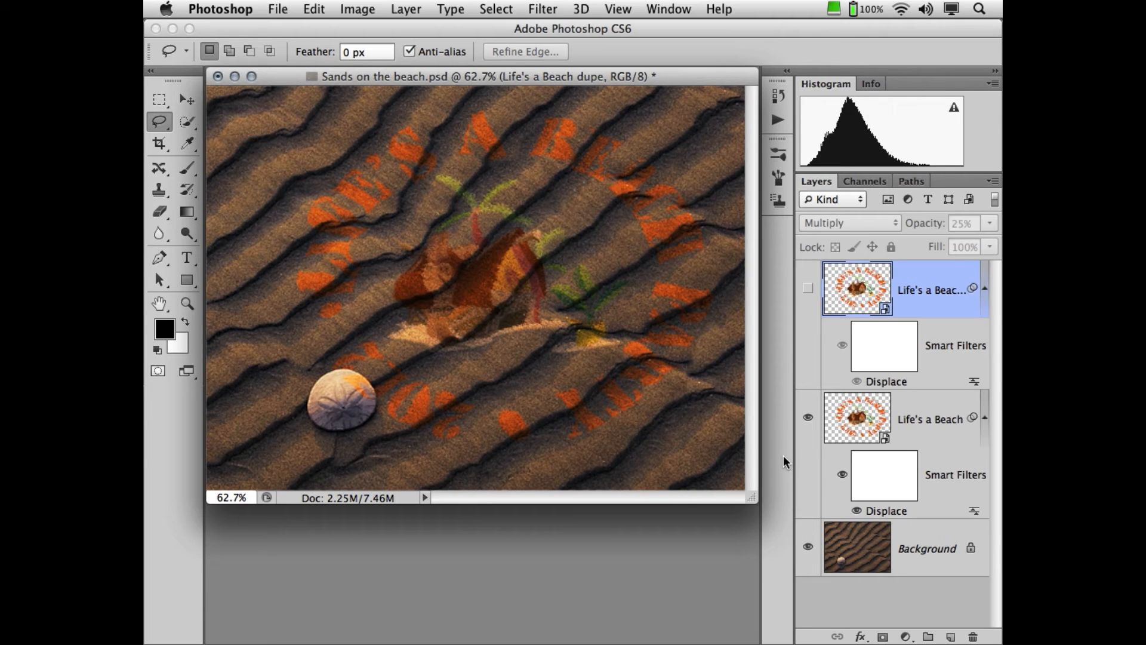
mouse_move(782, 457)
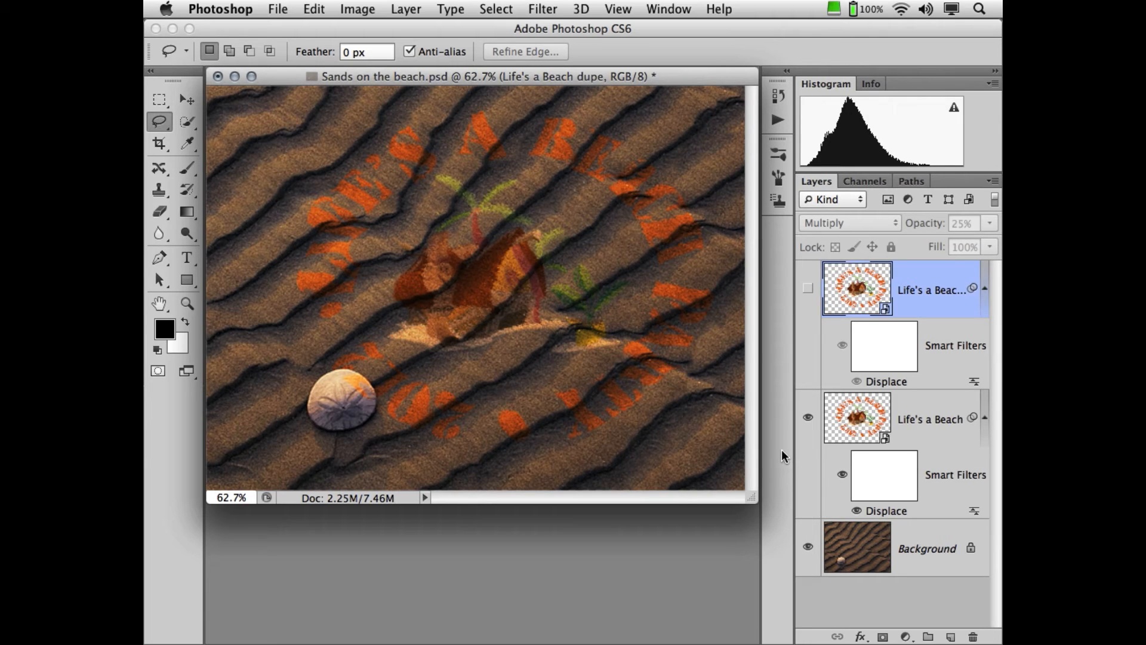
mouse_move(867, 455)
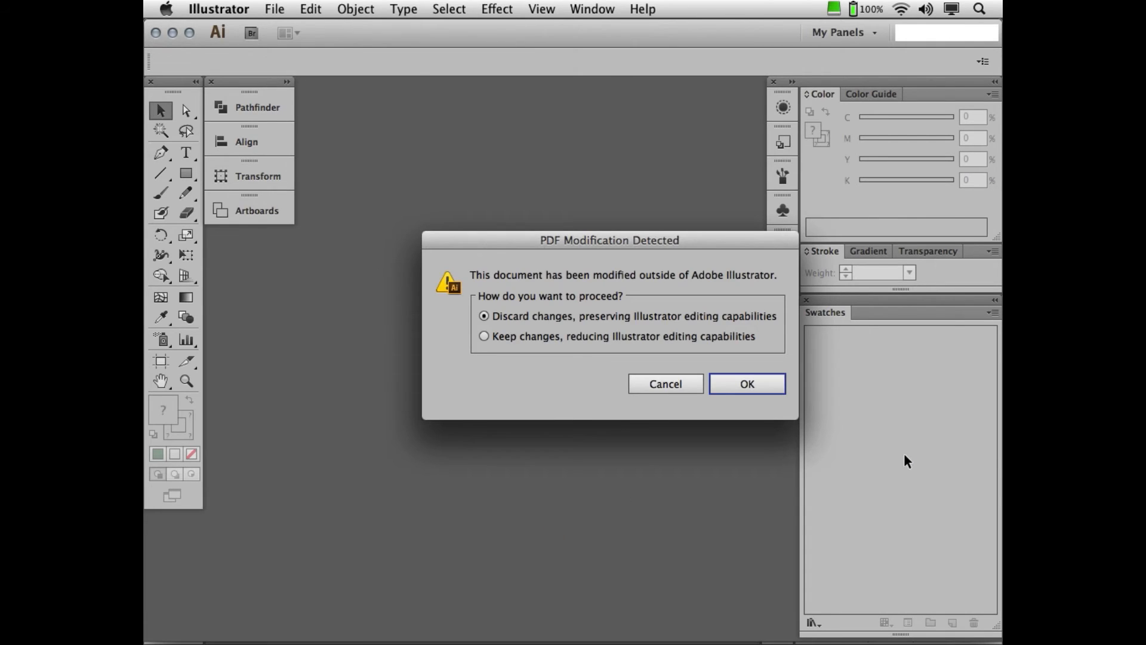
- Fill the logo group dark green in Illustrator, save and close it, and return to Photoshop
left_click(745, 383)
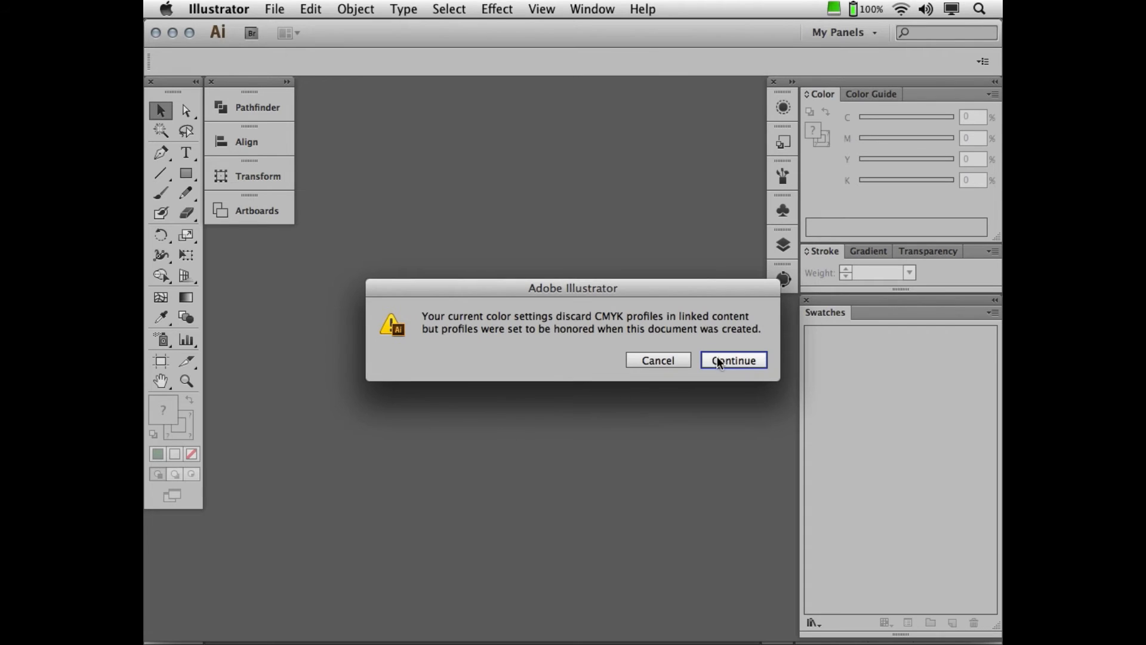
left_click(732, 359)
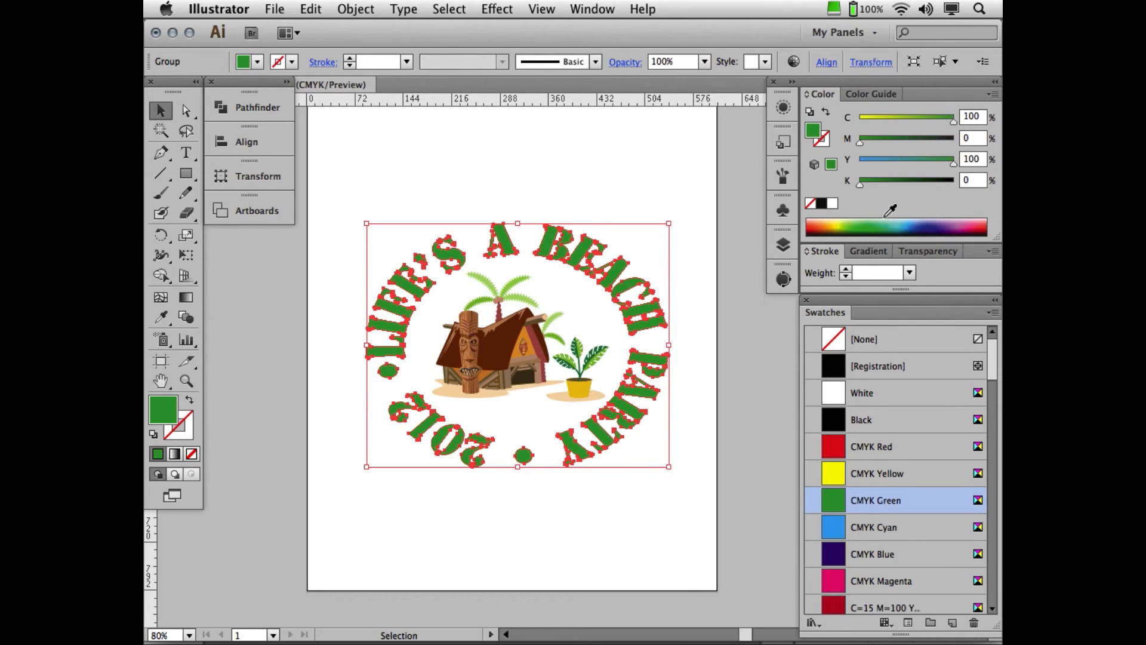
left_click(876, 226)
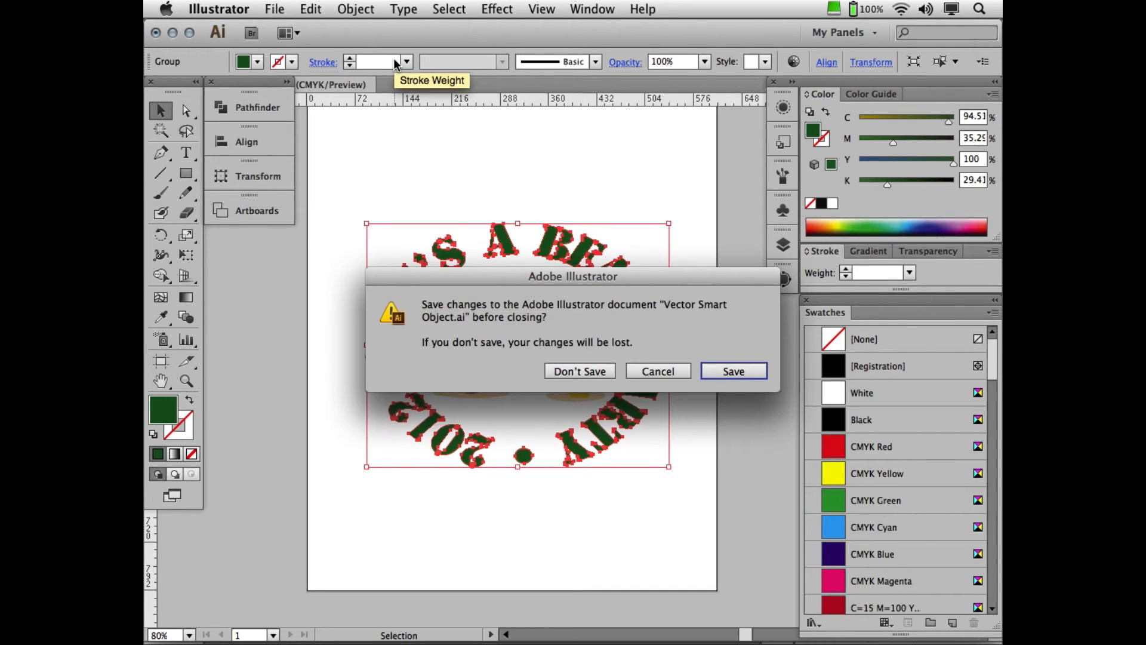
left_click(579, 370)
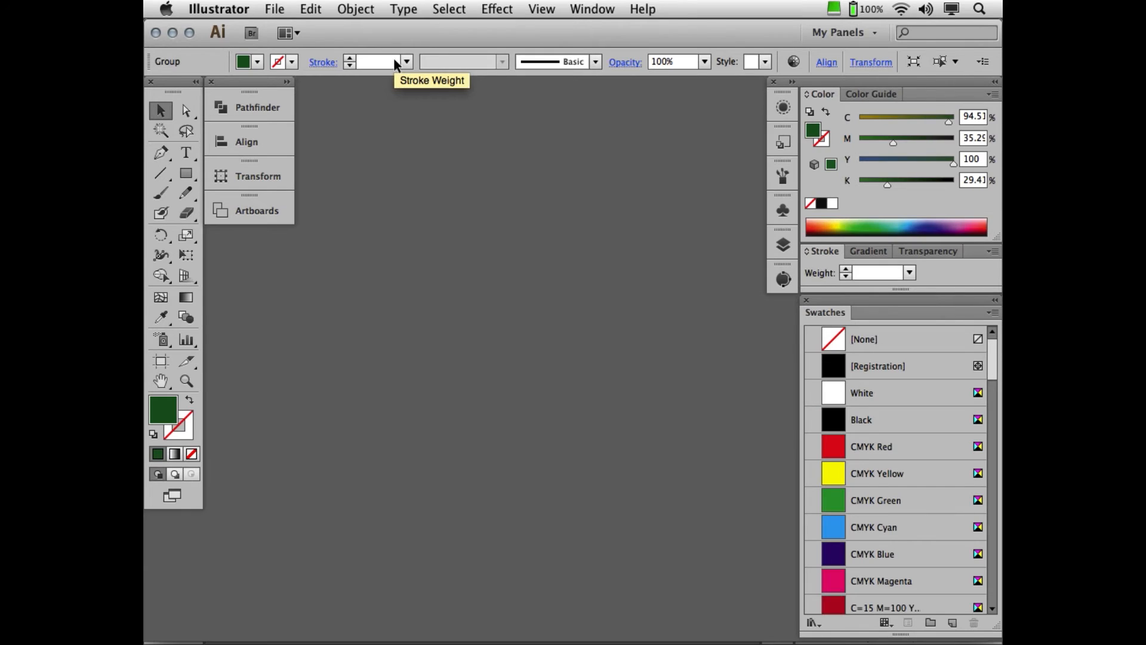
key("cmd+tab")
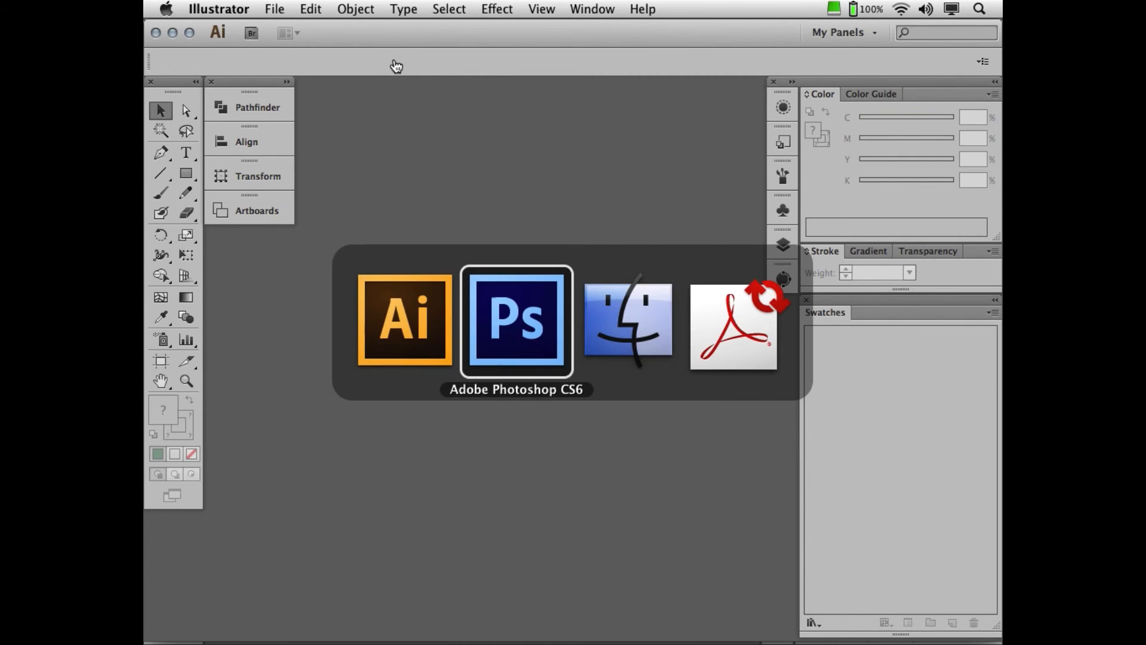
- Return to the Photoshop composite and zoom in around the seashell
left_click(516, 320)
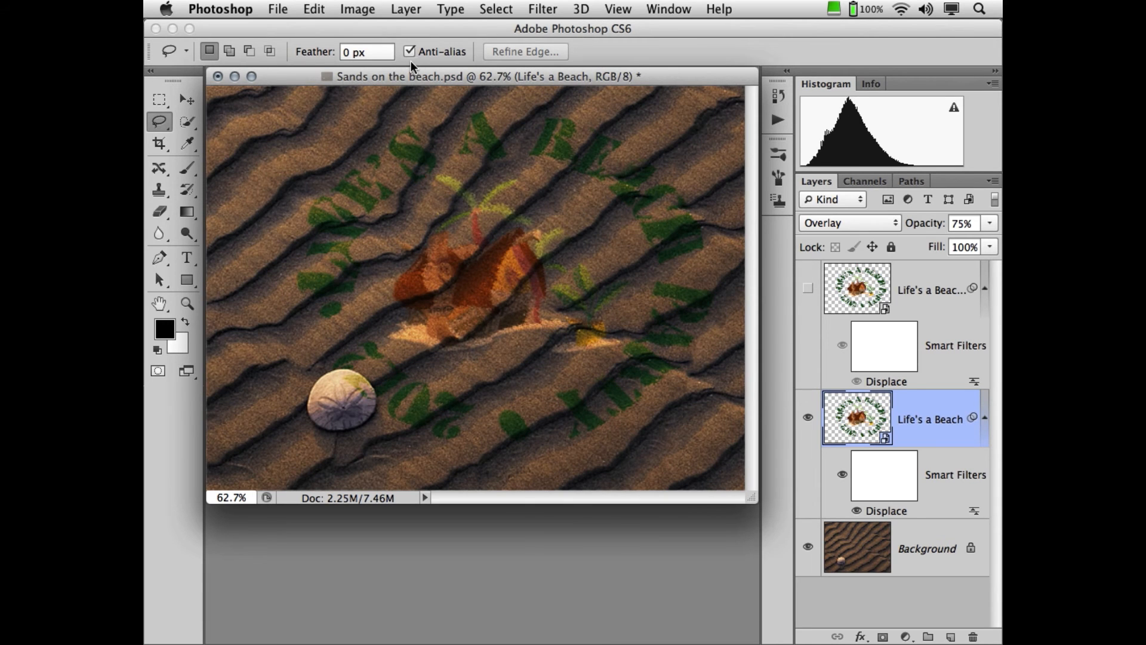
mouse_move(415, 62)
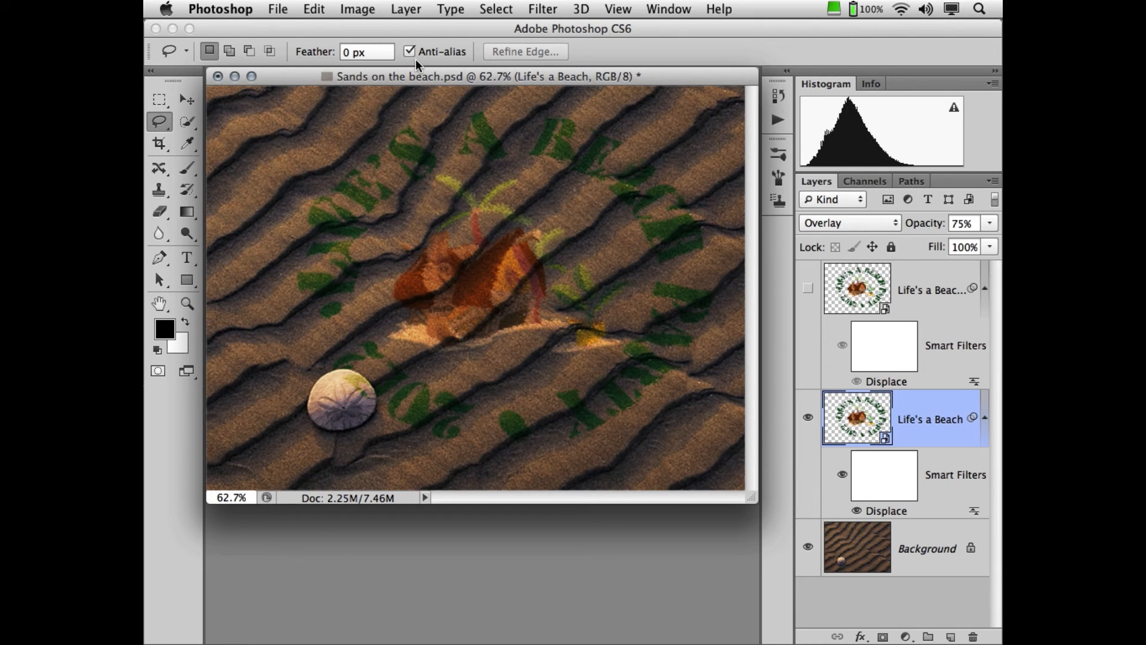
mouse_move(416, 66)
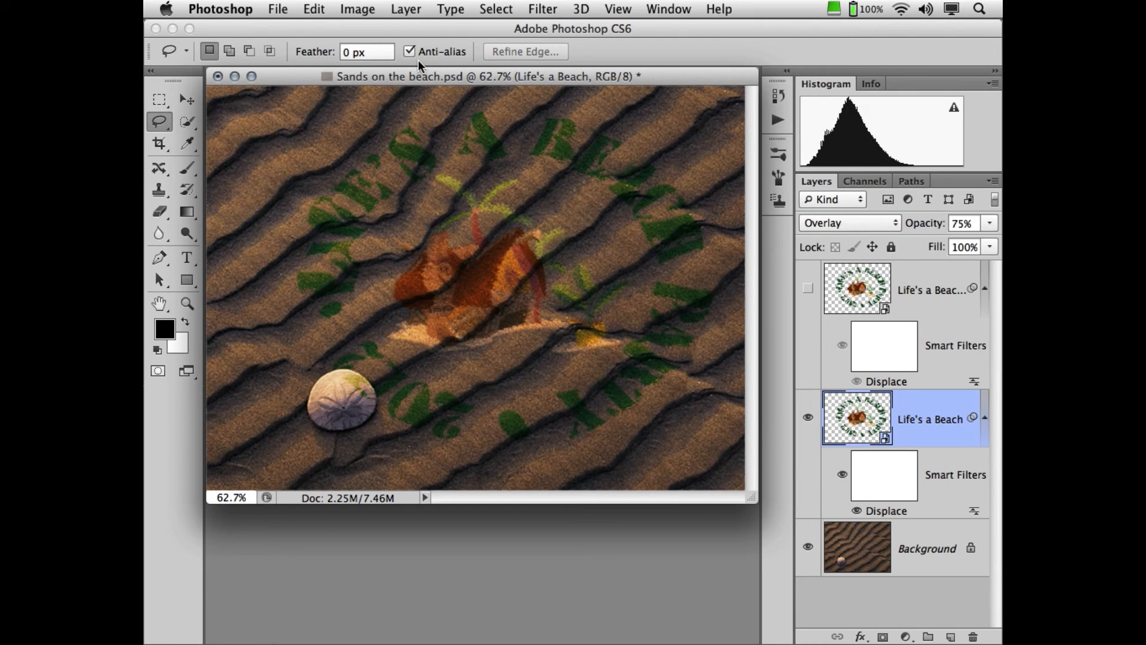
mouse_move(182, 314)
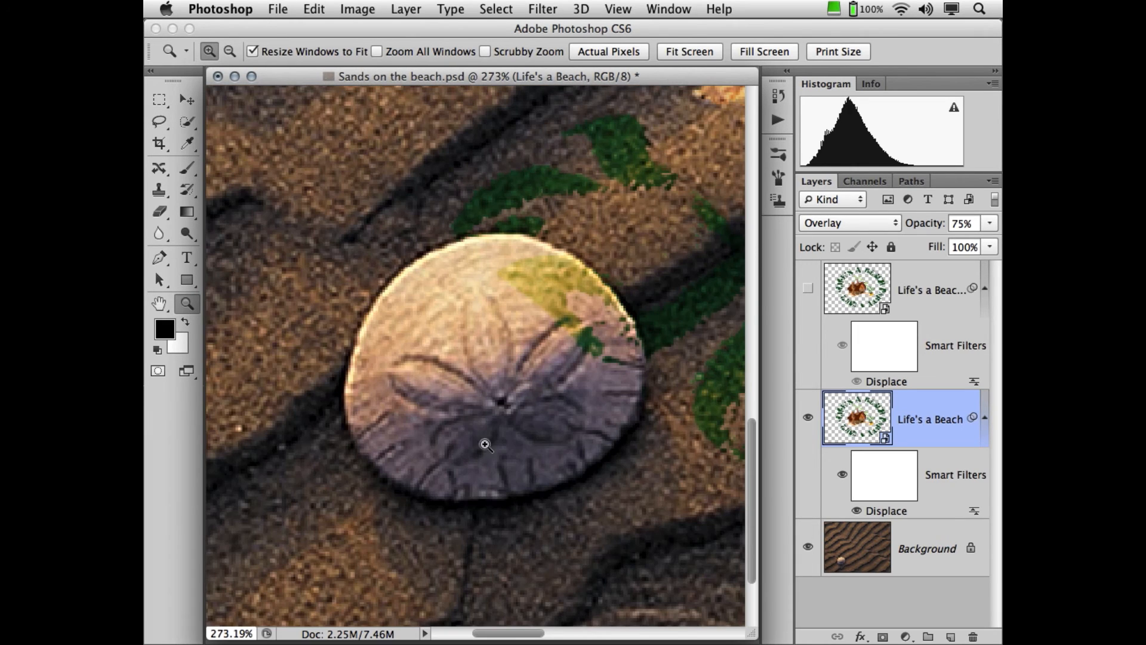
mouse_move(524, 213)
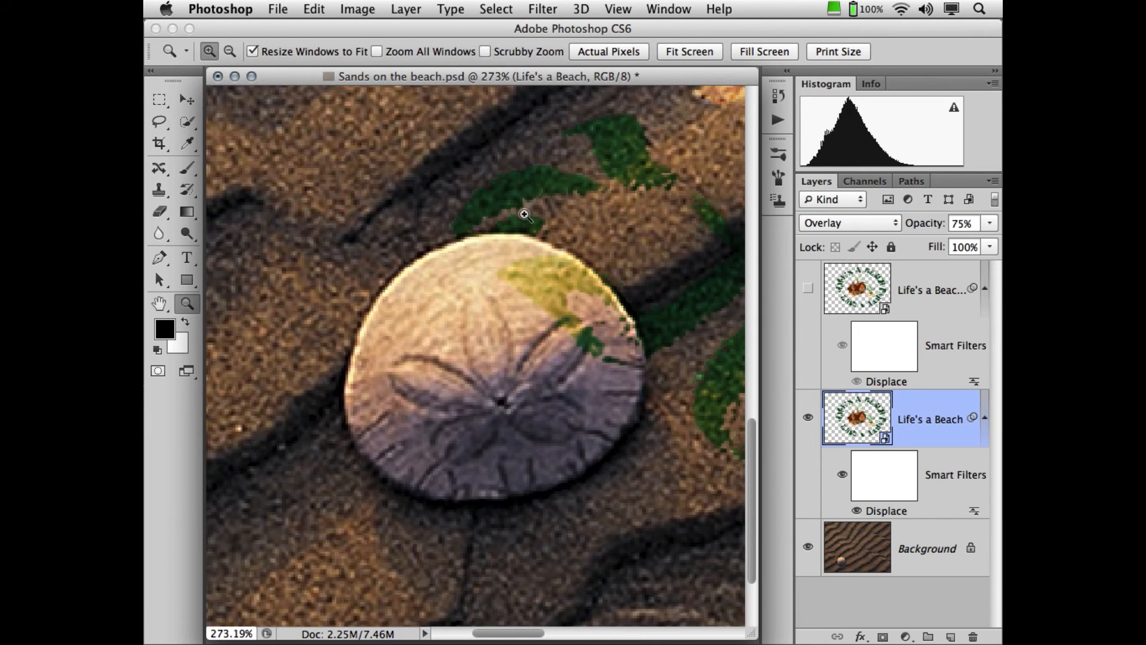
left_click(229, 51)
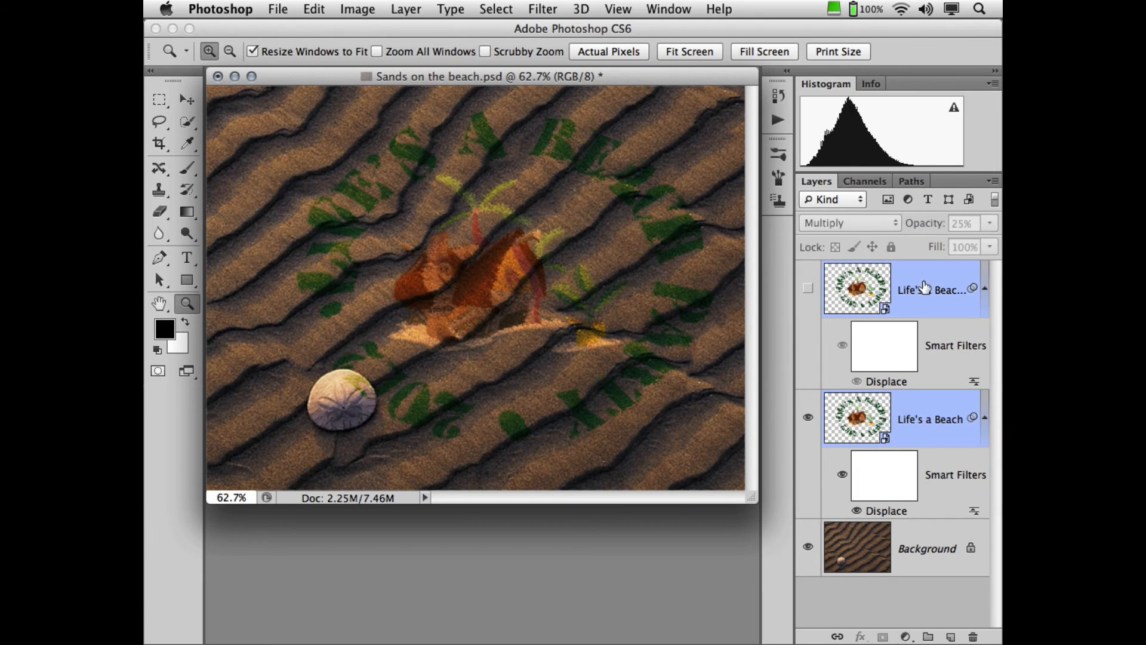
- Create a layer group named 'artwork' from the two logo layers
left_click(993, 84)
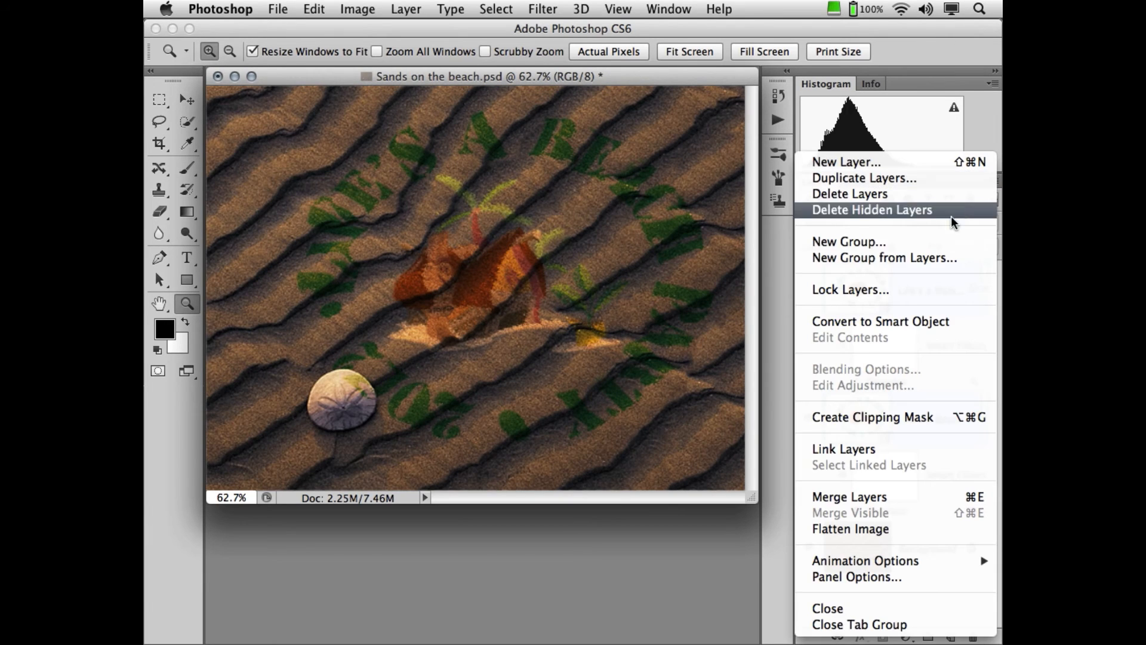
left_click(883, 258)
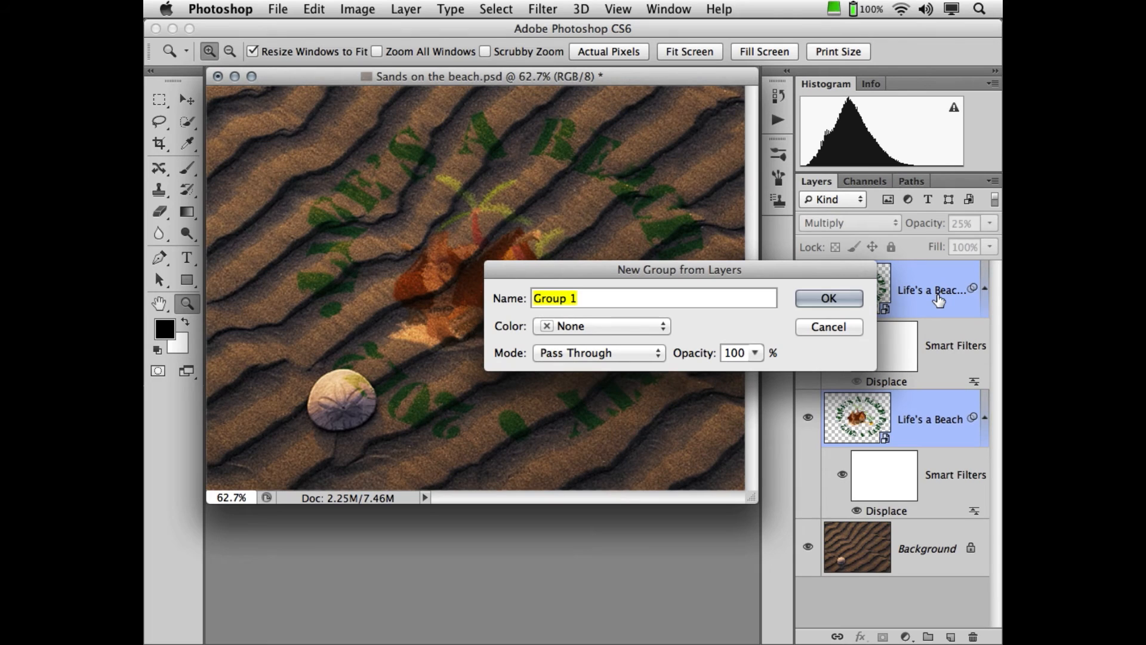
type("artw")
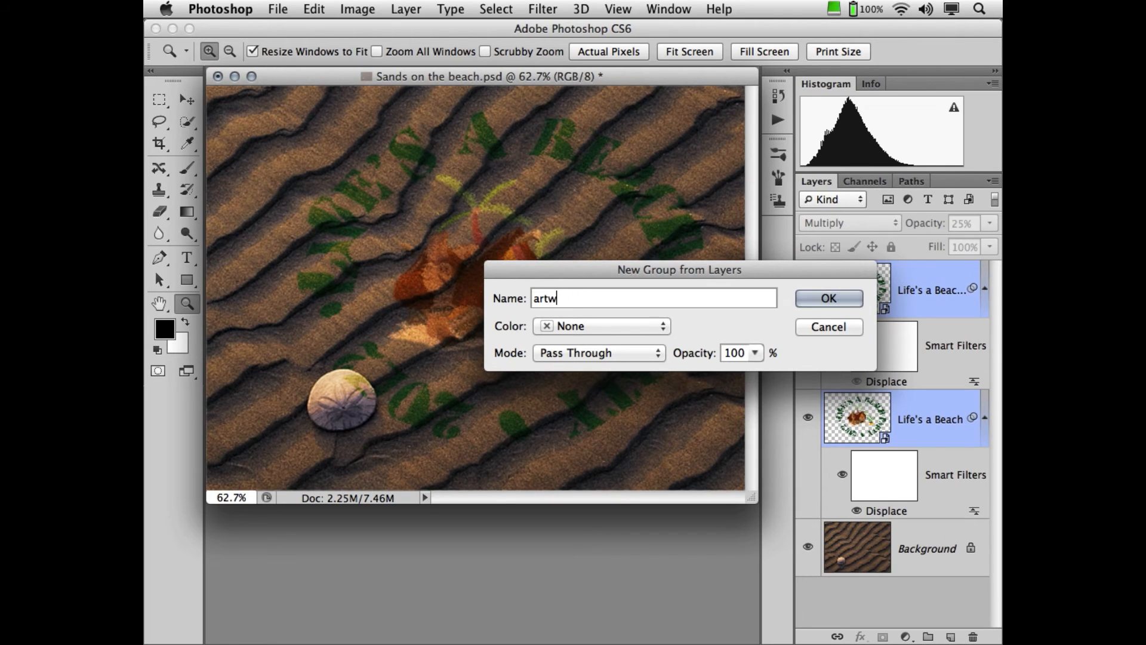
type("ork")
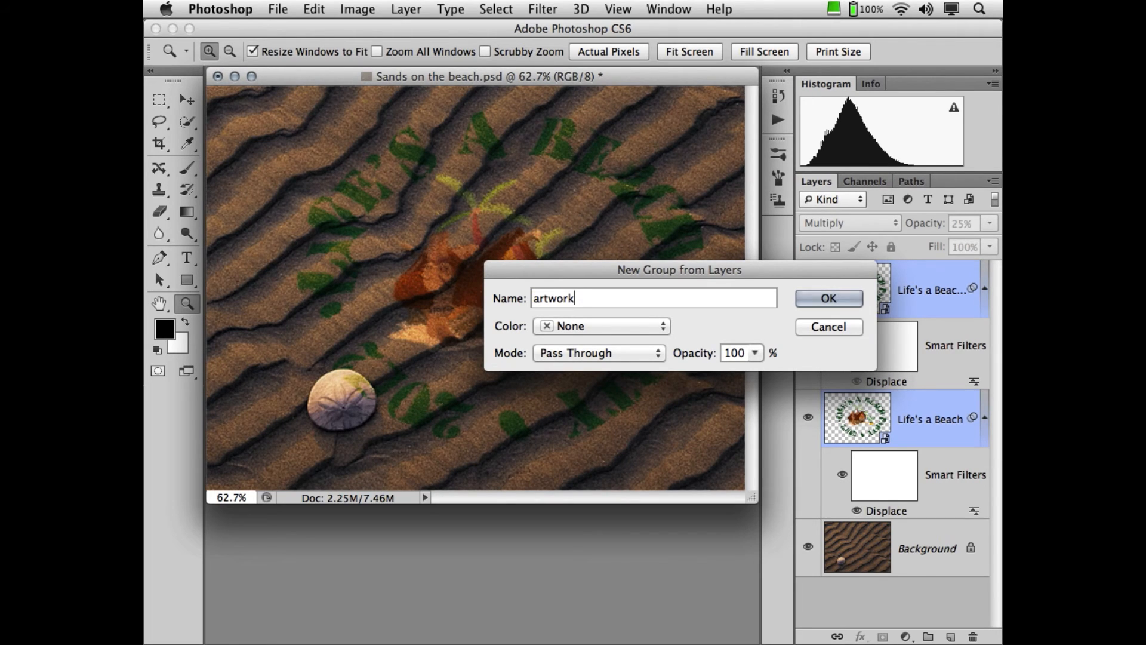
left_click(828, 298)
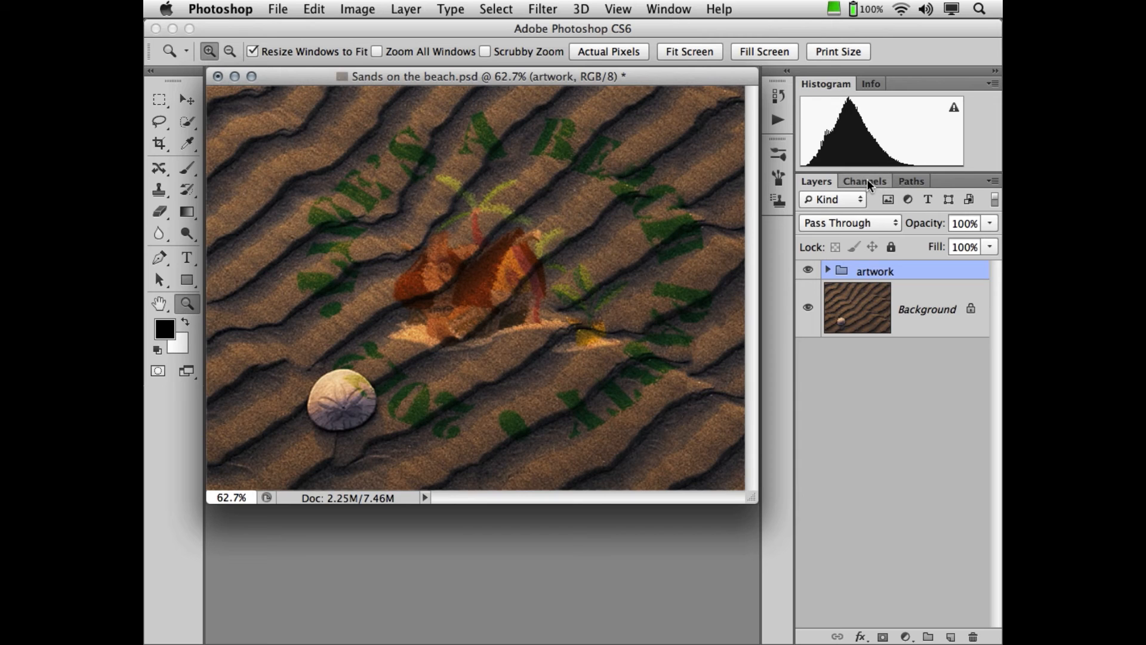
- Mask the artwork group with the Shell channel, check it against the hidden background, and expand the group
left_click(864, 180)
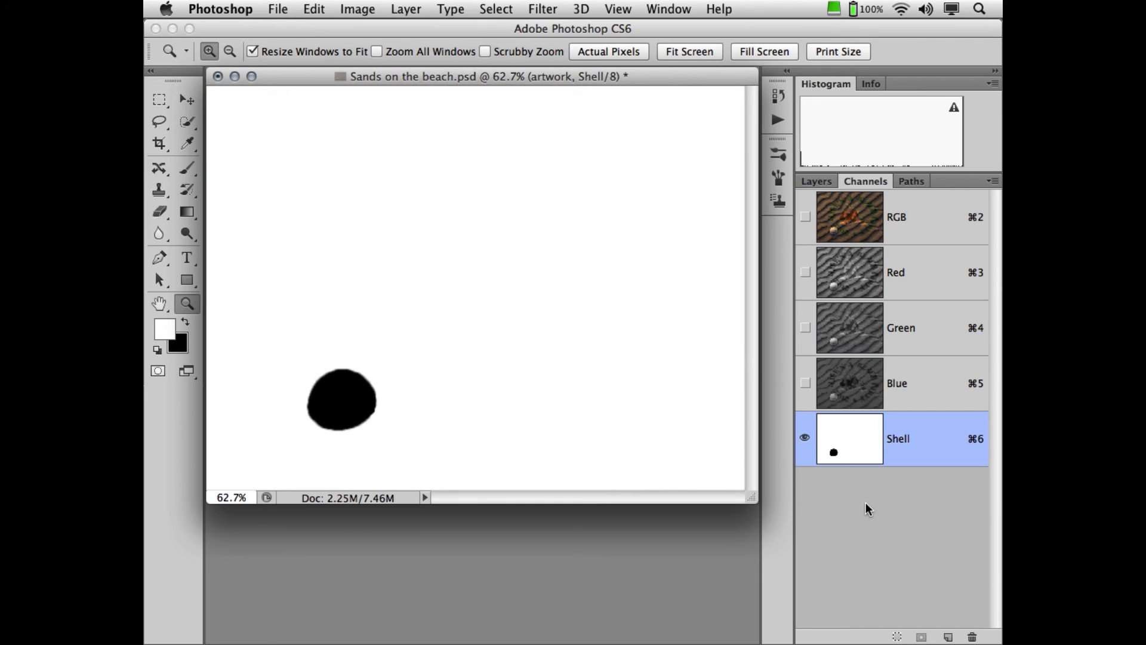
mouse_move(875, 524)
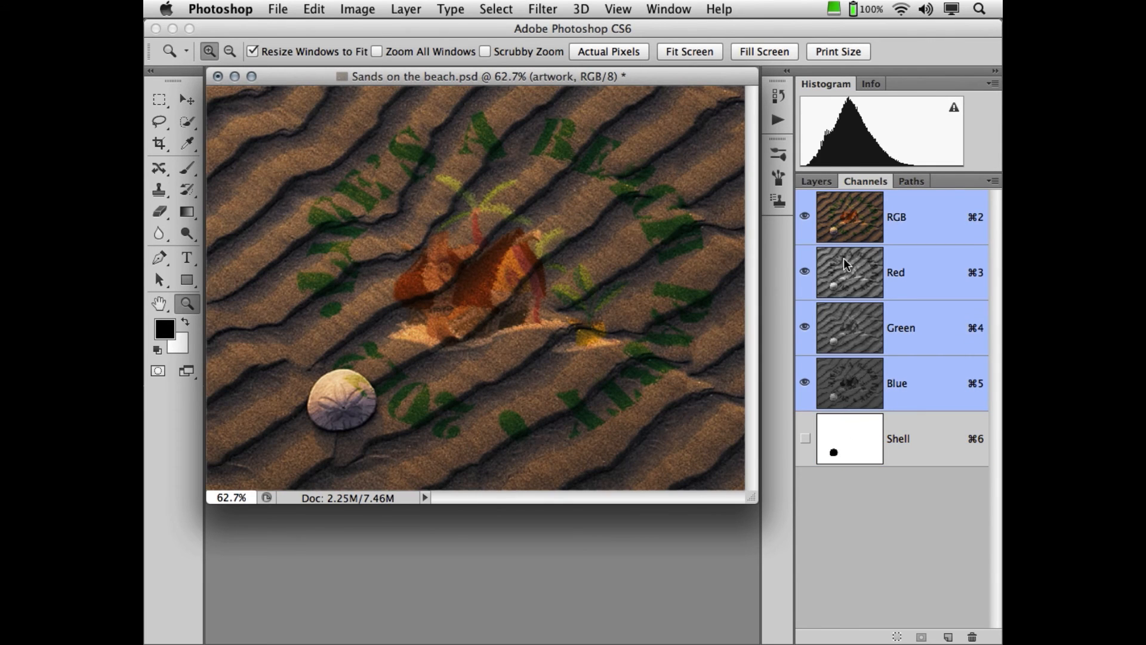
mouse_move(854, 432)
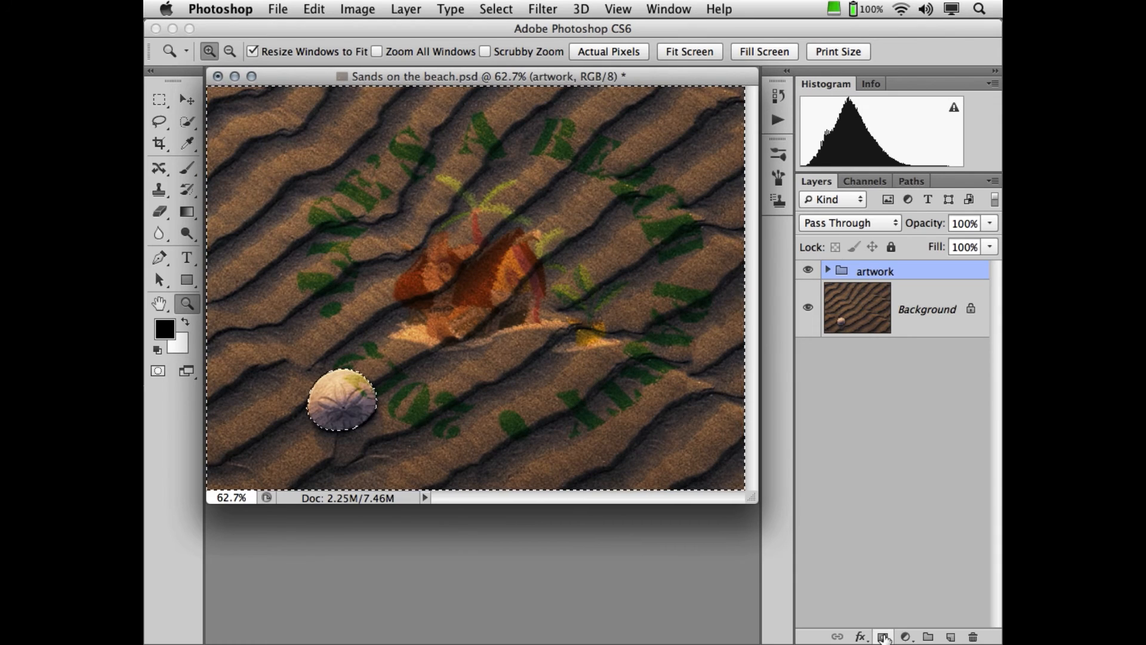
mouse_move(883, 637)
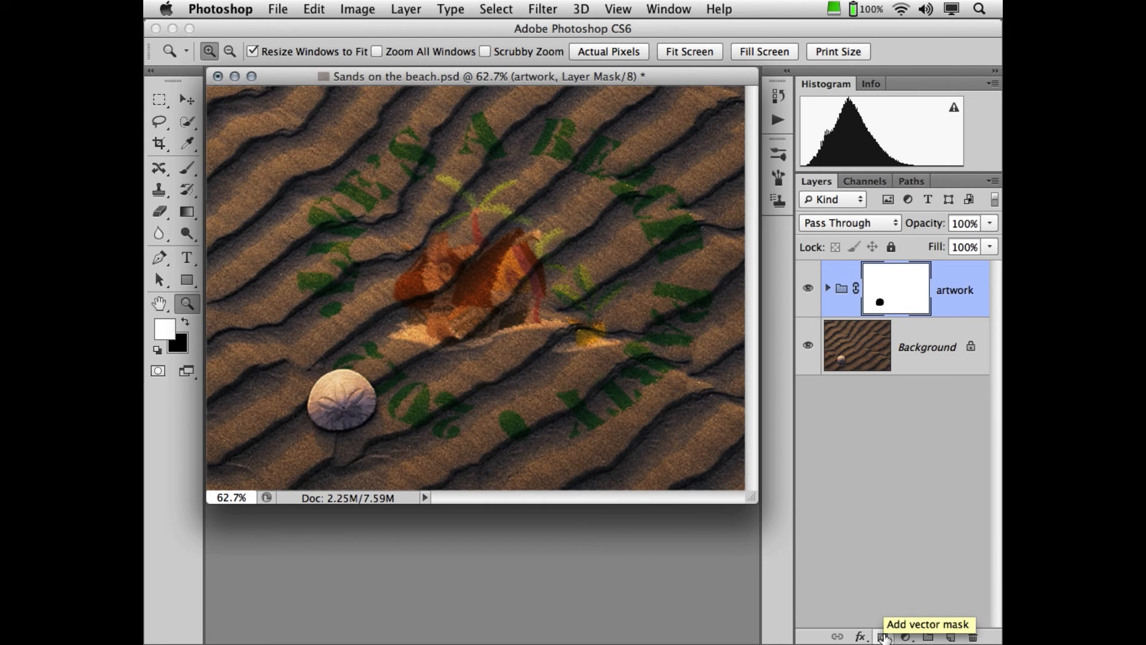
left_click(808, 347)
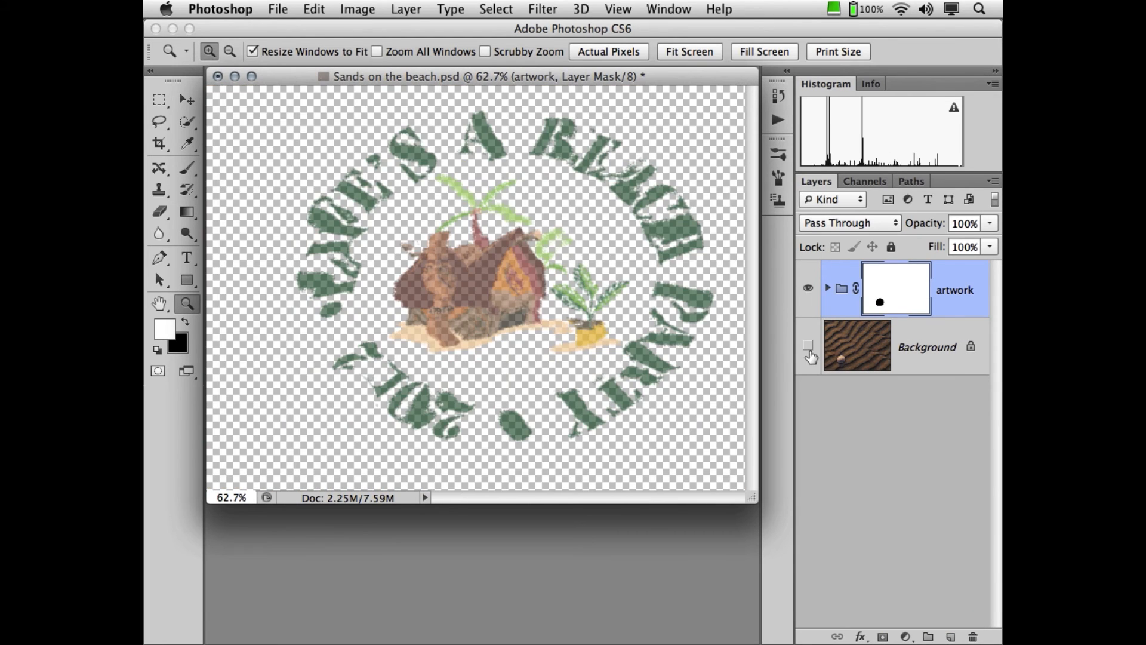
left_click(807, 346)
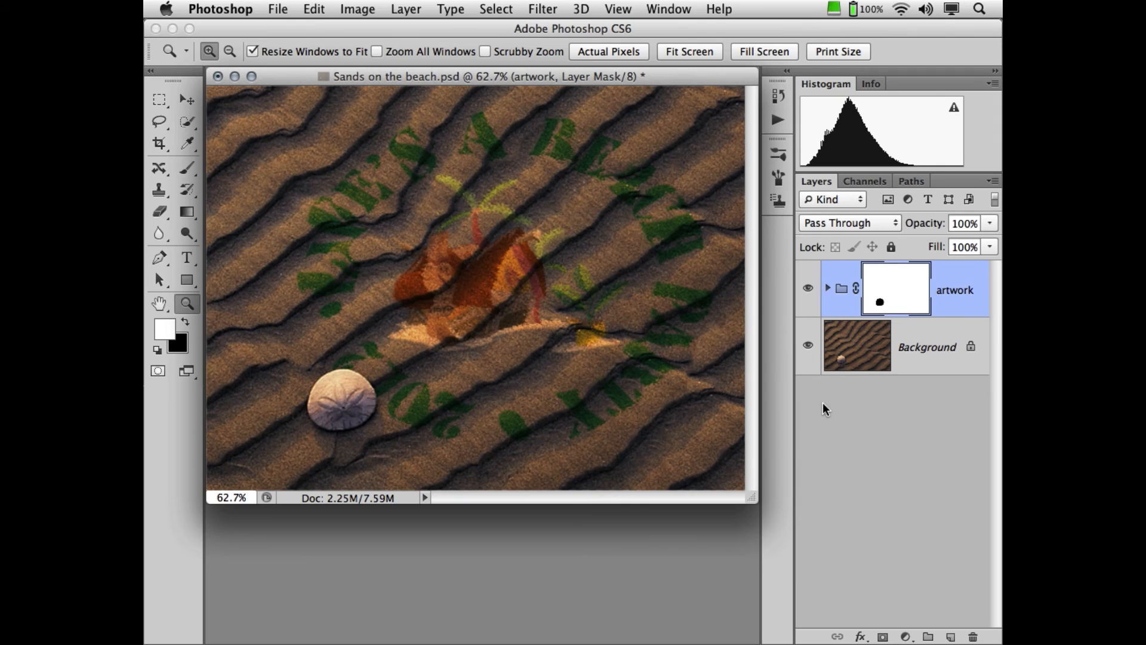
left_click(827, 288)
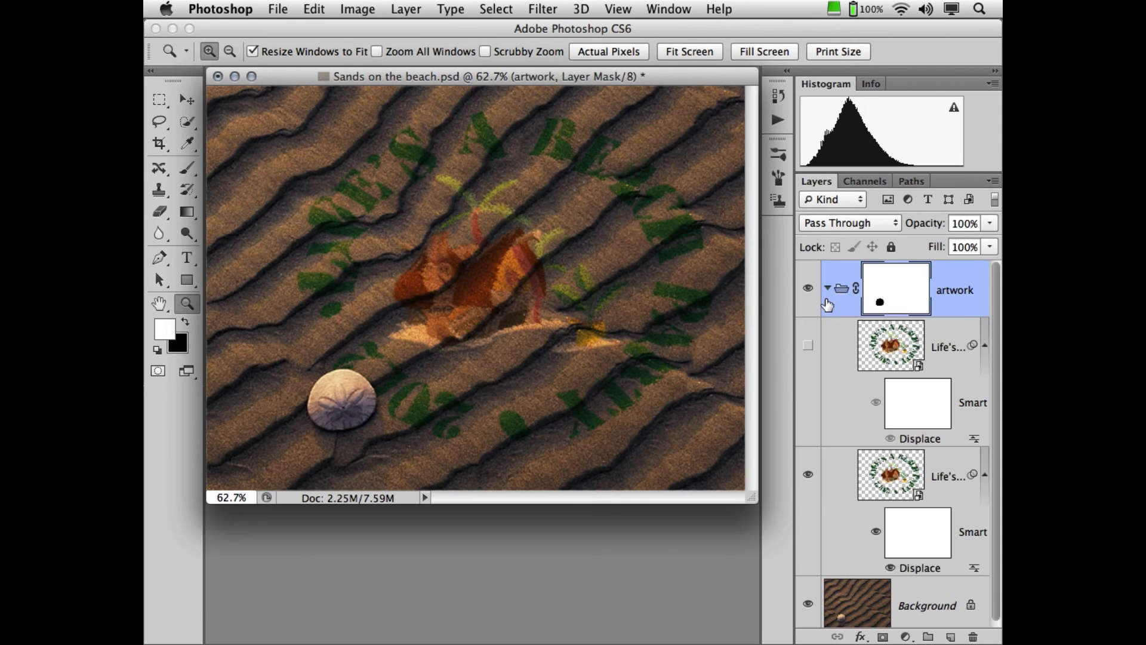
mouse_move(569, 169)
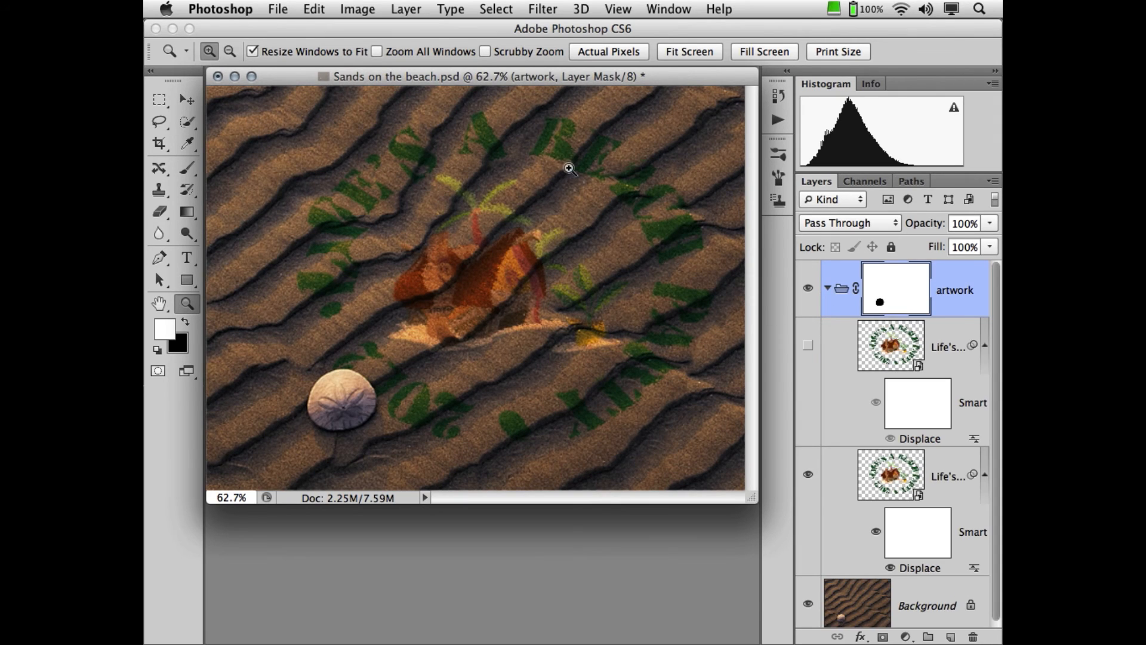
mouse_move(640, 243)
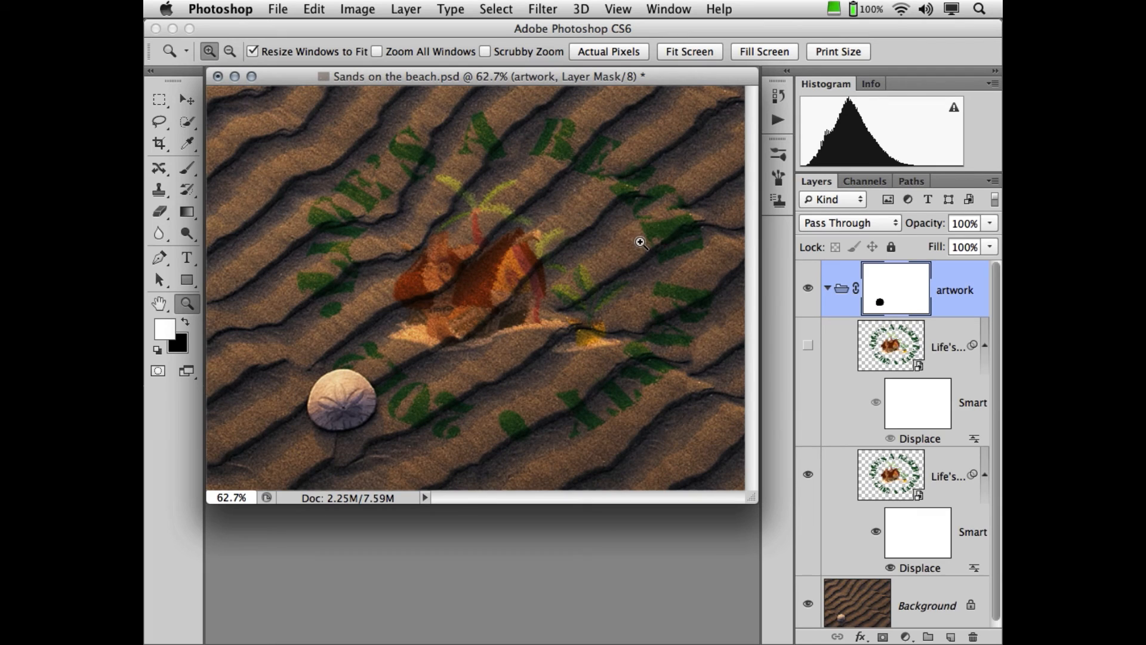
mouse_move(919, 438)
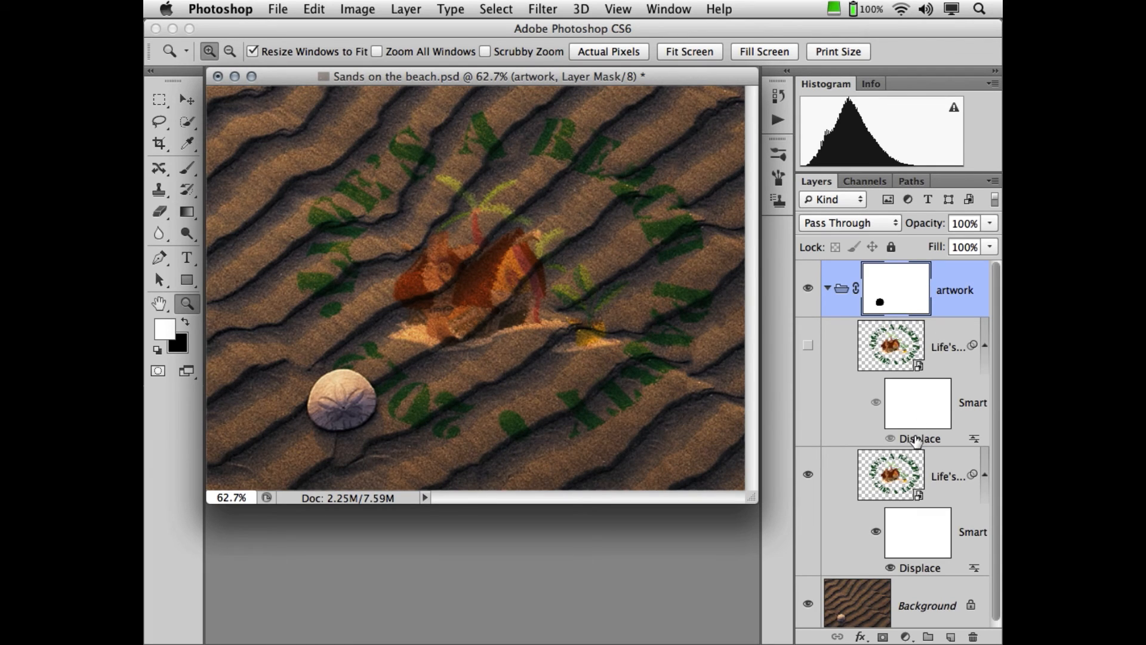
- Re-apply the dupe layer's Displace filter at scale 14 with 'Sands on the beach map.psd'
double_click(918, 438)
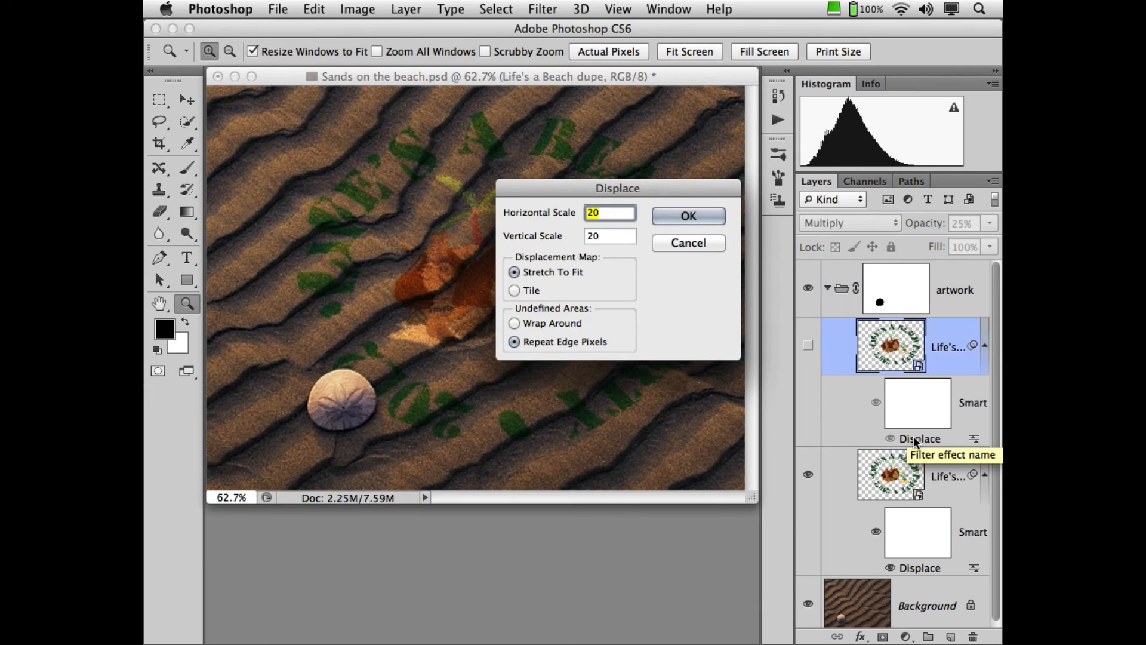
mouse_move(736, 233)
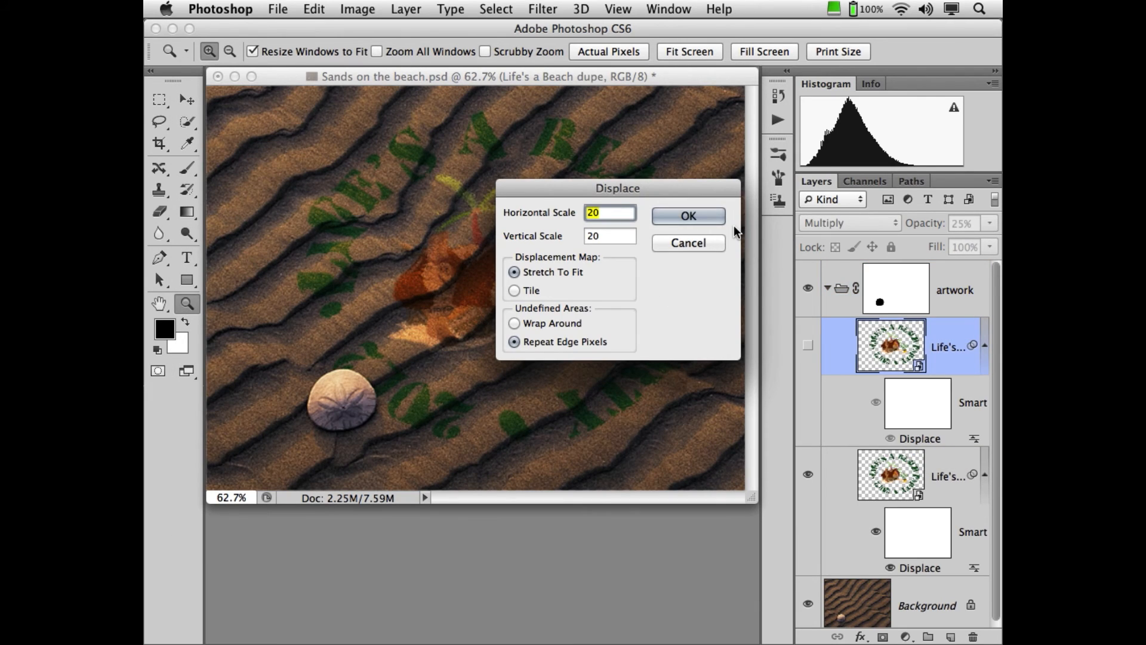
type("1")
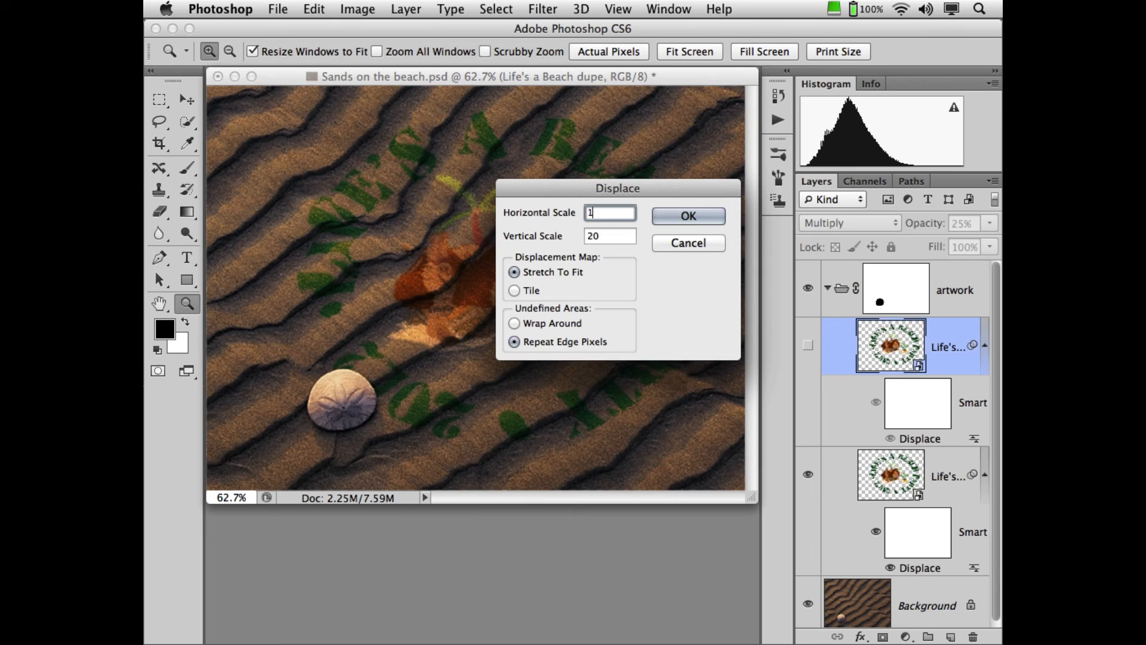
type("14")
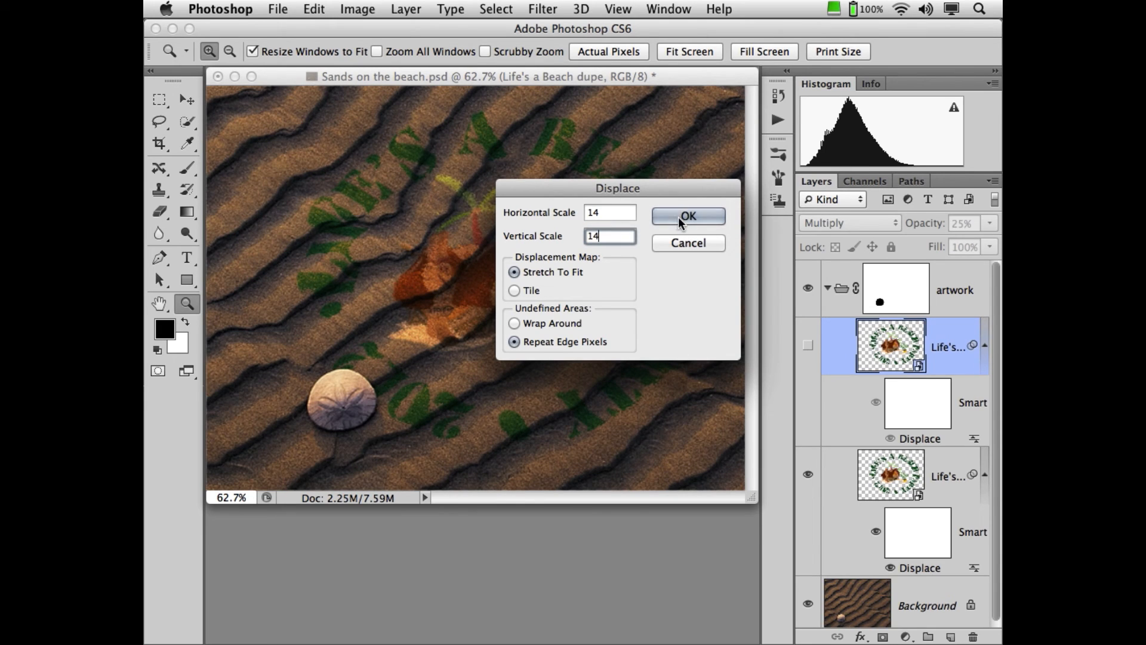
left_click(685, 216)
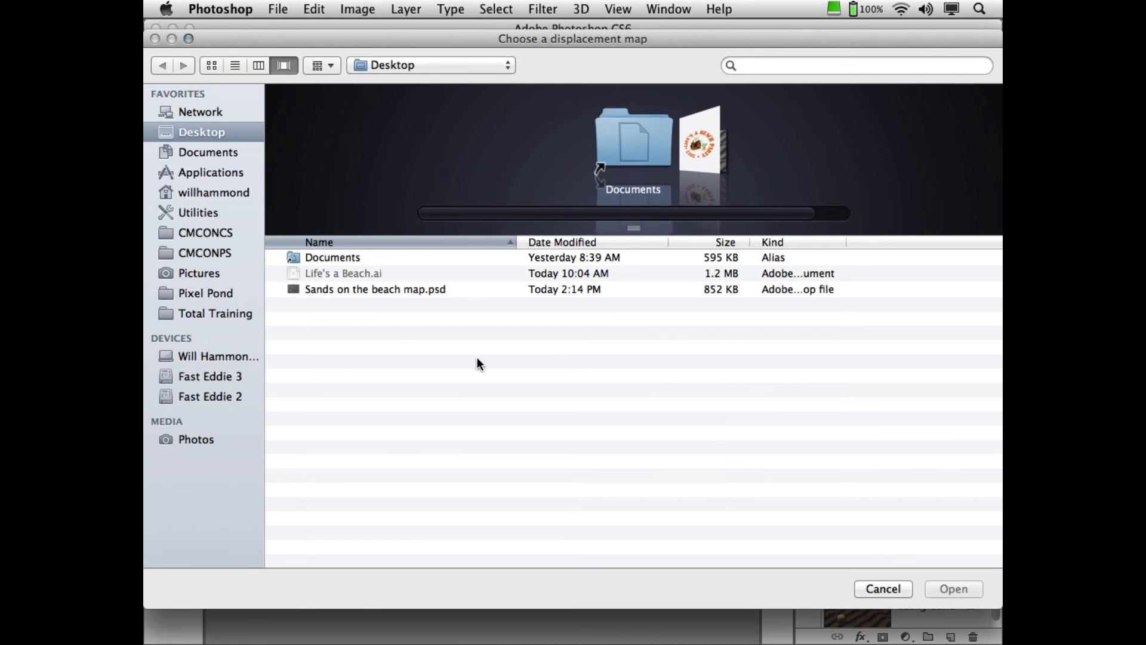
left_click(375, 289)
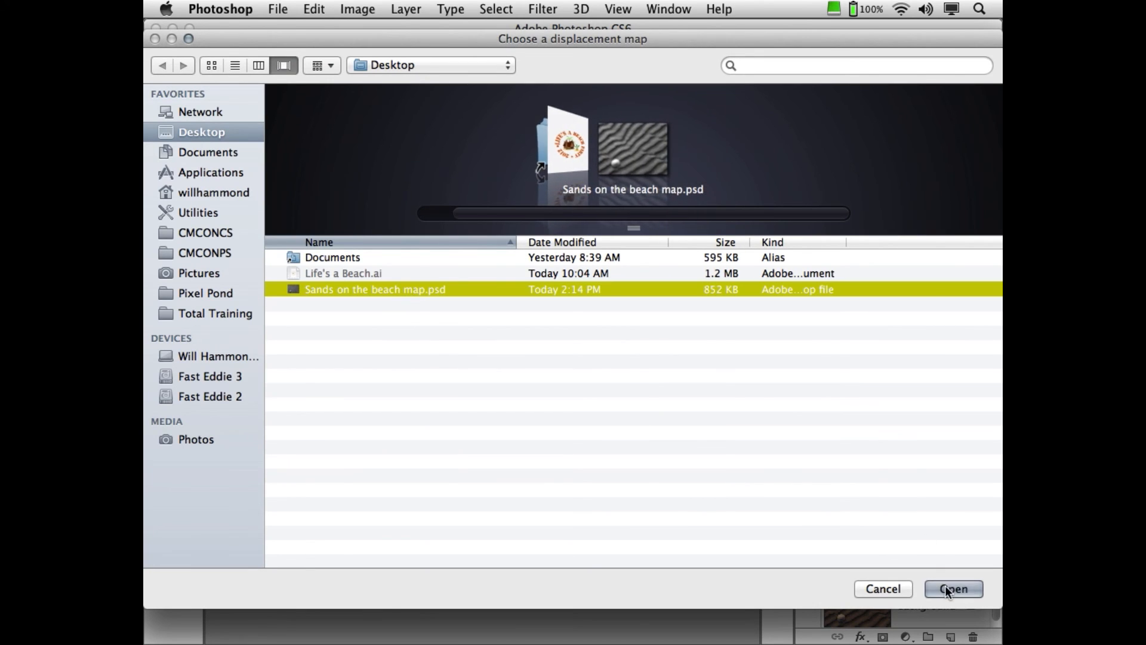
left_click(953, 588)
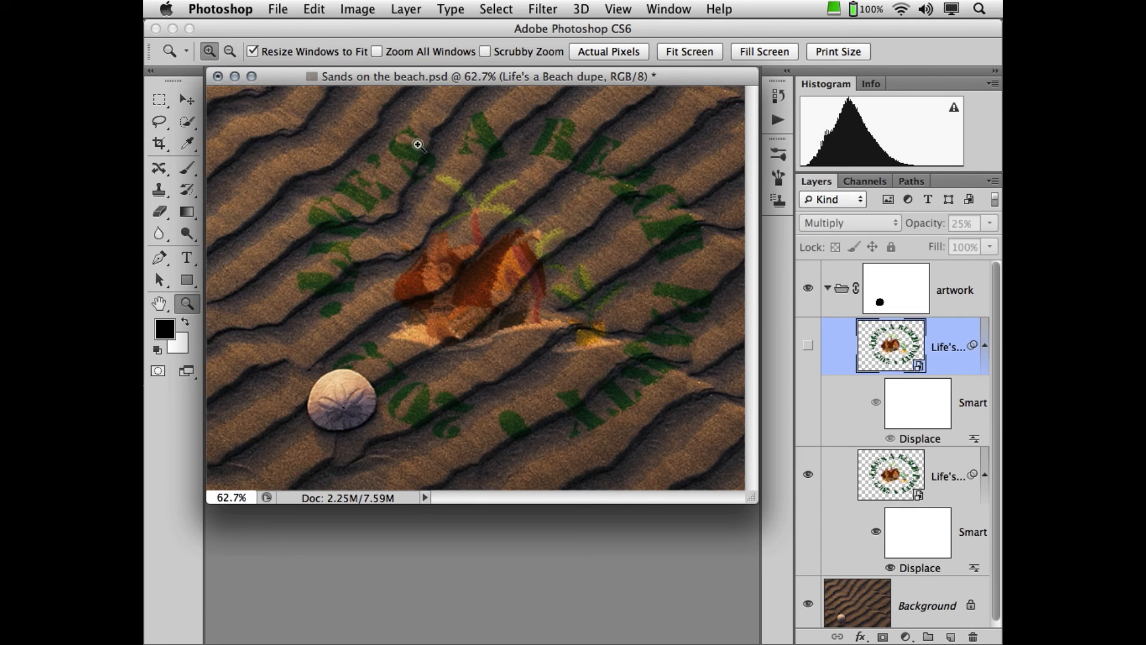
mouse_move(816, 393)
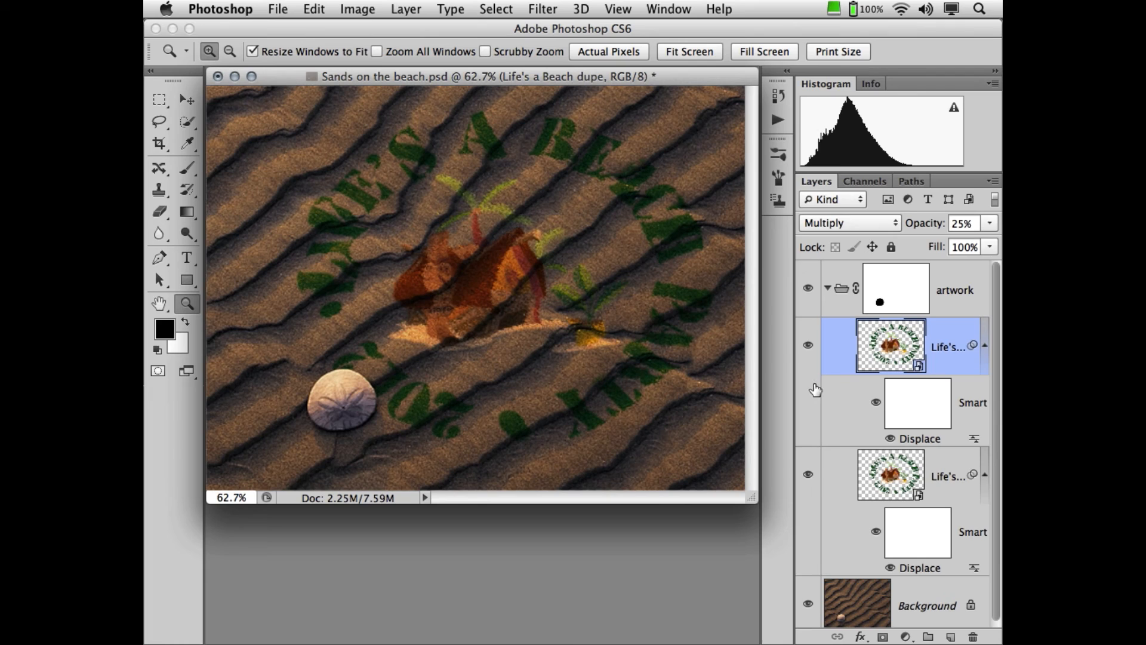
mouse_move(826, 412)
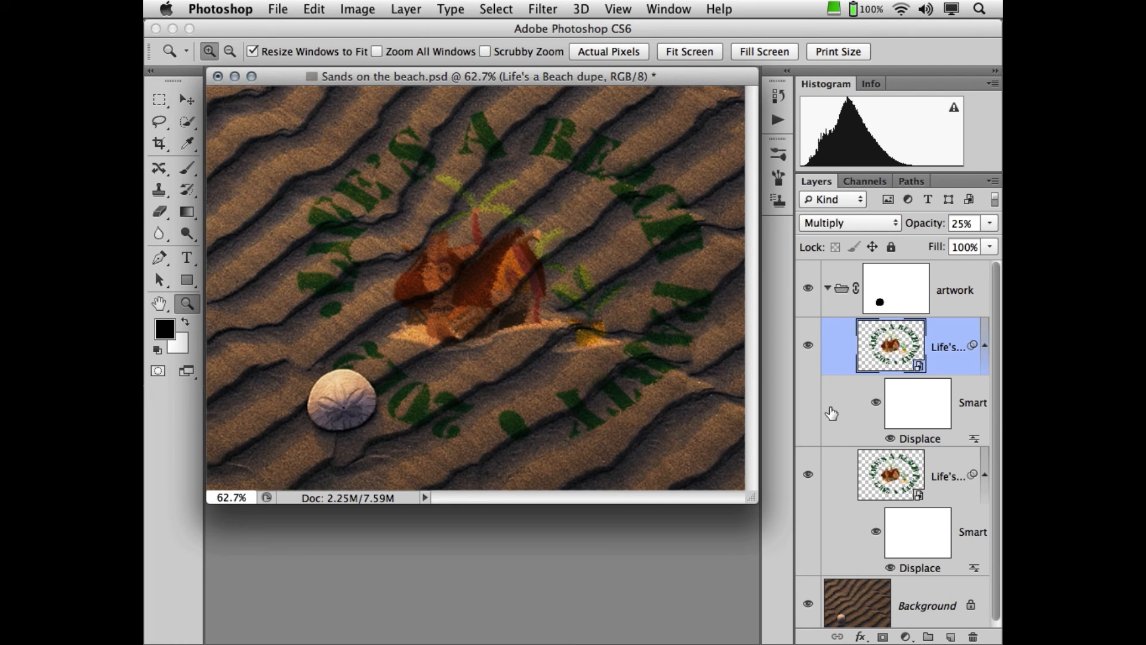
mouse_move(885, 350)
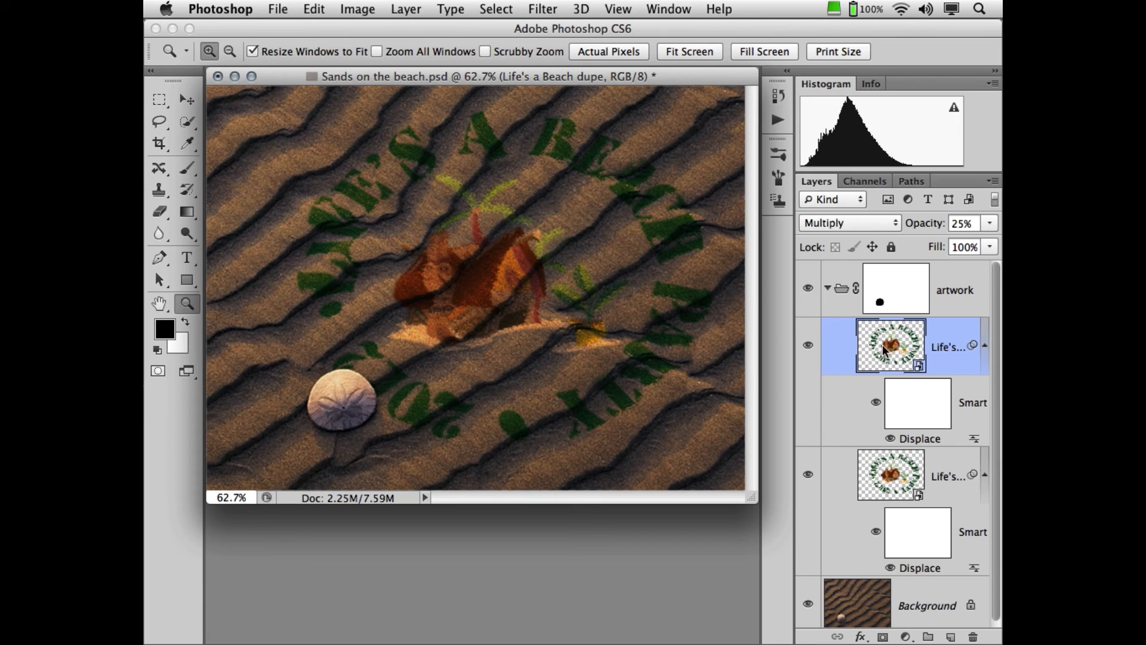
mouse_move(890, 459)
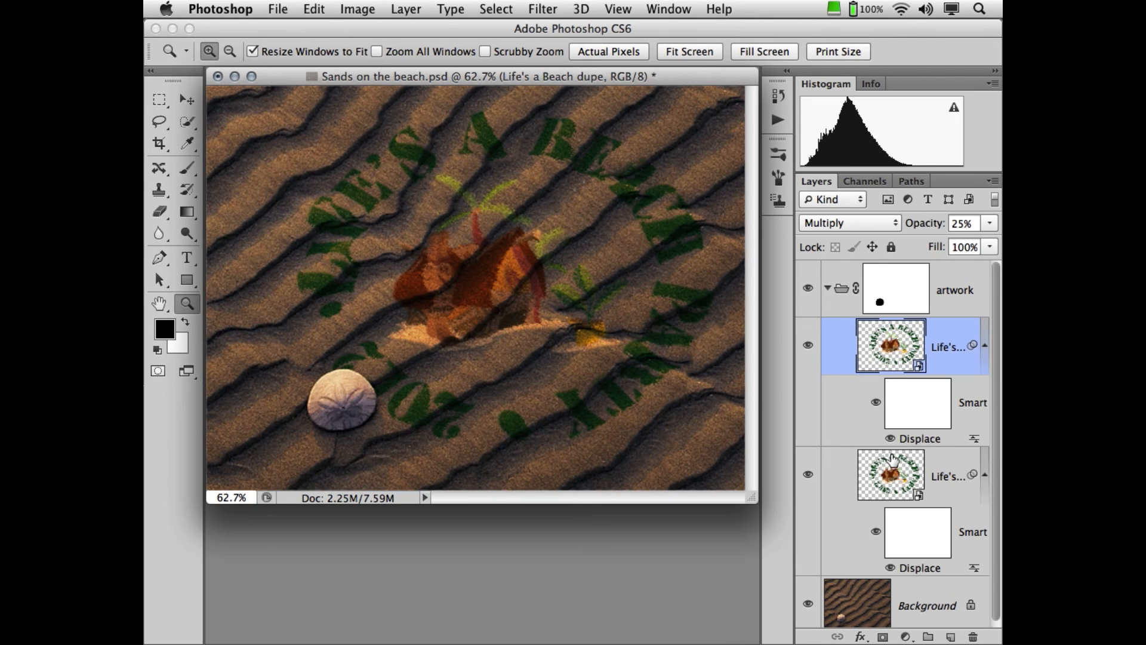
mouse_move(775, 480)
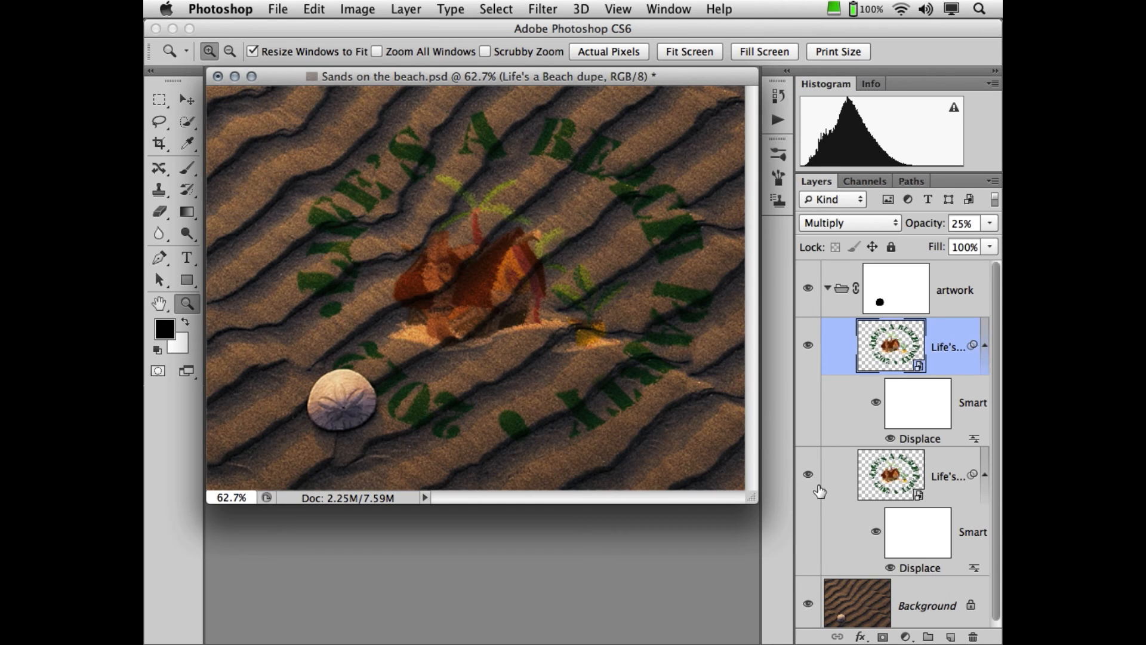
mouse_move(822, 494)
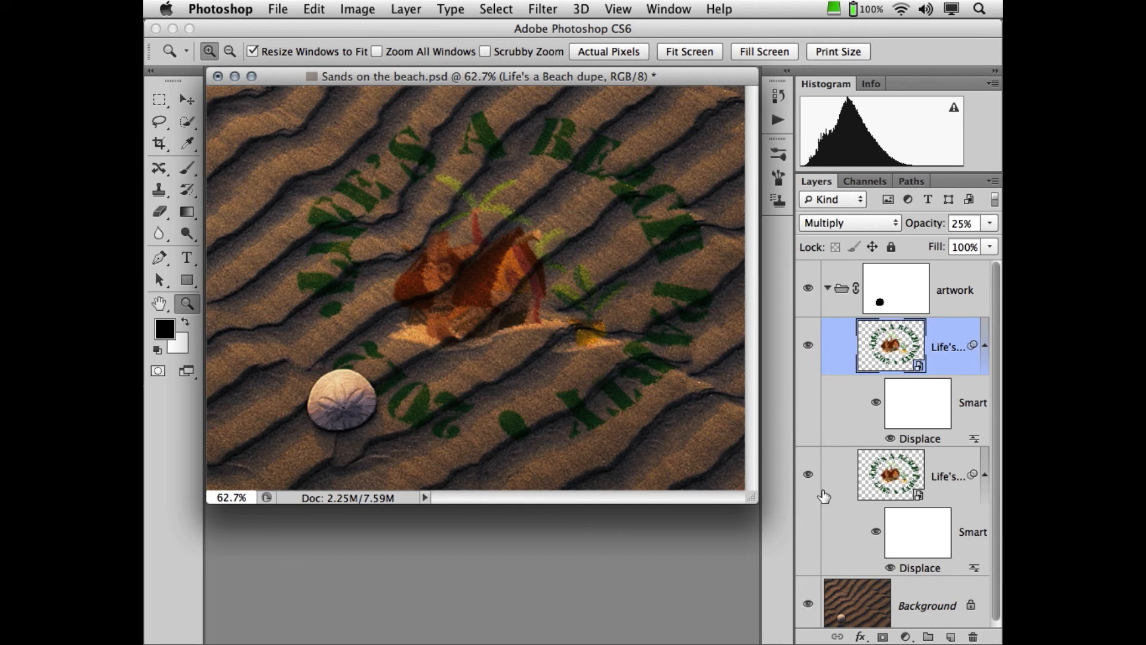
left_click(406, 8)
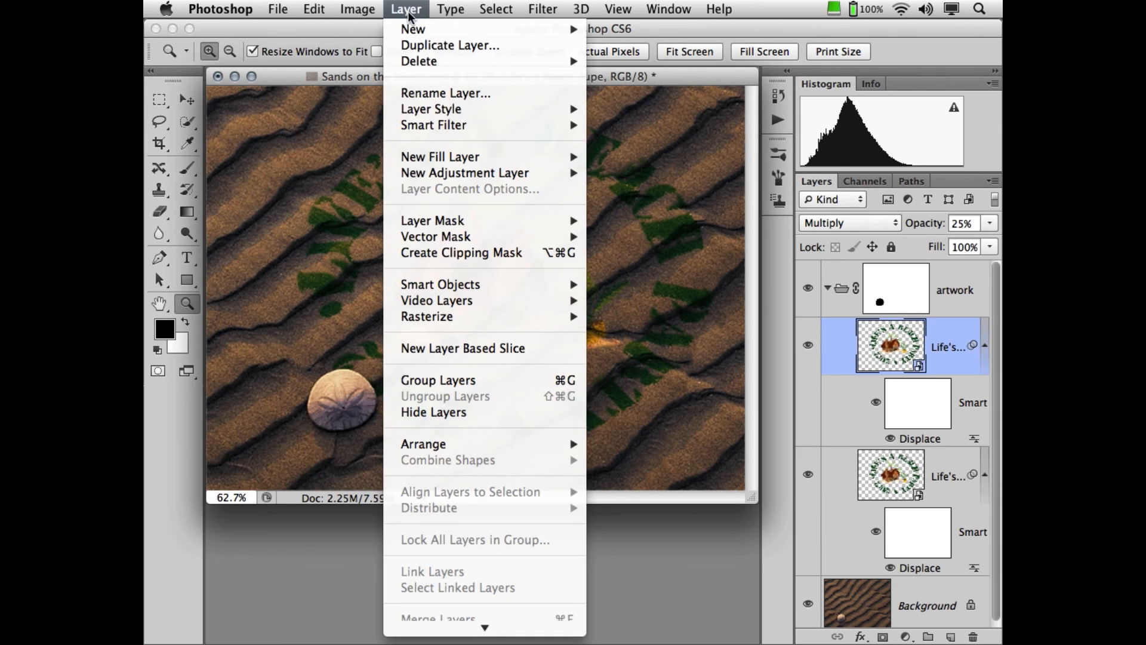
mouse_move(441, 284)
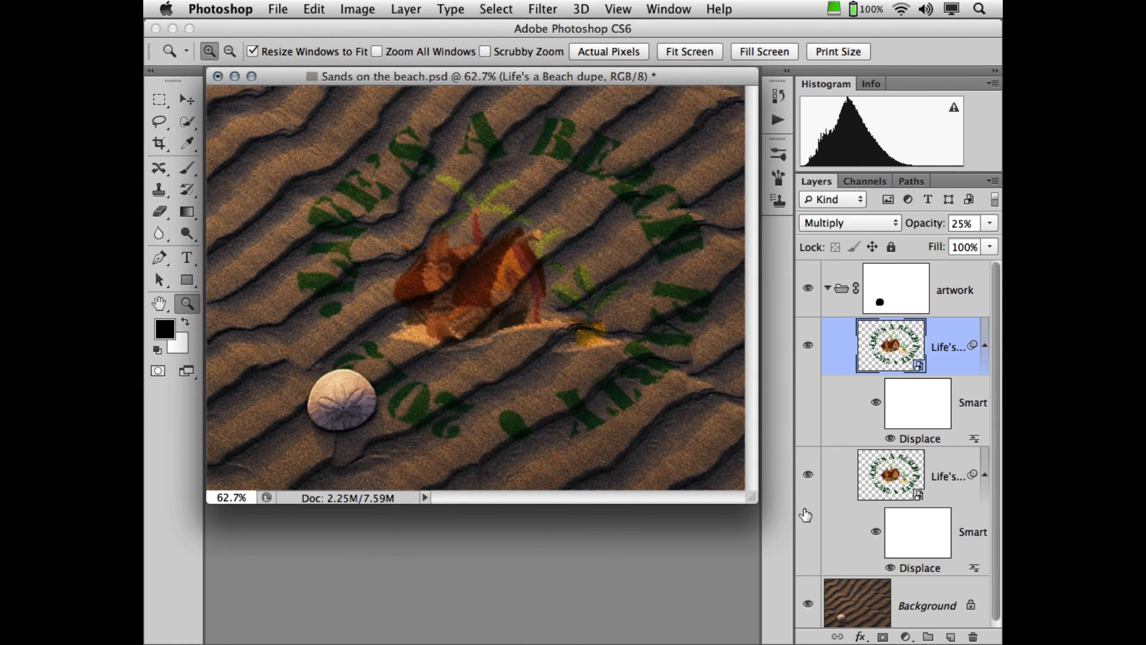
mouse_move(787, 445)
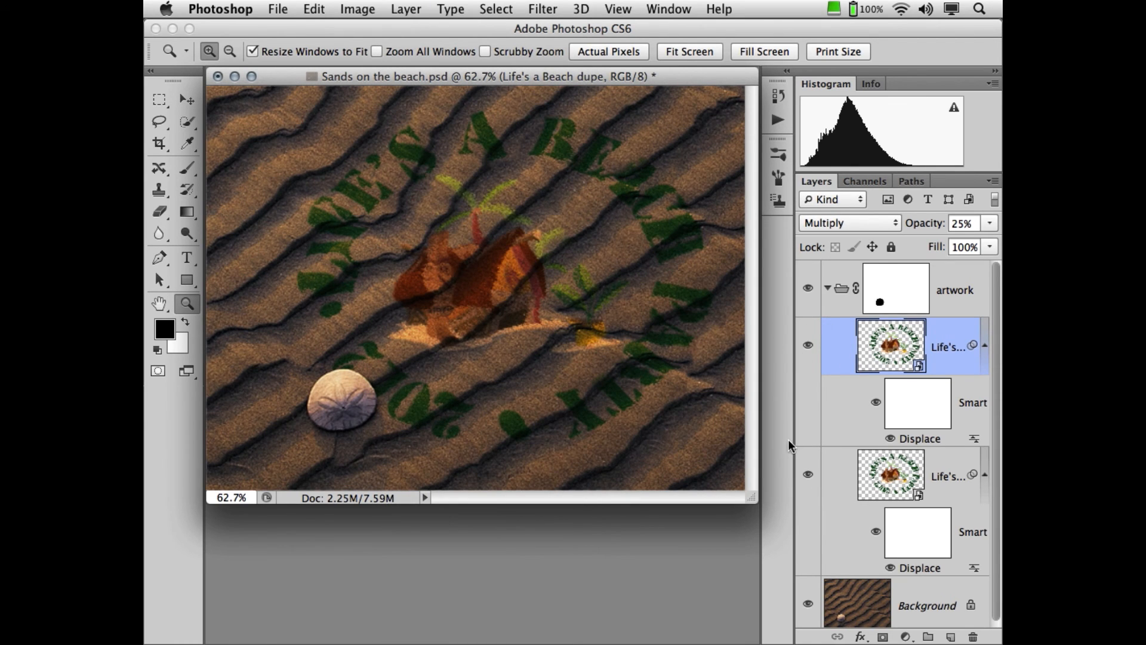
mouse_move(709, 135)
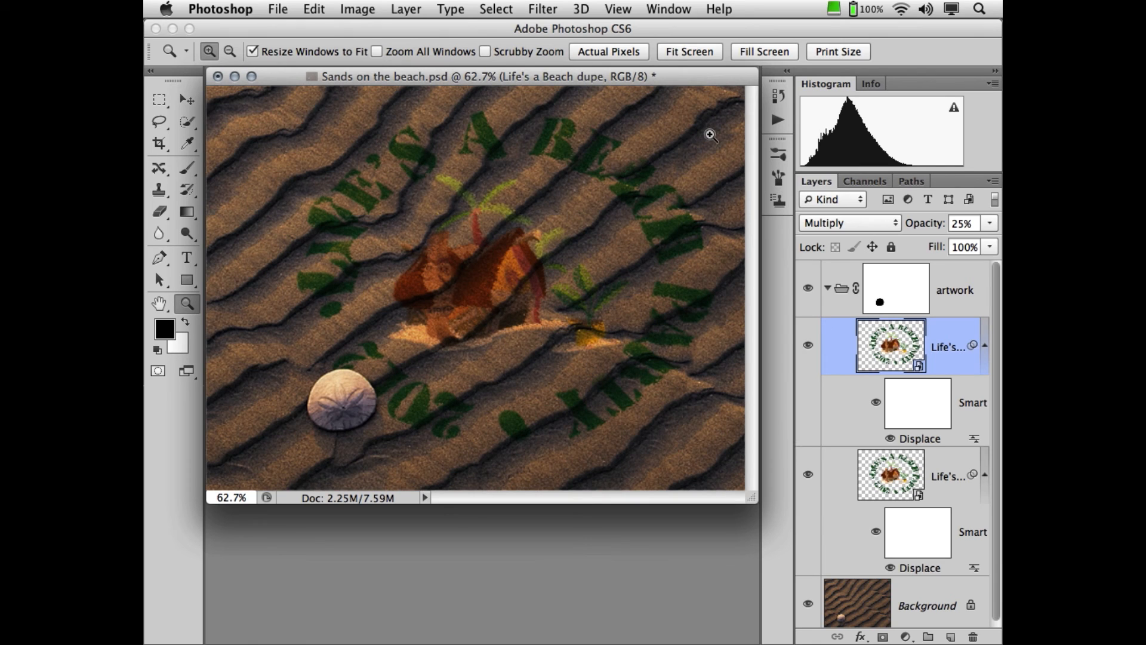
mouse_move(753, 352)
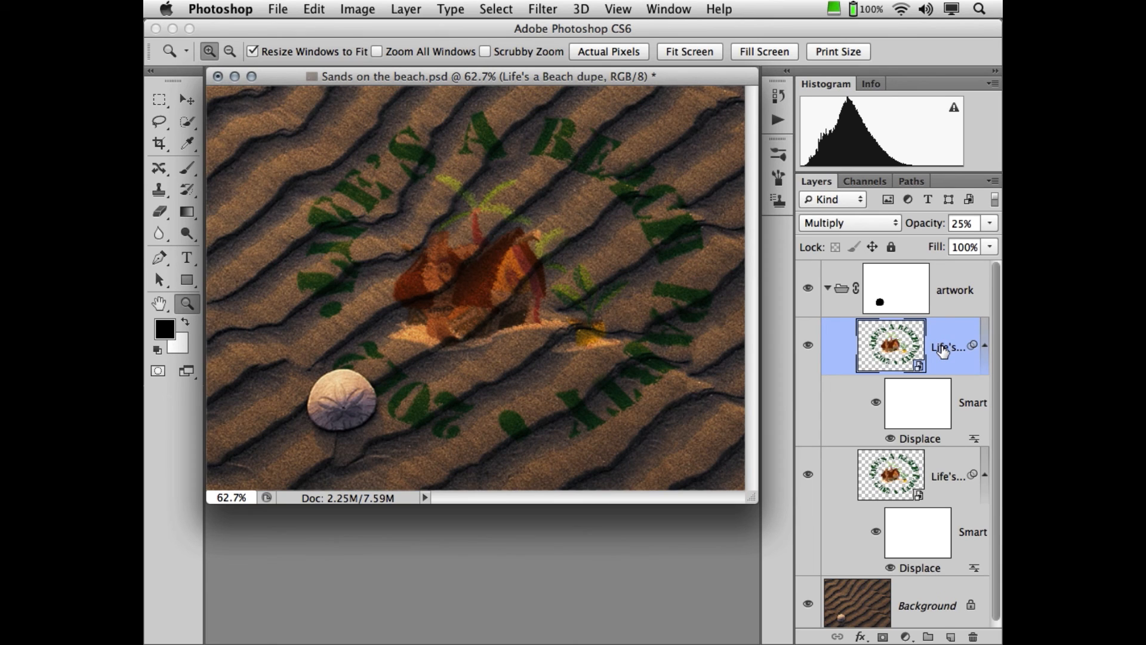
- Replace the dupe smart object's contents with 'KC Chiefs.psd' from CMCONPS > Logos
right_click(947, 346)
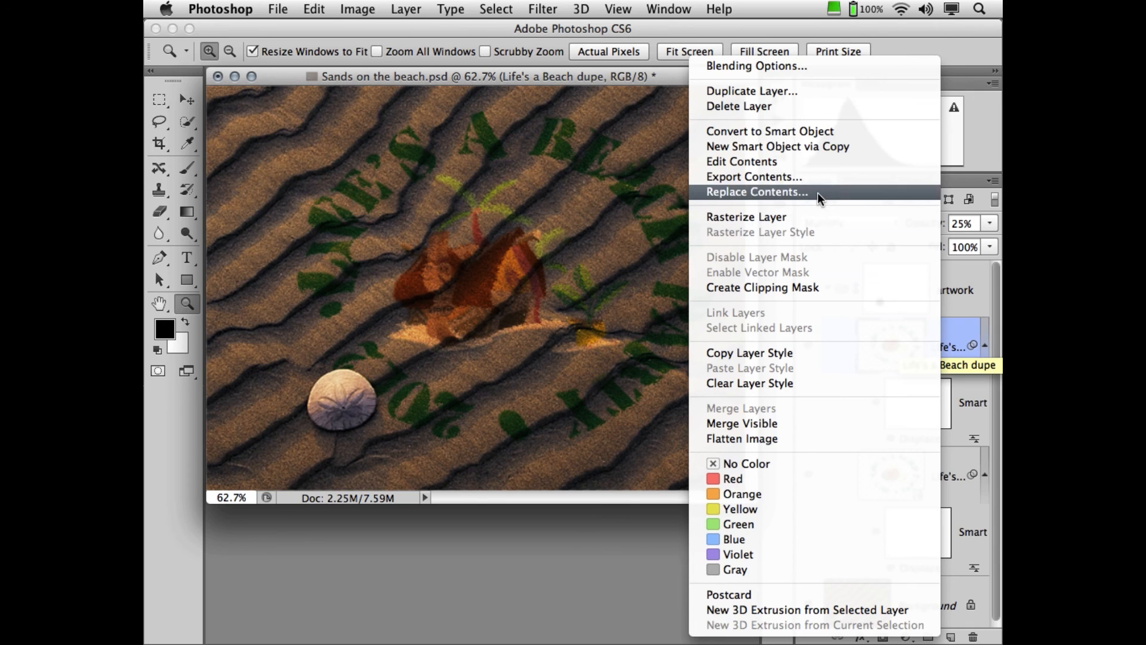
mouse_move(813, 199)
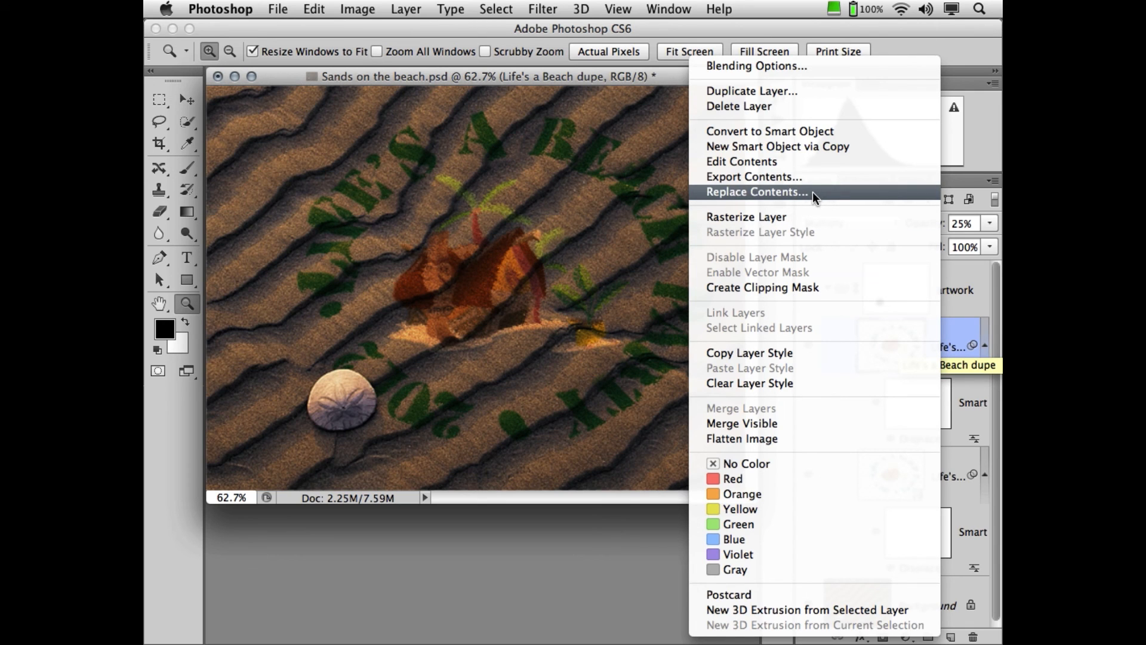
left_click(756, 191)
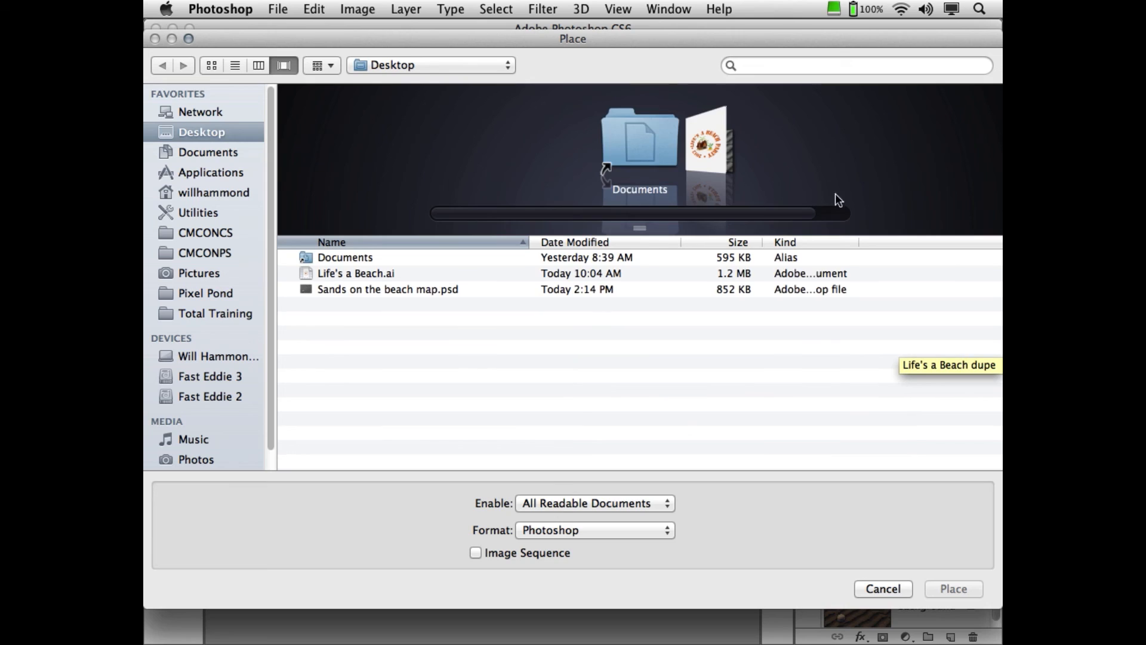
left_click(204, 252)
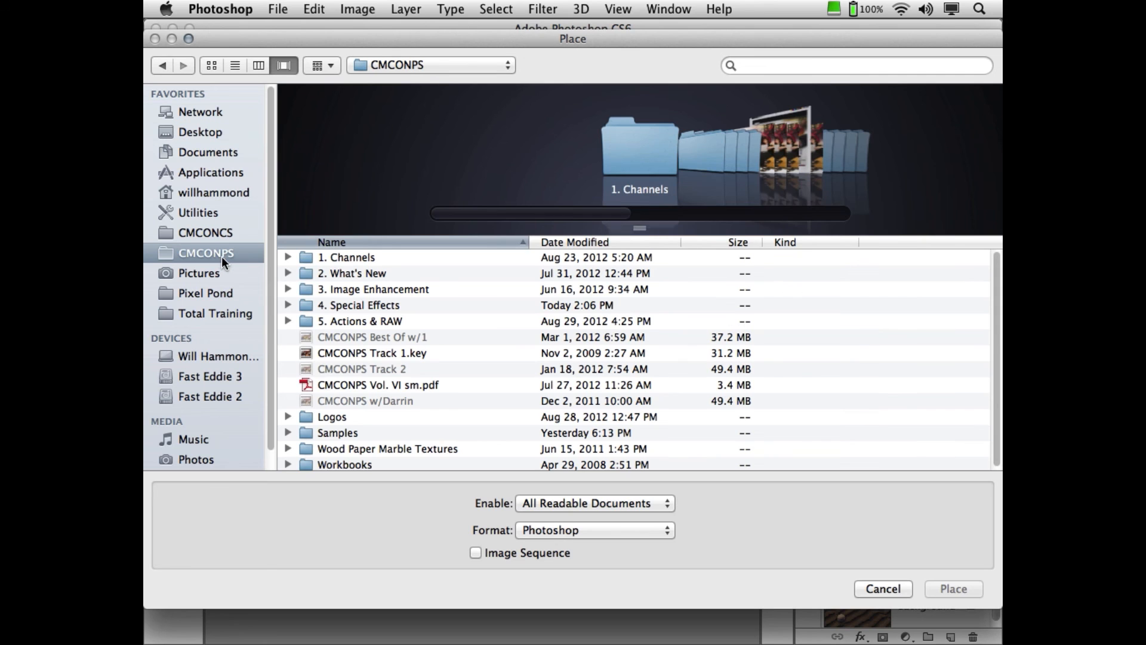
left_click(331, 417)
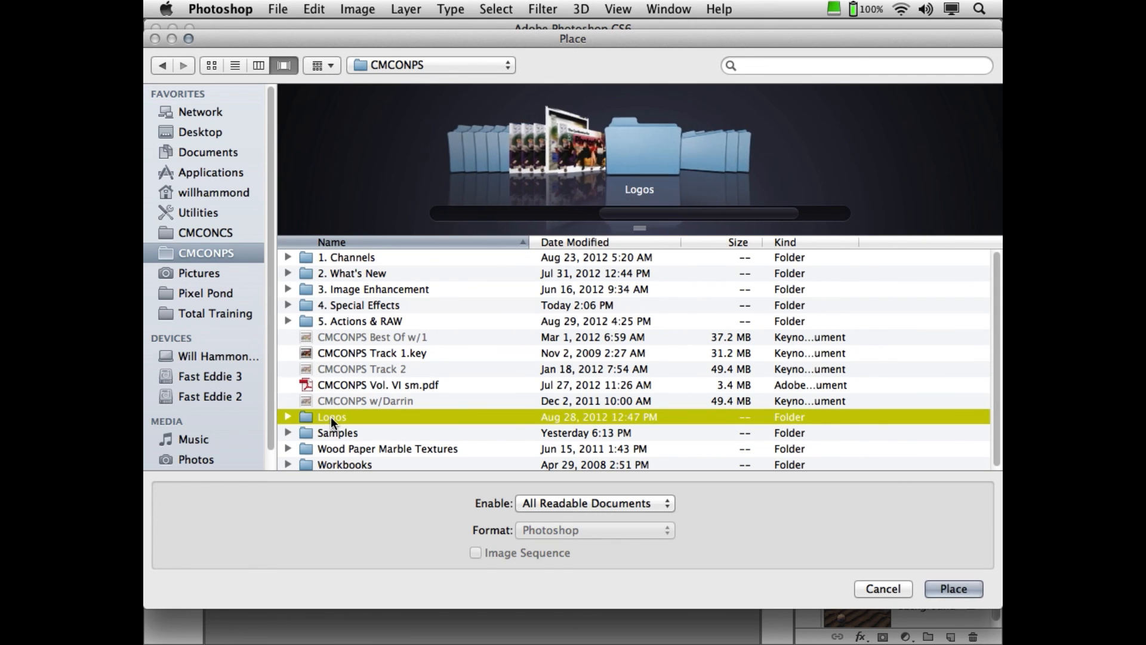
double_click(331, 417)
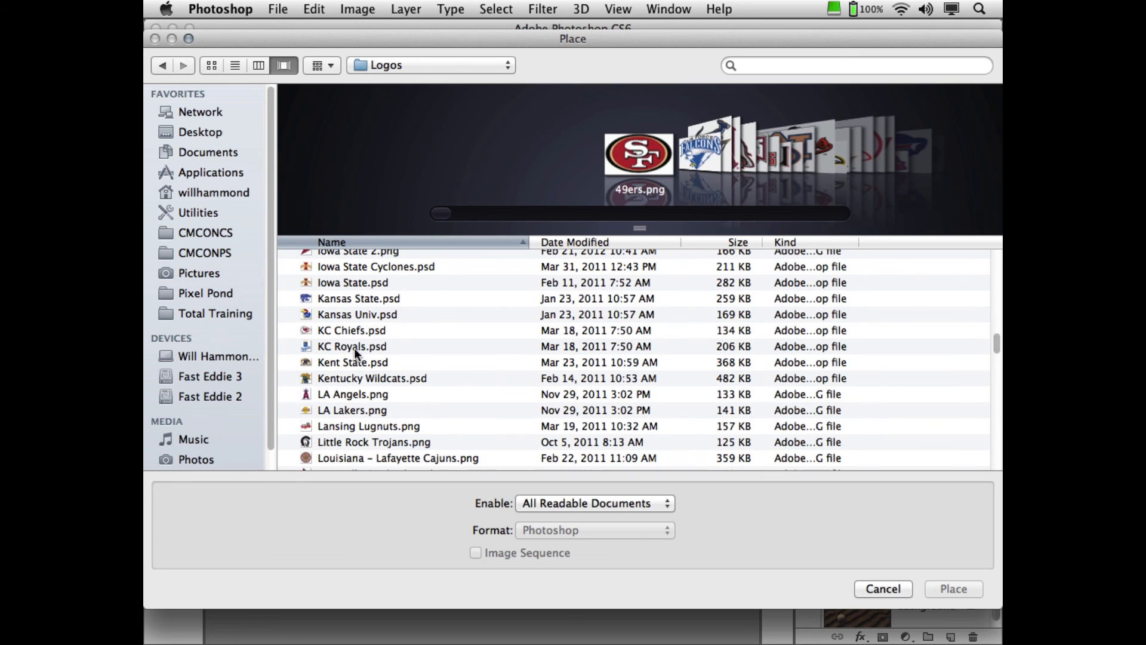
left_click(350, 330)
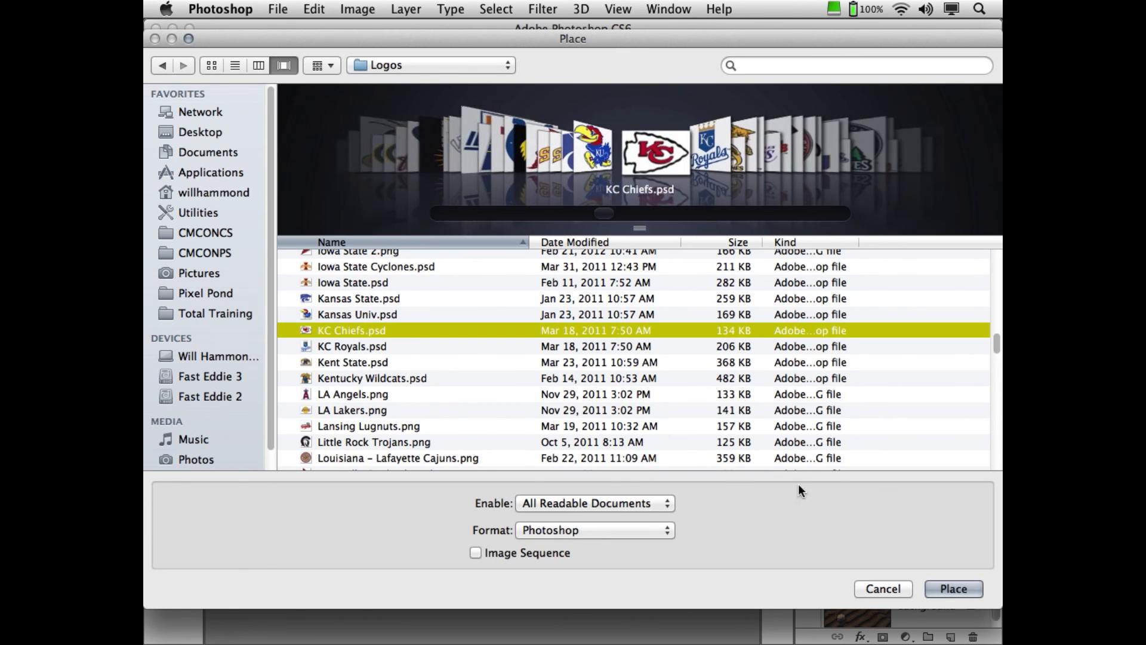
left_click(951, 588)
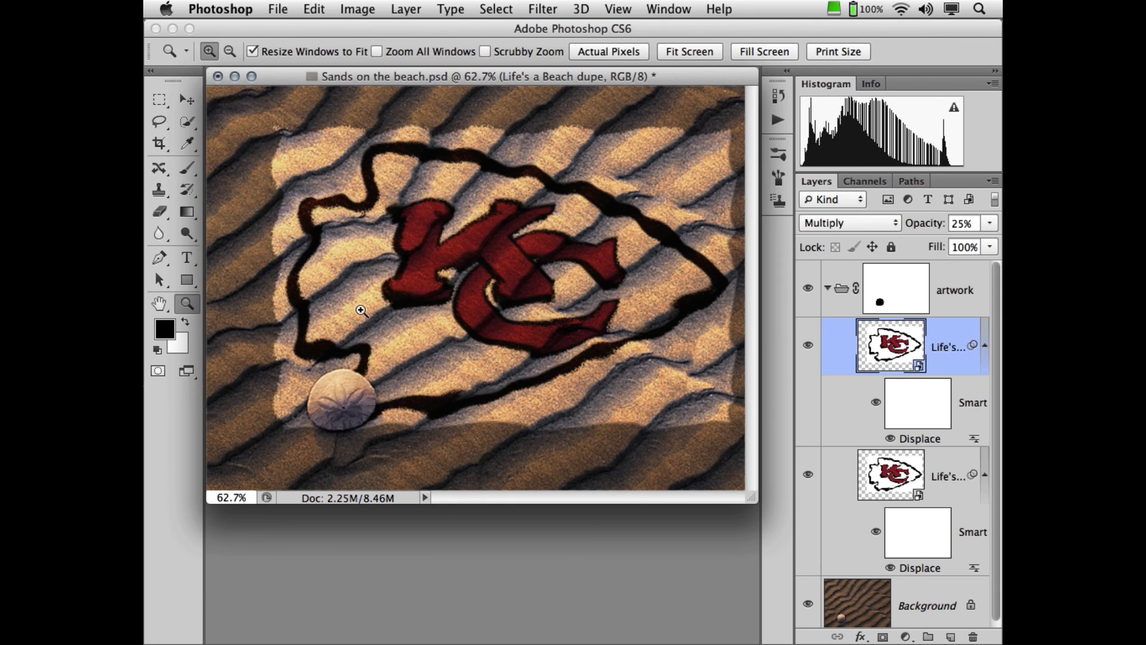
mouse_move(355, 306)
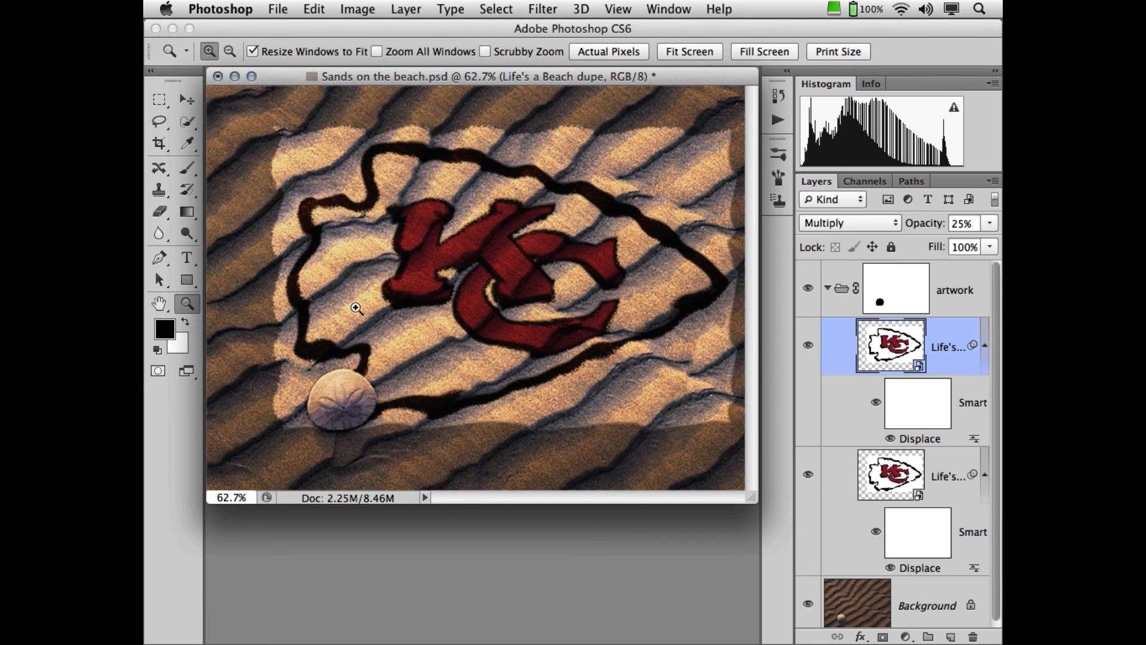
mouse_move(360, 307)
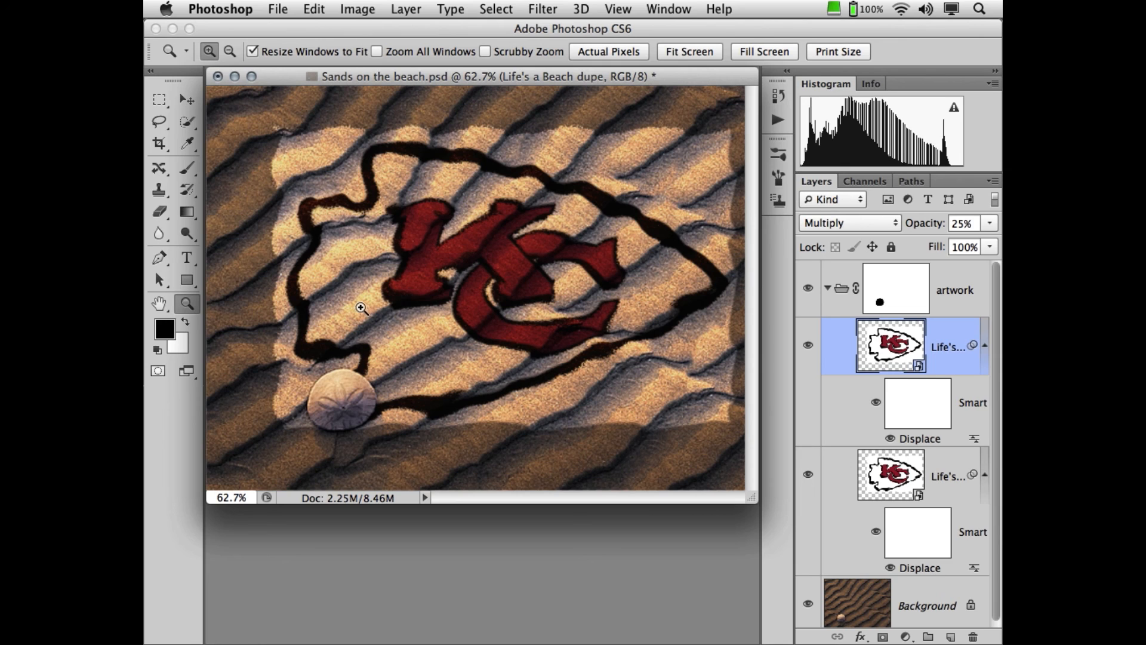
mouse_move(898, 363)
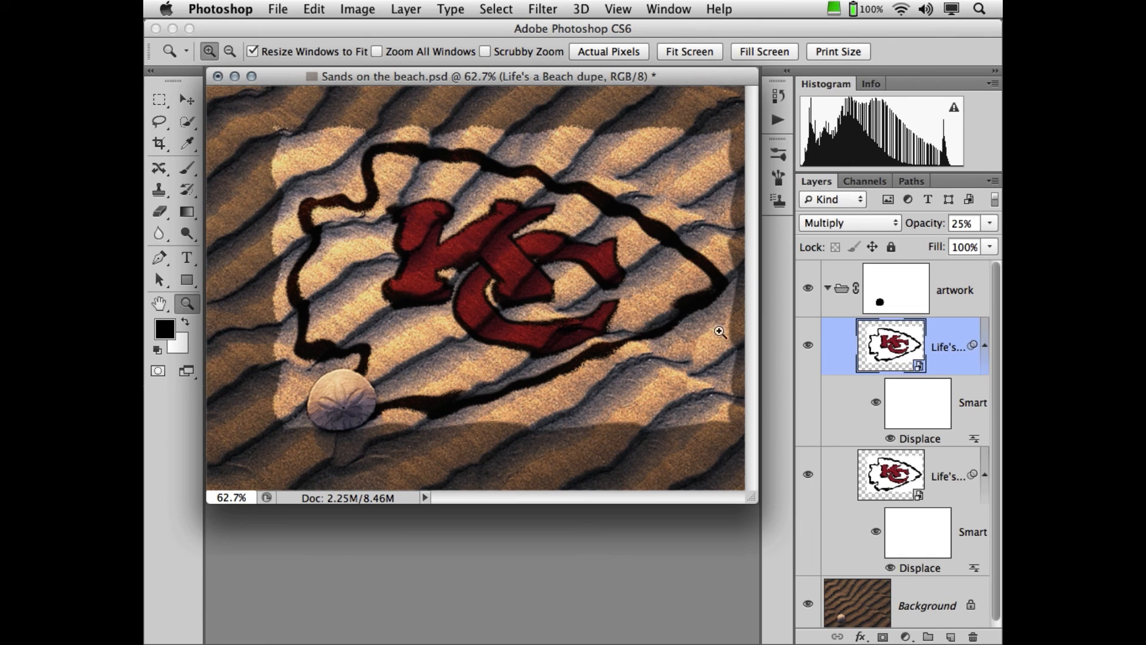
mouse_move(909, 399)
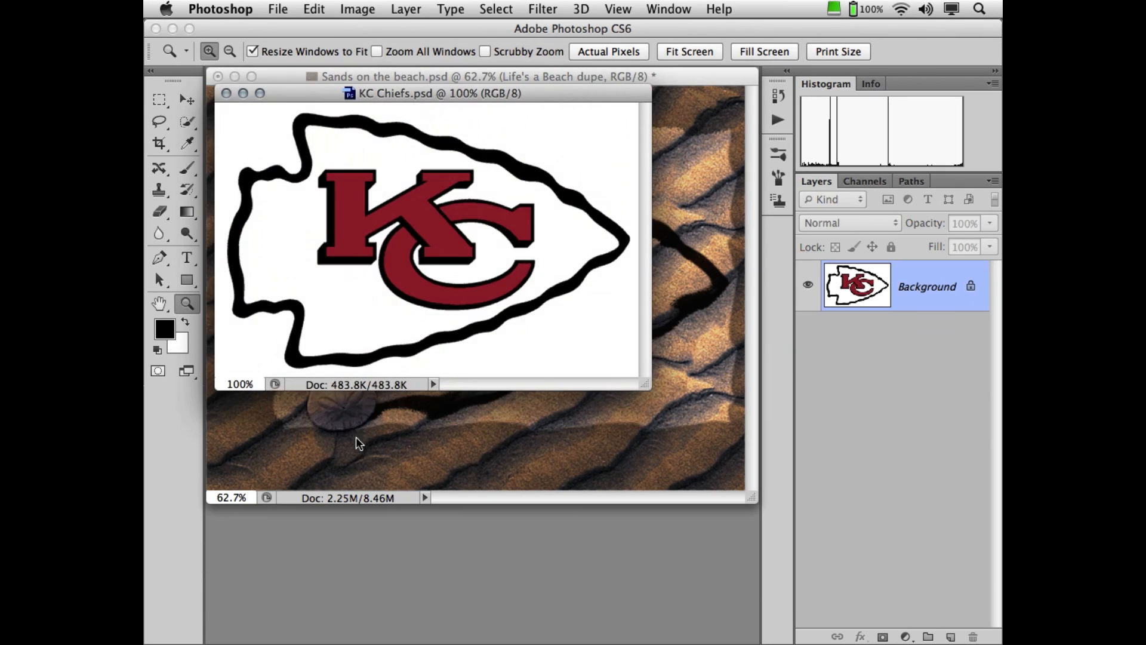
- Select the white surround with the Magic Wand and invert the selection to the logo itself
left_click(188, 122)
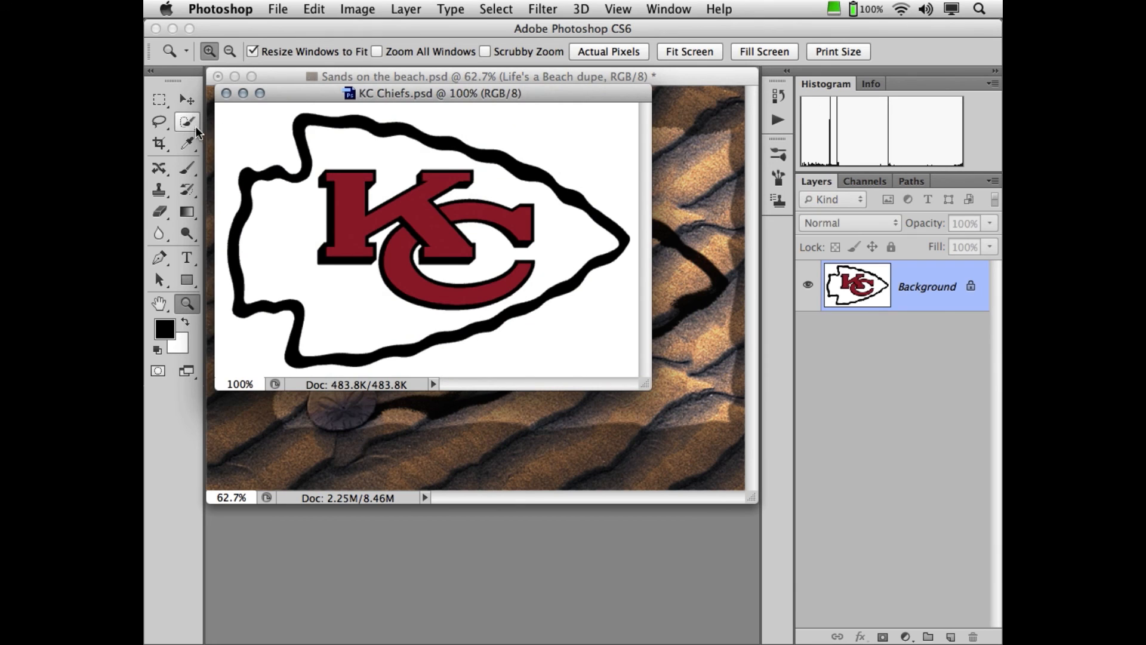
left_click(188, 120)
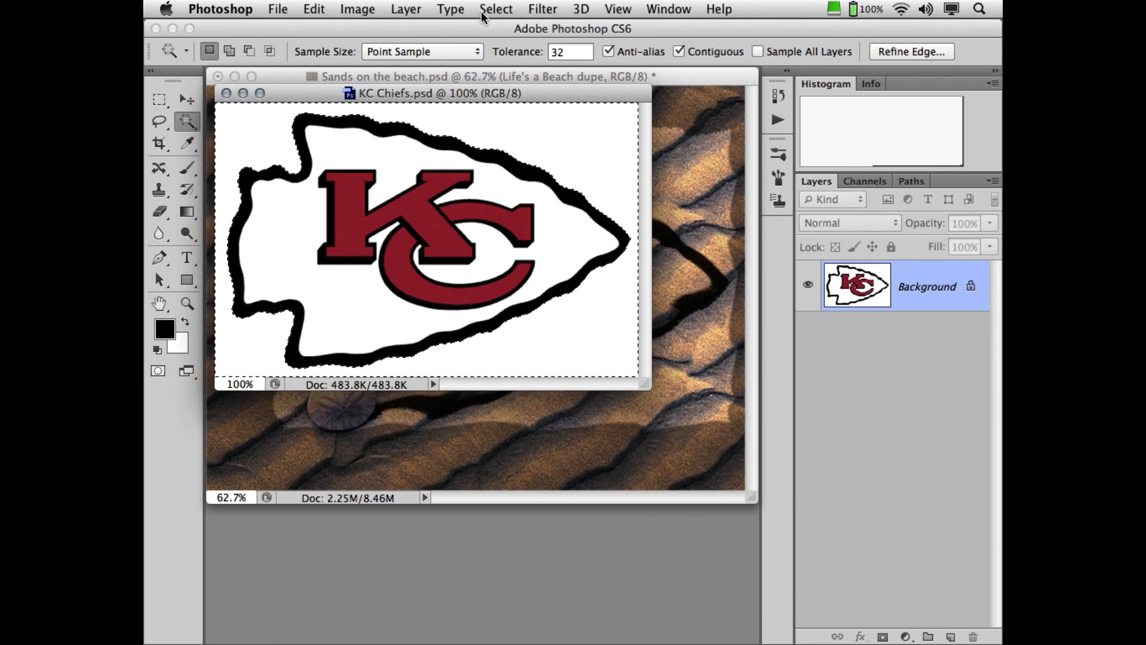
left_click(495, 9)
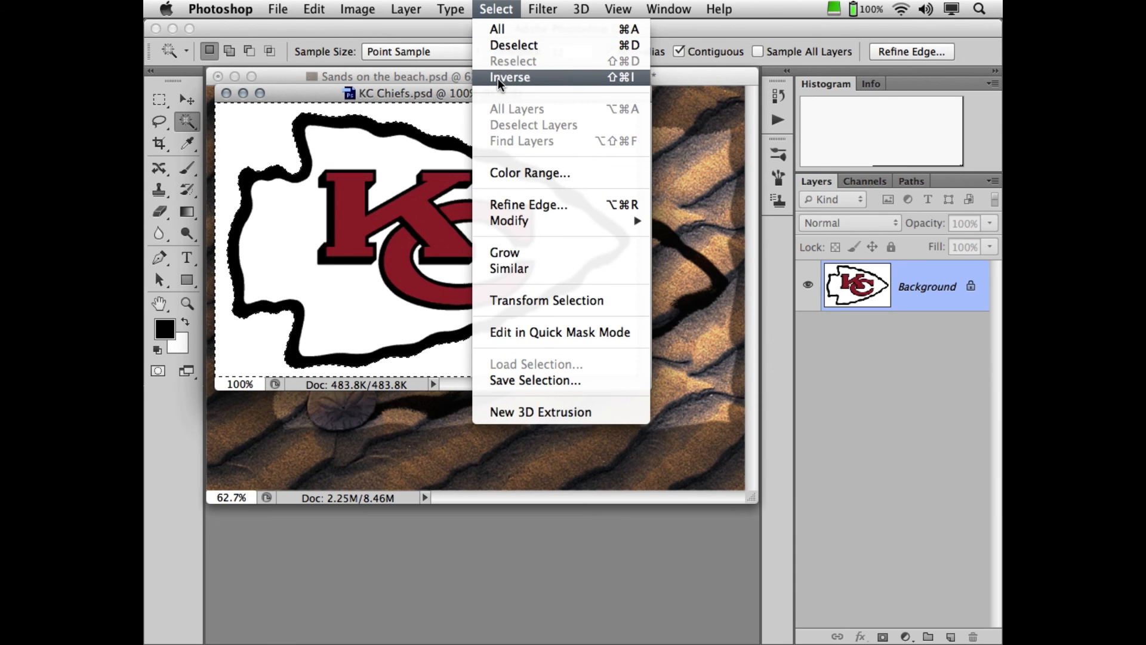
left_click(510, 77)
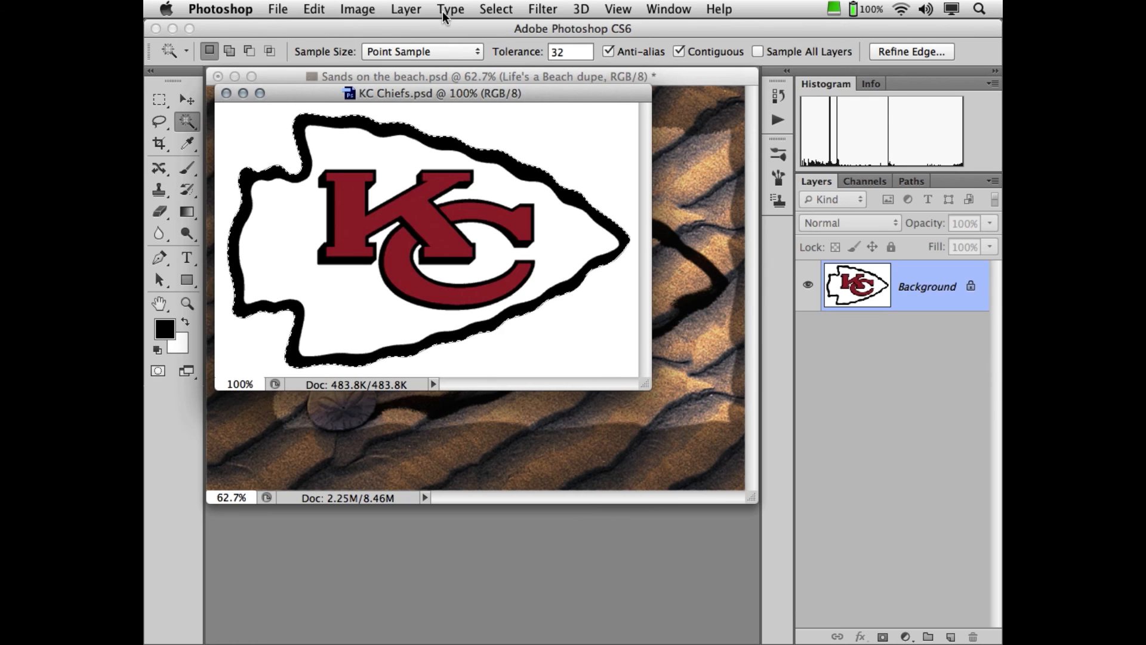
- Move the logo onto a transparent layer and save the file, confirming Photoshop Format Options
left_click(406, 8)
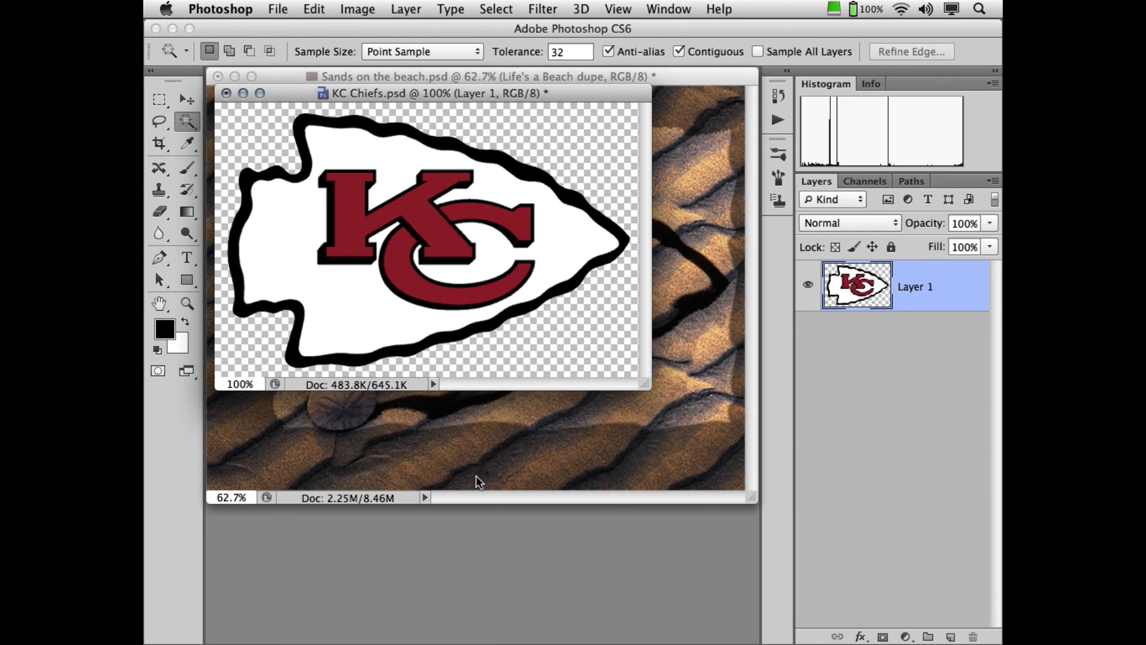
mouse_move(437, 421)
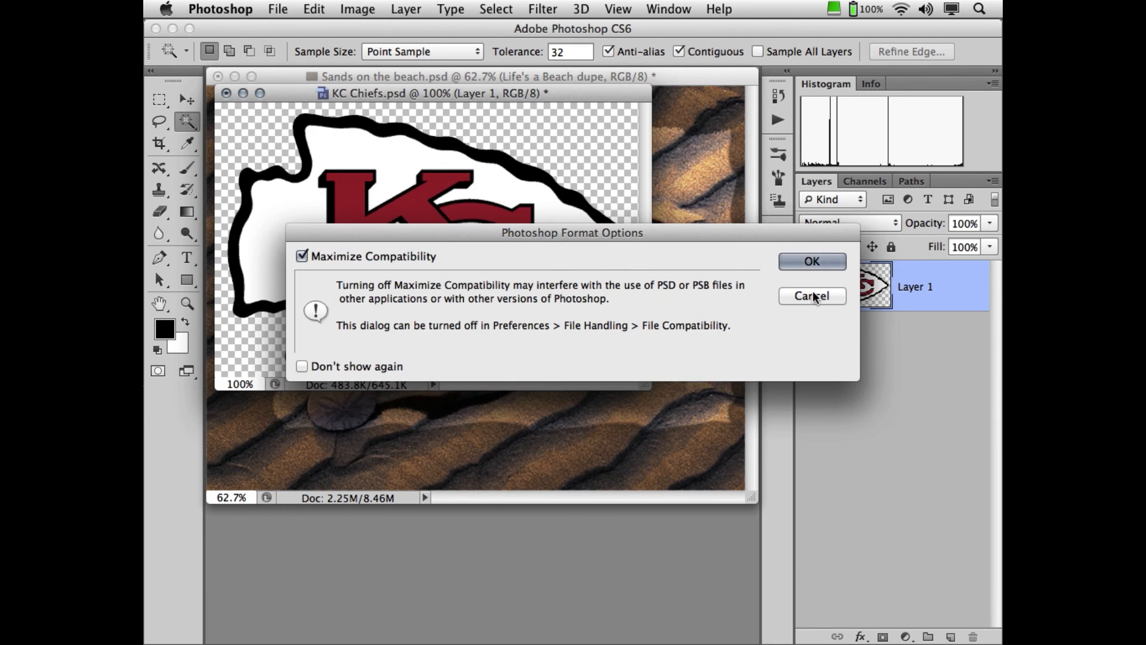
left_click(811, 261)
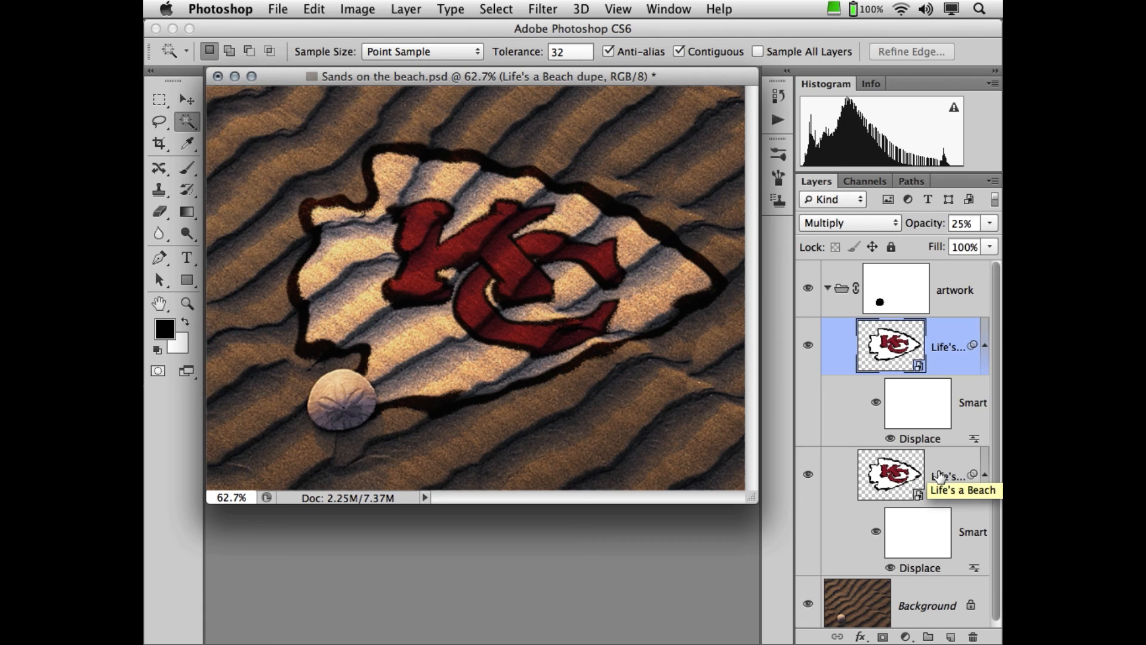
mouse_move(943, 475)
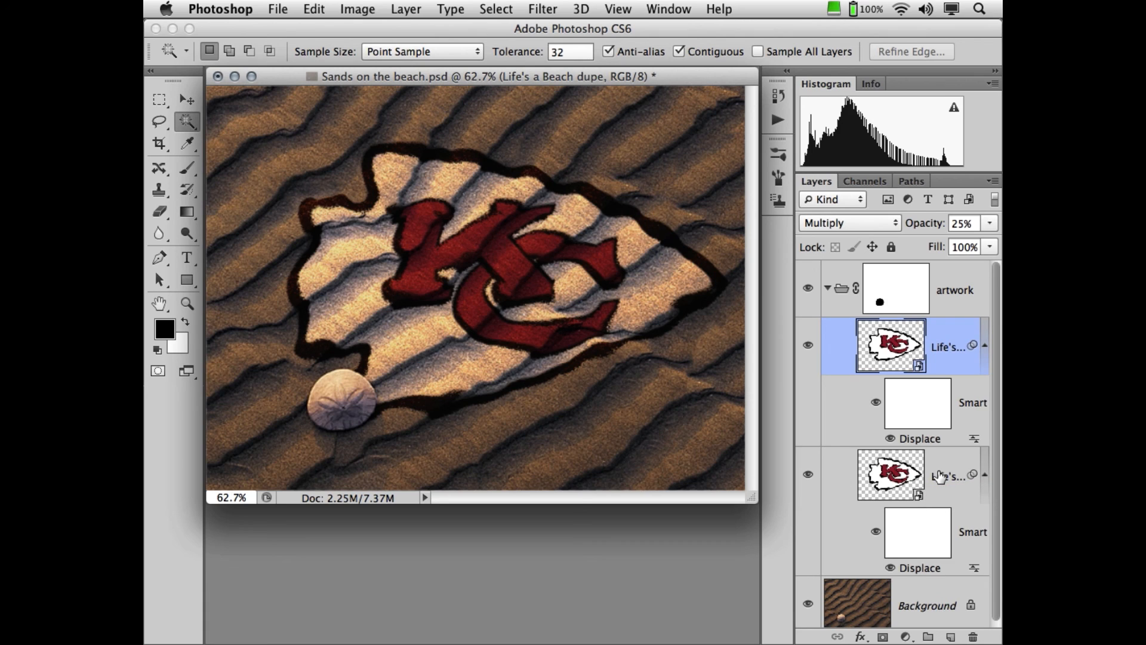